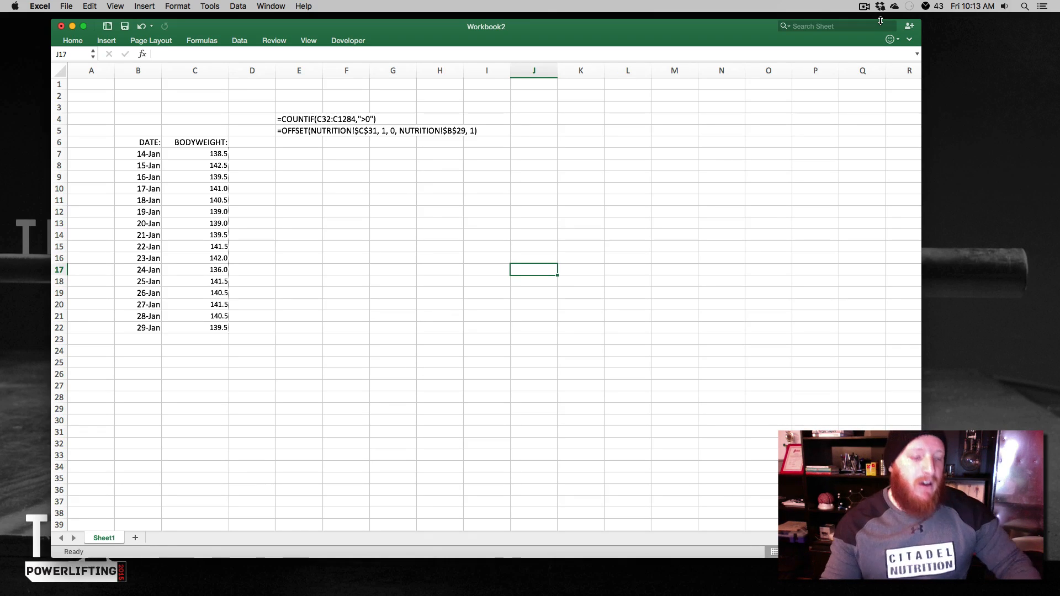
mouse_move(127, 197)
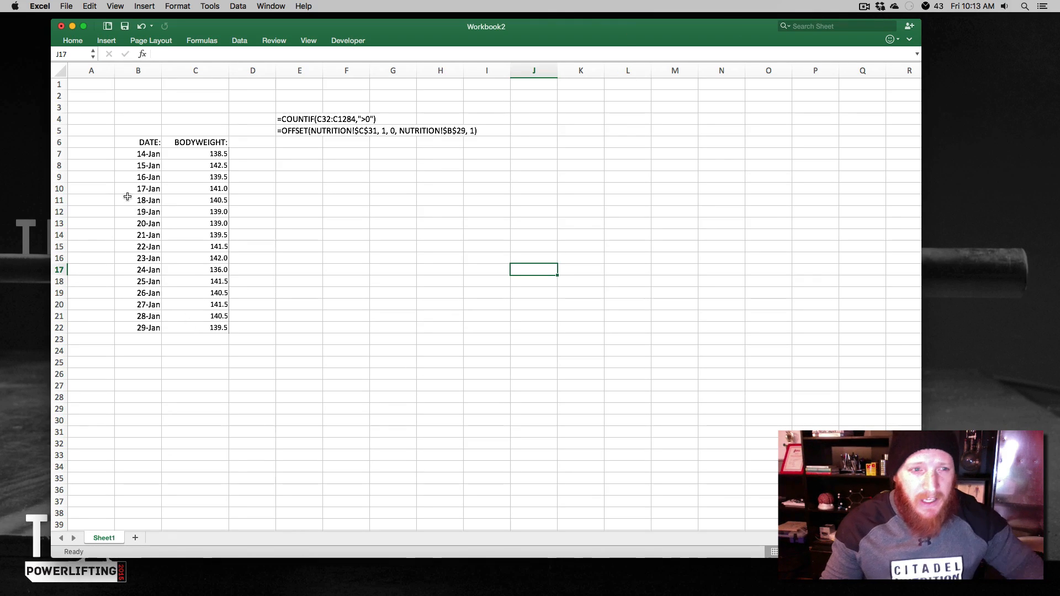
- Fill the DATE column from the last logged date down to 15-Feb
left_click(138, 327)
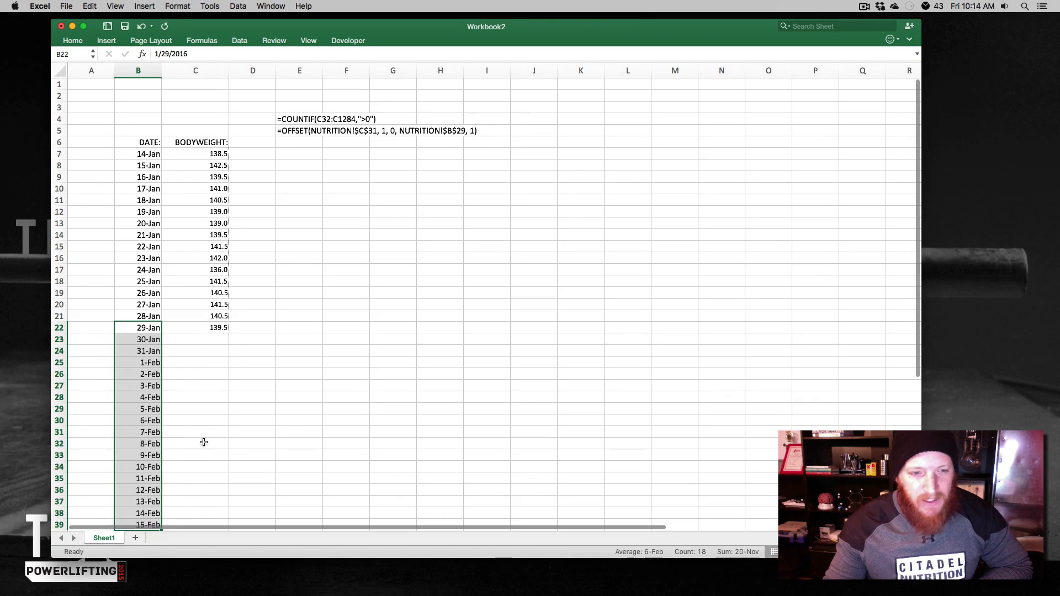
left_click(195, 431)
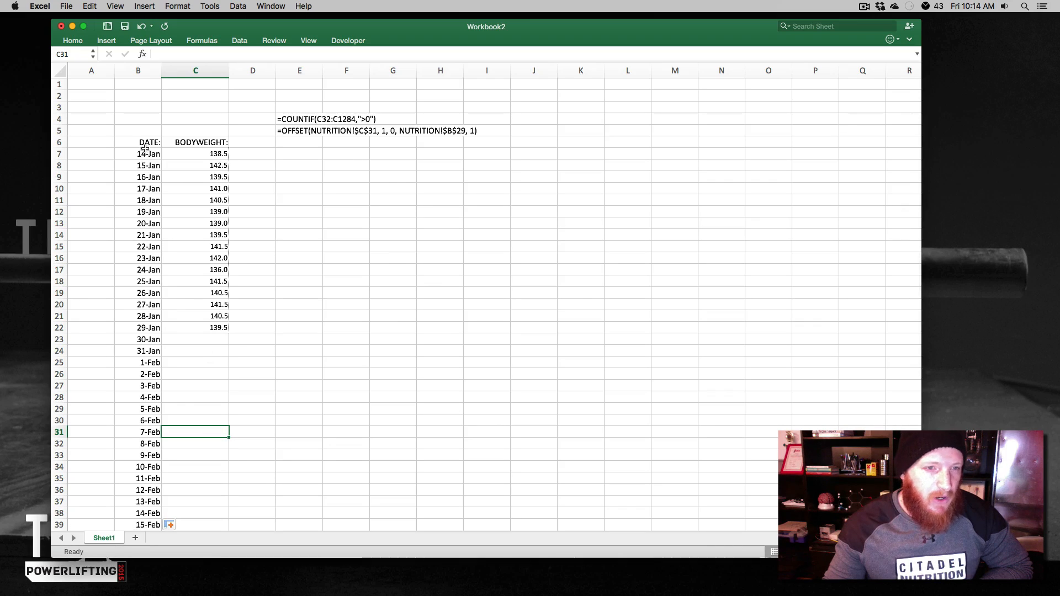
mouse_move(224, 508)
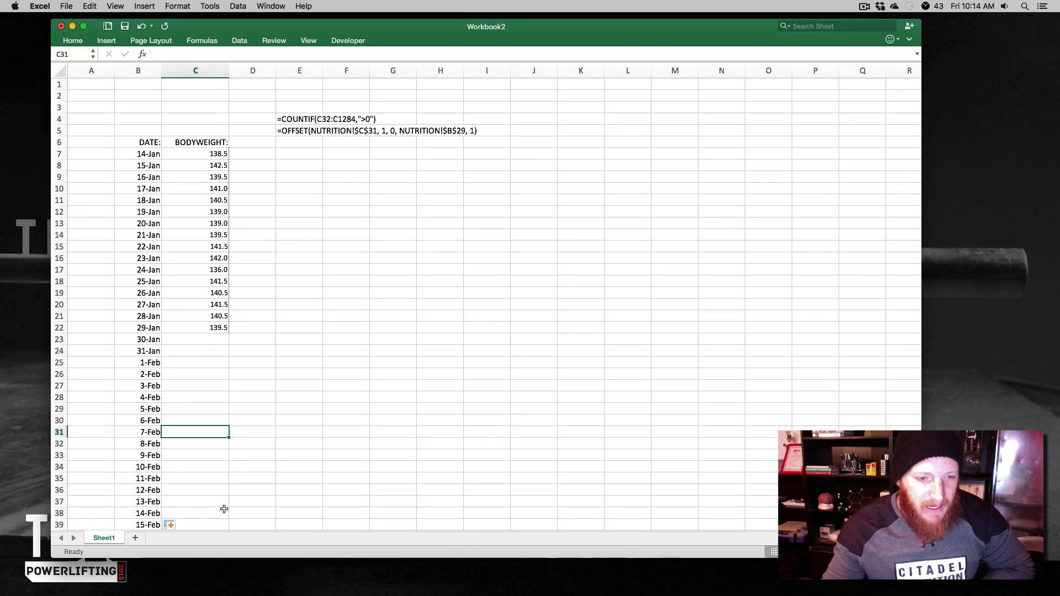
mouse_move(171, 205)
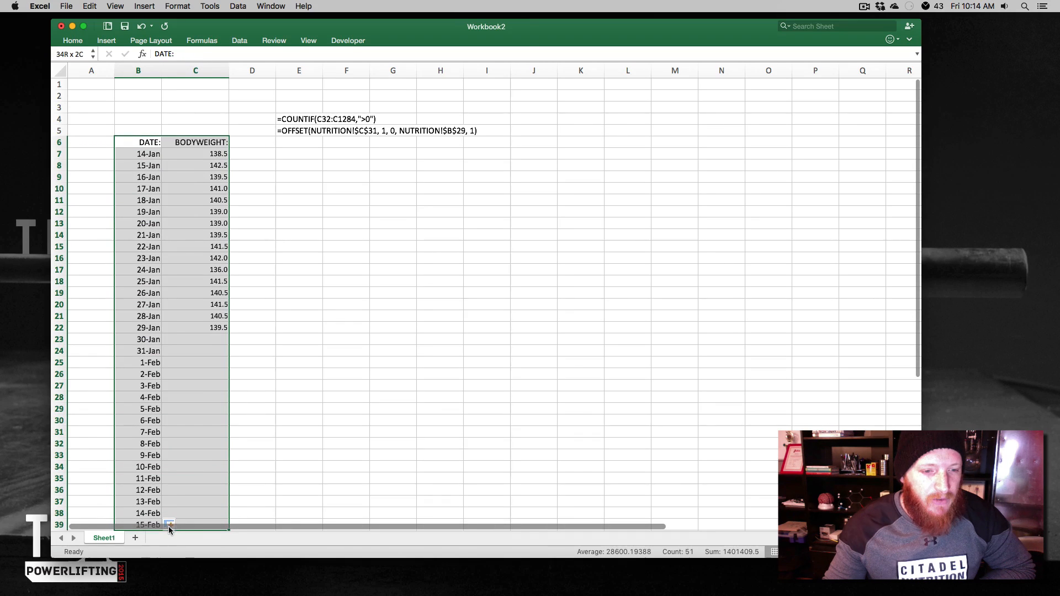
- Insert a plain Line chart of the selected dates and bodyweights
left_click(106, 41)
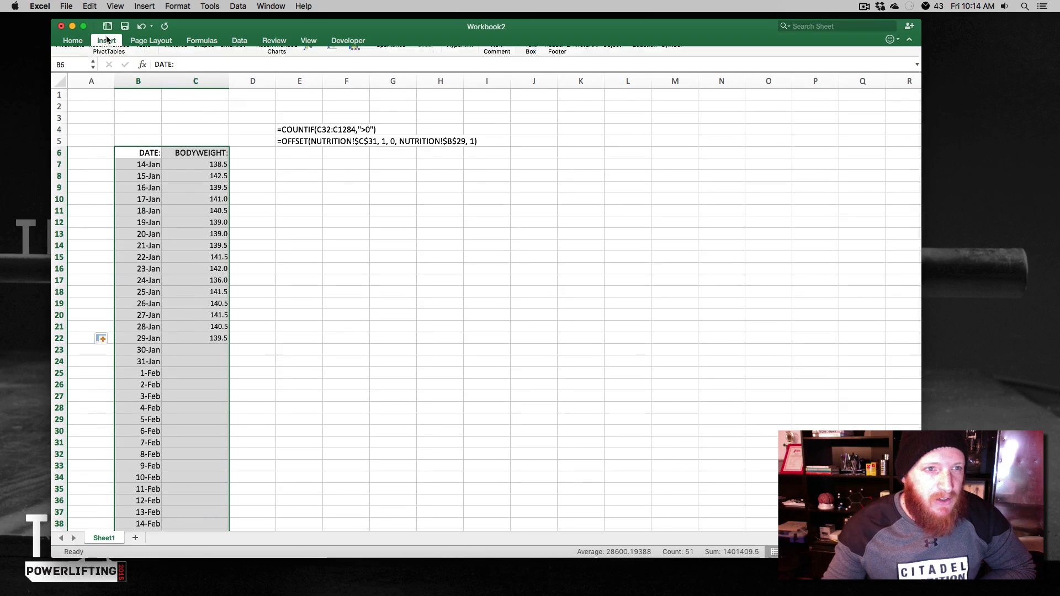
left_click(310, 58)
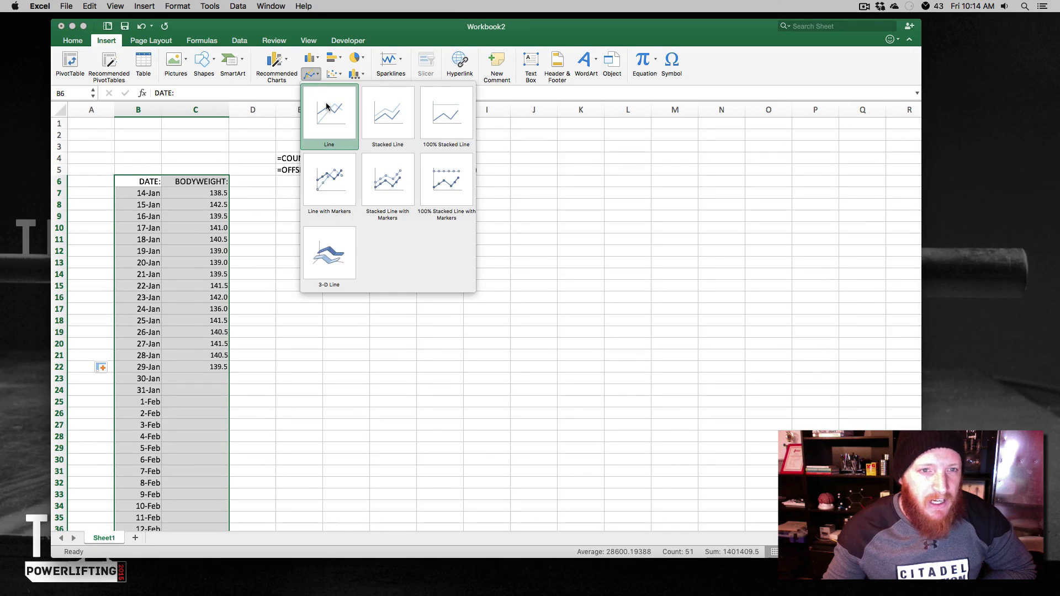
left_click(329, 111)
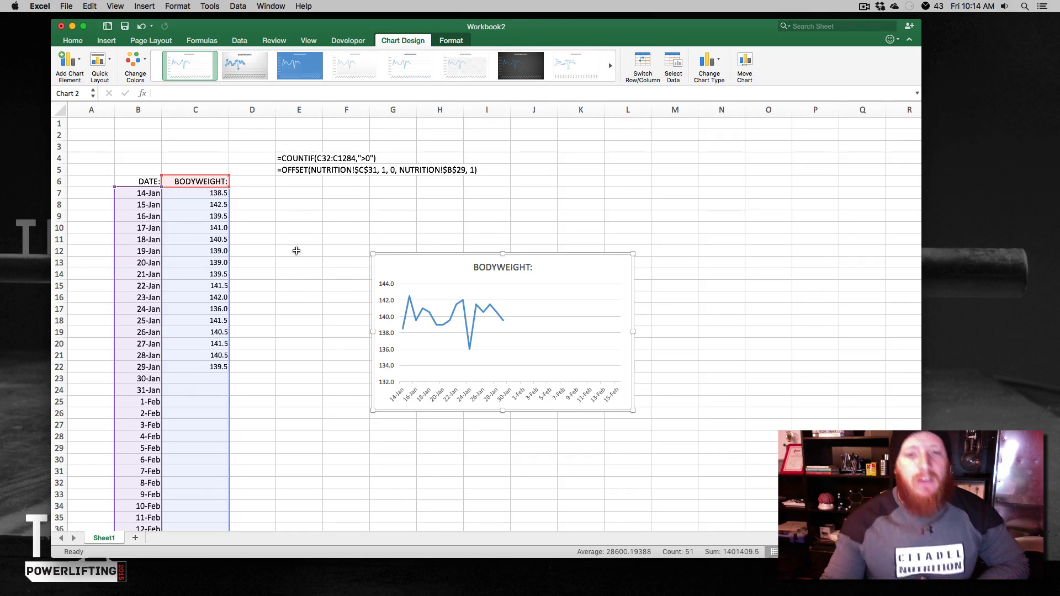
mouse_move(398, 366)
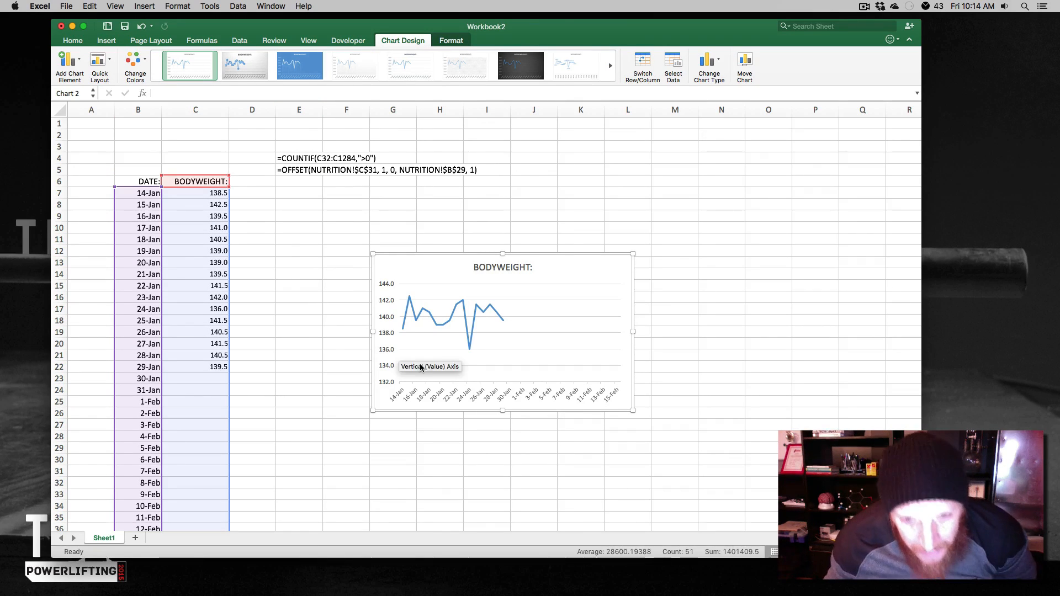
mouse_move(517, 328)
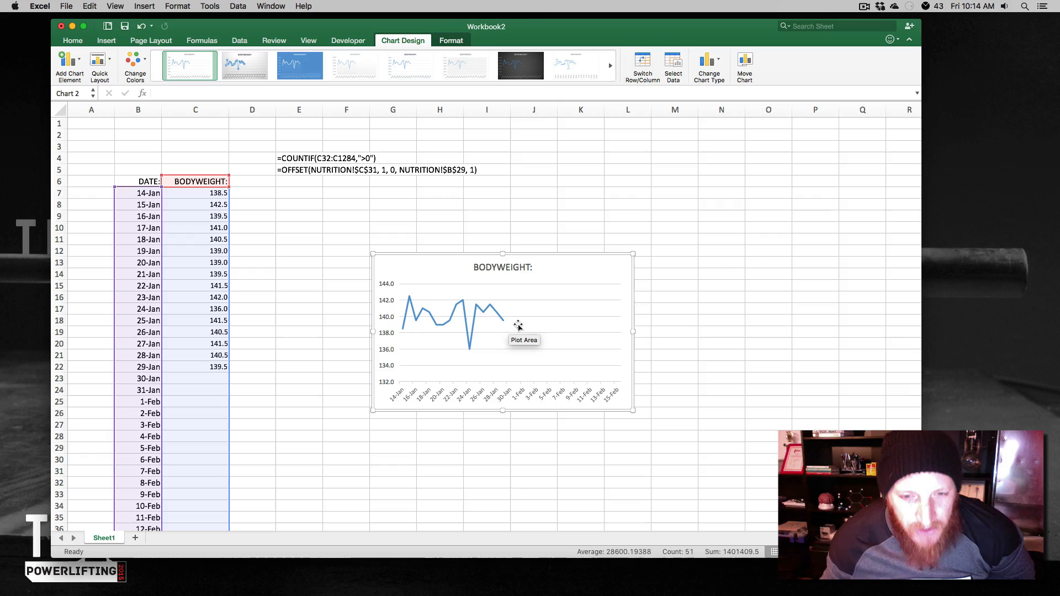
mouse_move(508, 339)
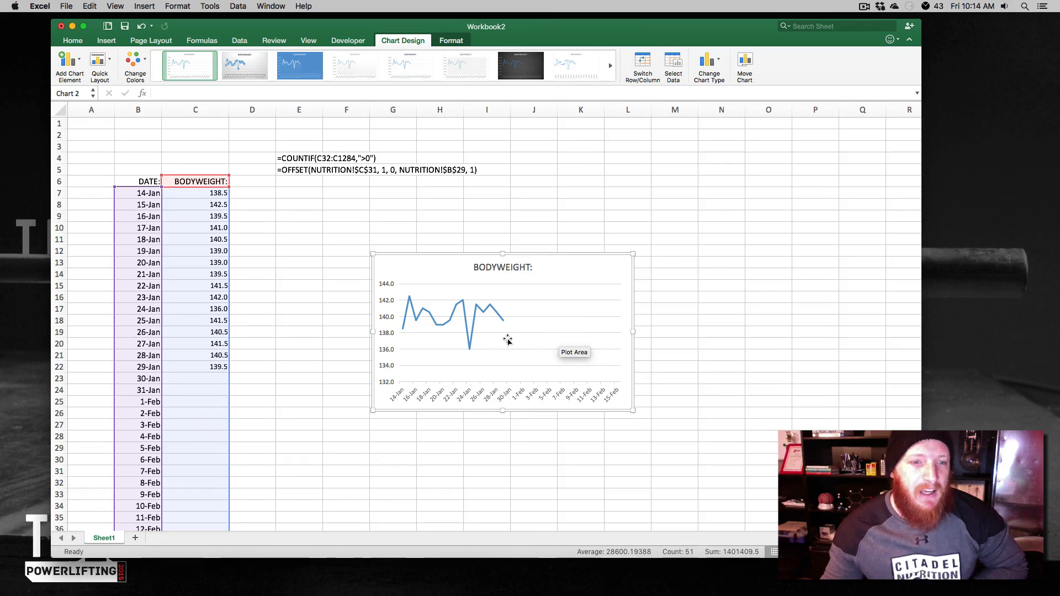
mouse_move(368, 306)
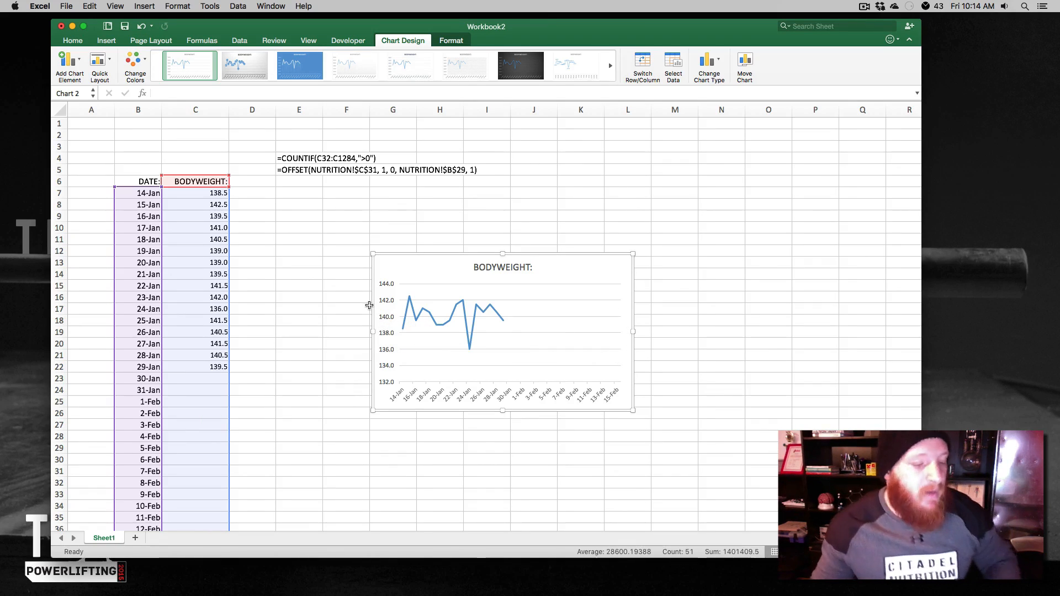
mouse_move(458, 328)
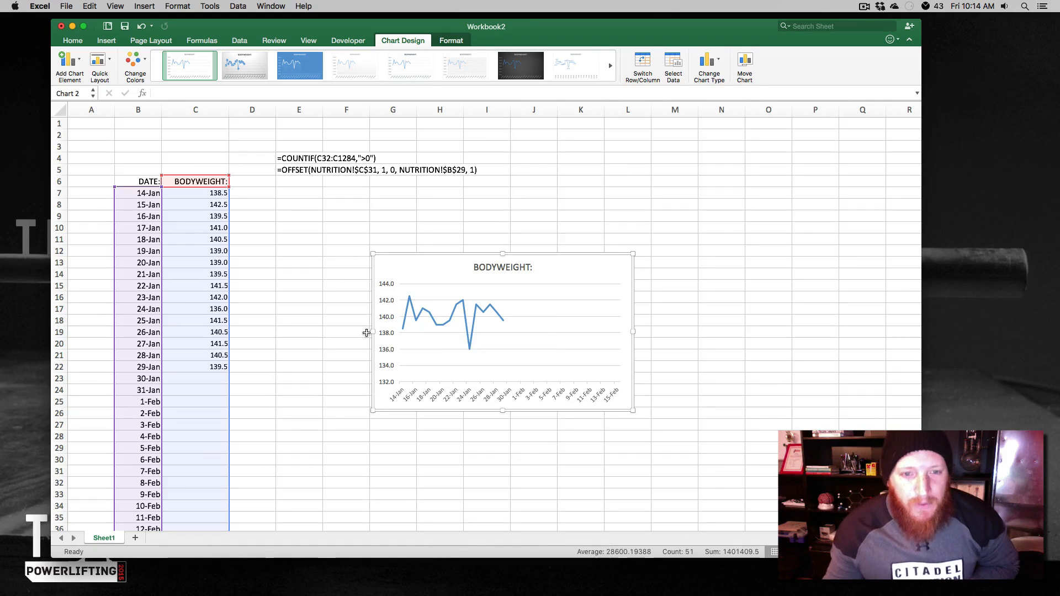
- Scroll down the date column into March and back up to the chart
scroll("down", 3)
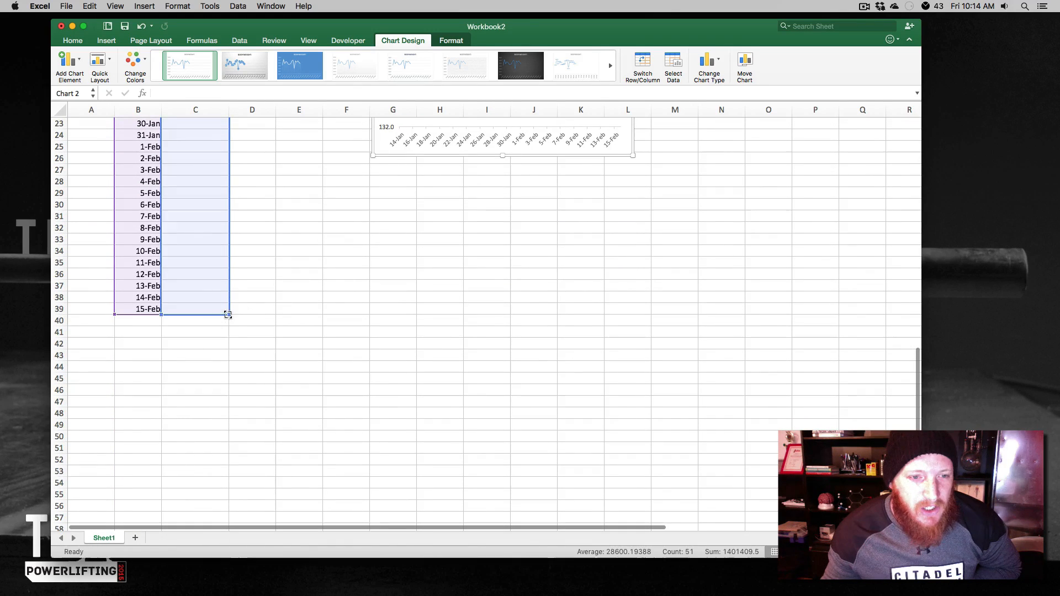
scroll("down", 3)
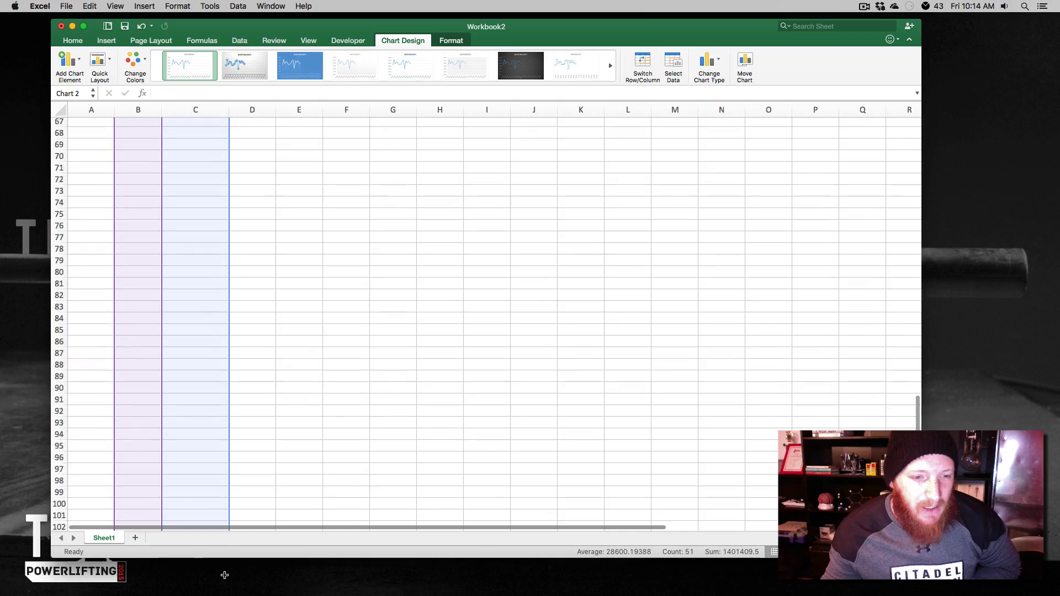
scroll("up", 3)
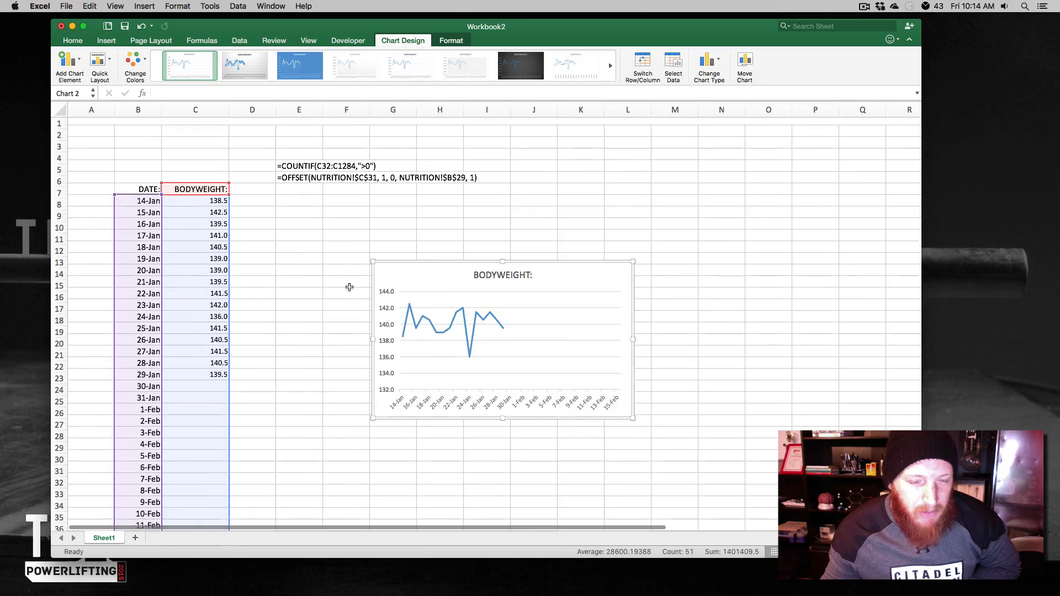
mouse_move(470, 309)
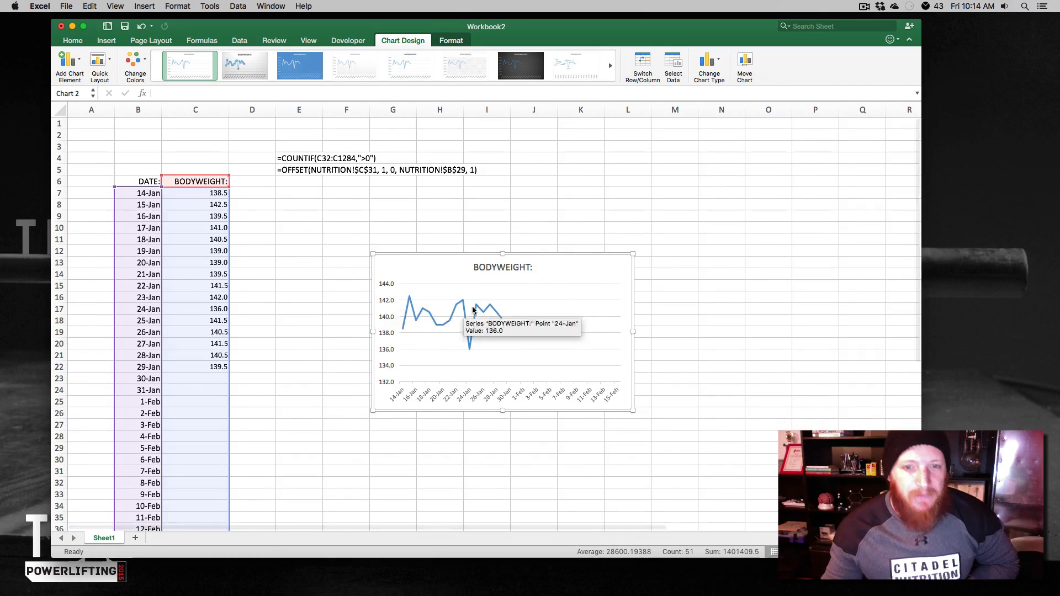
mouse_move(468, 287)
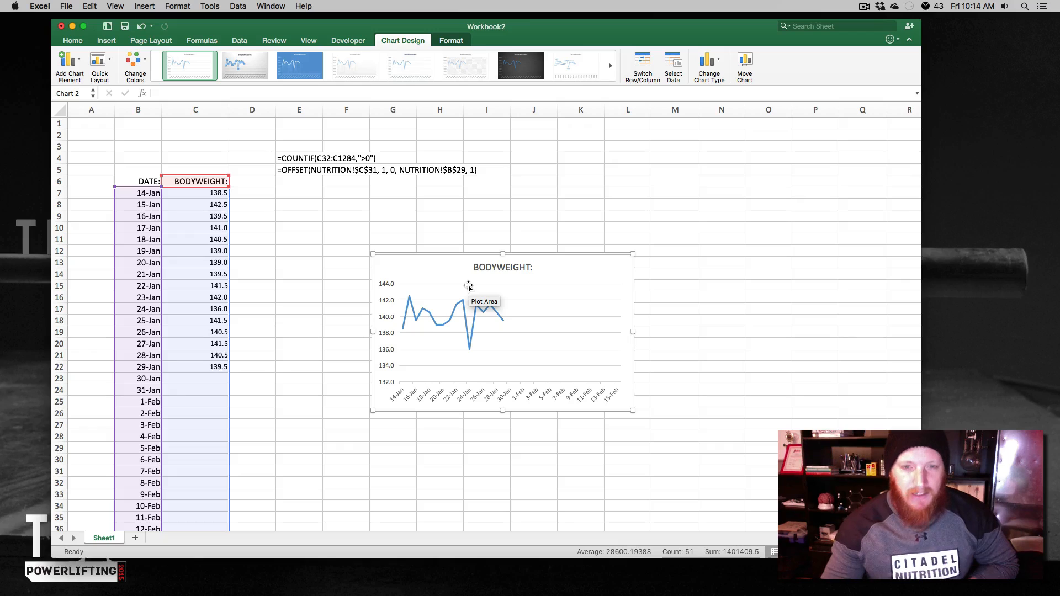
mouse_move(453, 267)
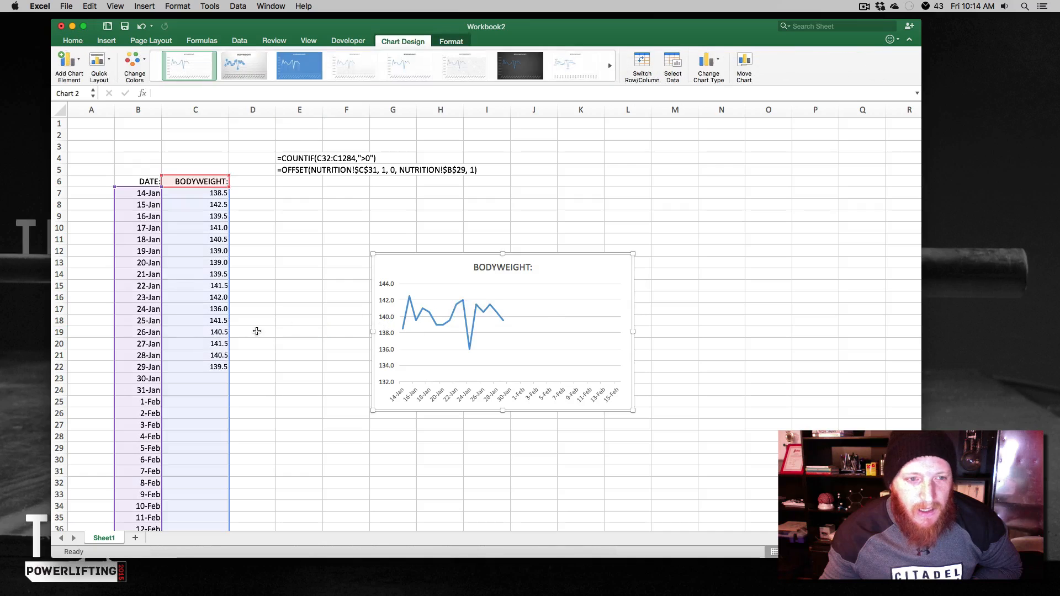
scroll("down", 3)
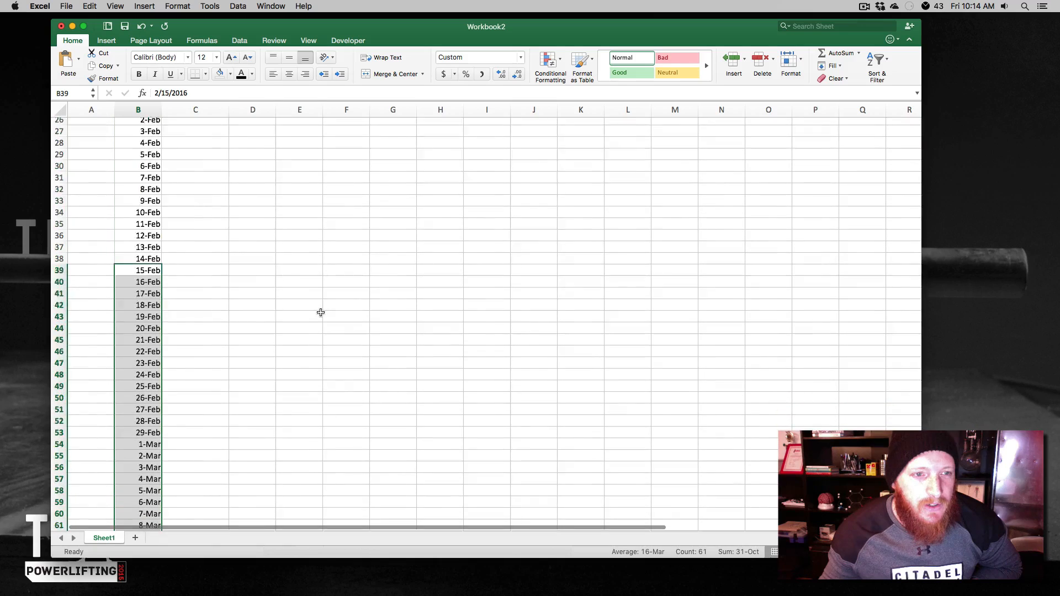
scroll("up", 3)
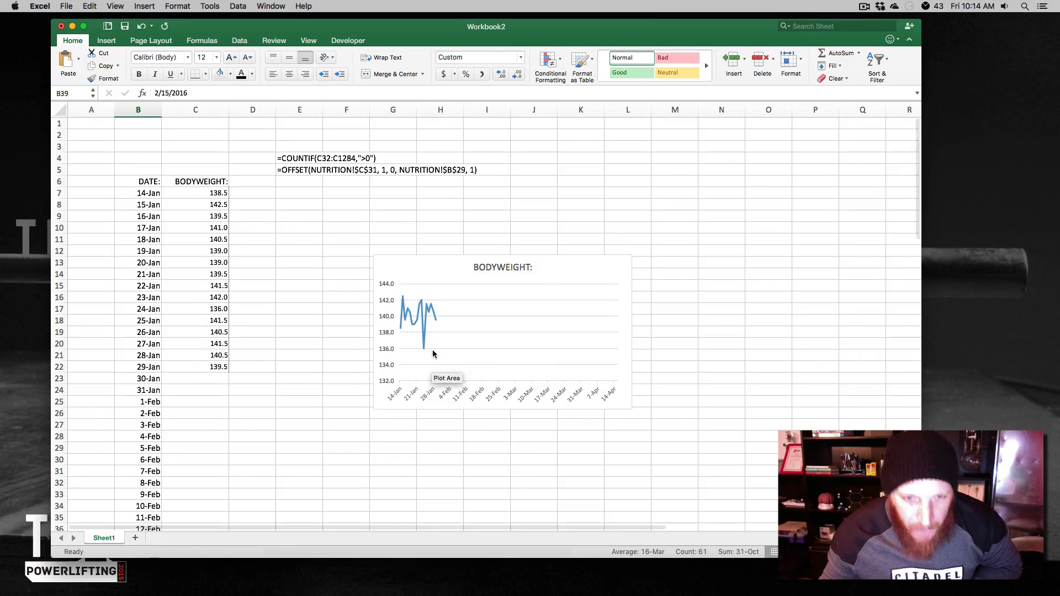
mouse_move(432, 324)
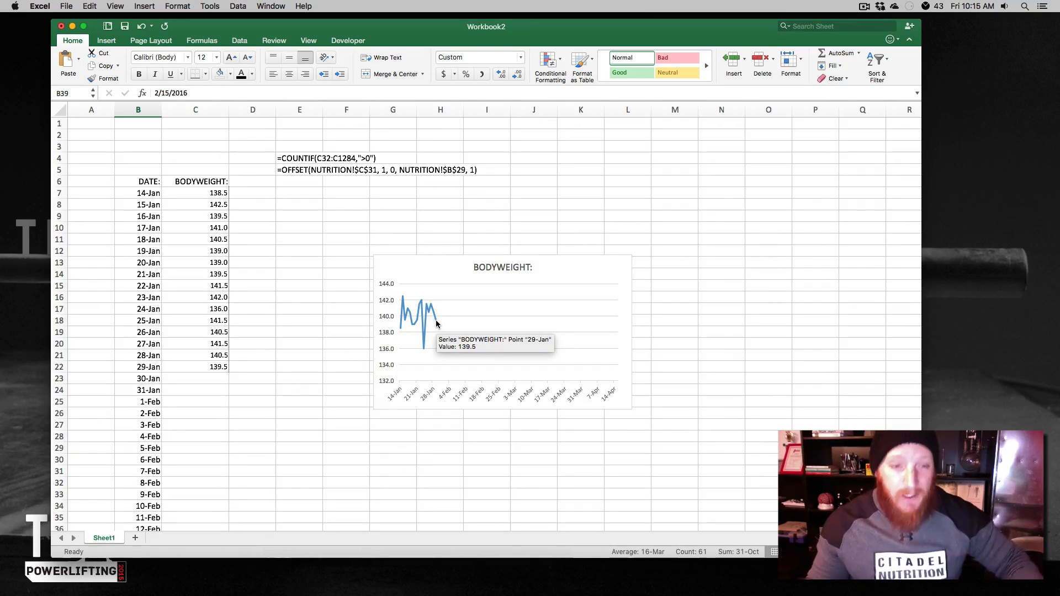
mouse_move(312, 356)
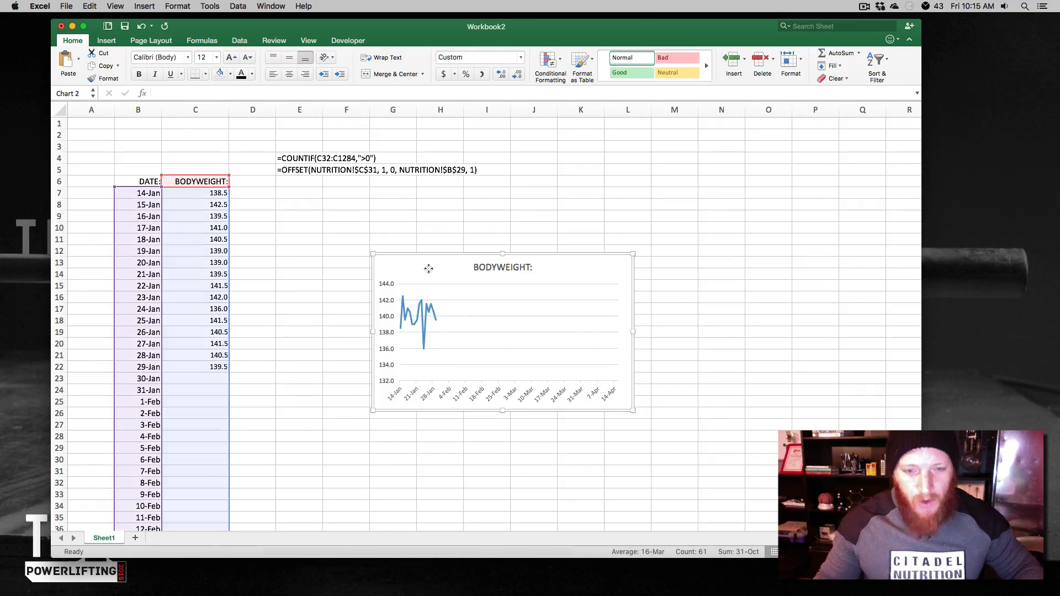
- Delete the chart, review E4's COUNTIF, and start =COU in C5
left_click(440, 274)
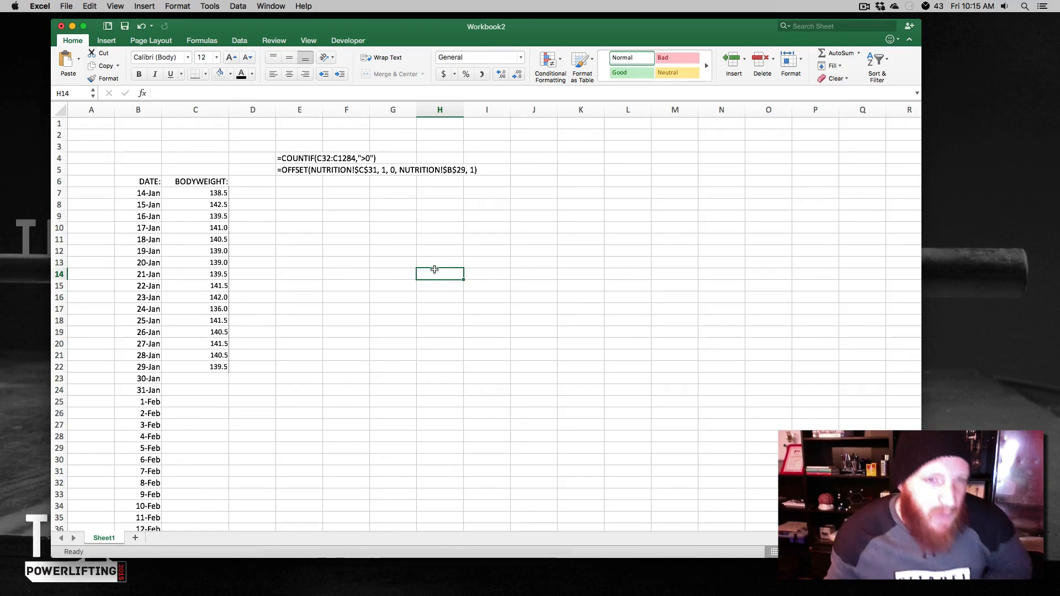
left_click(196, 205)
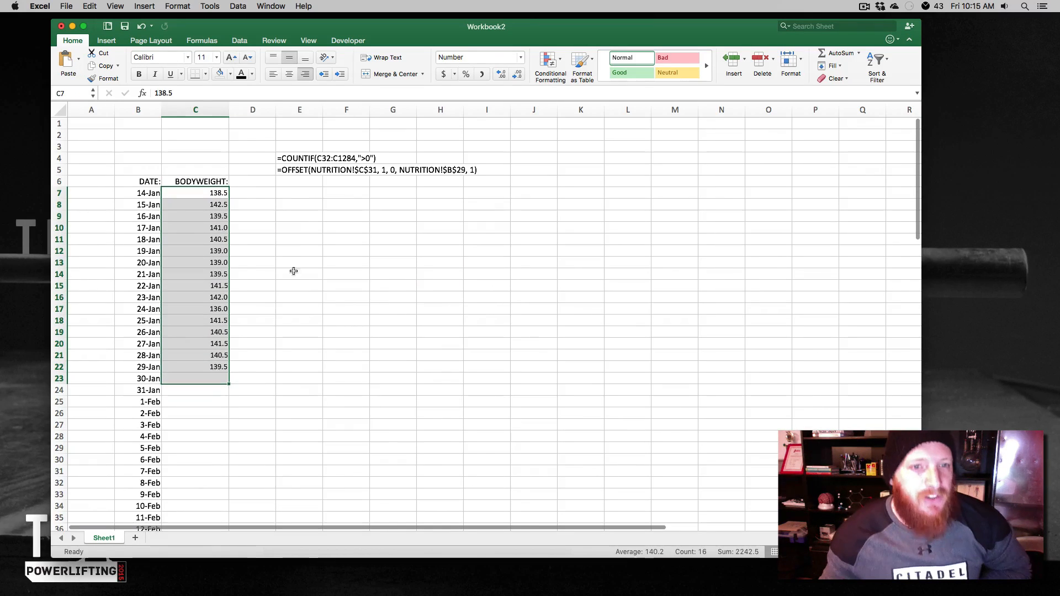
left_click(299, 158)
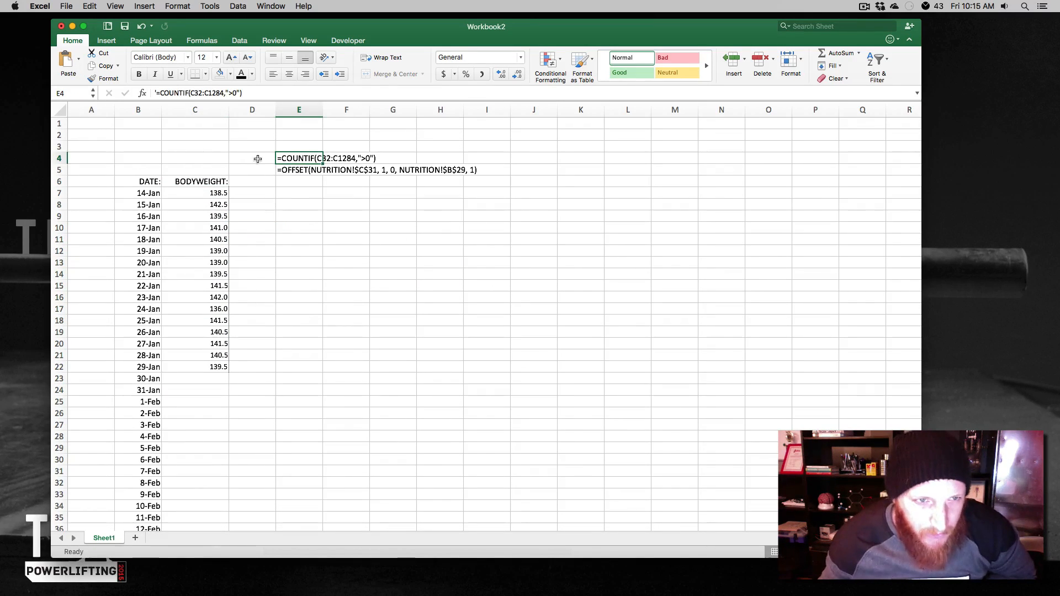
left_click(194, 169)
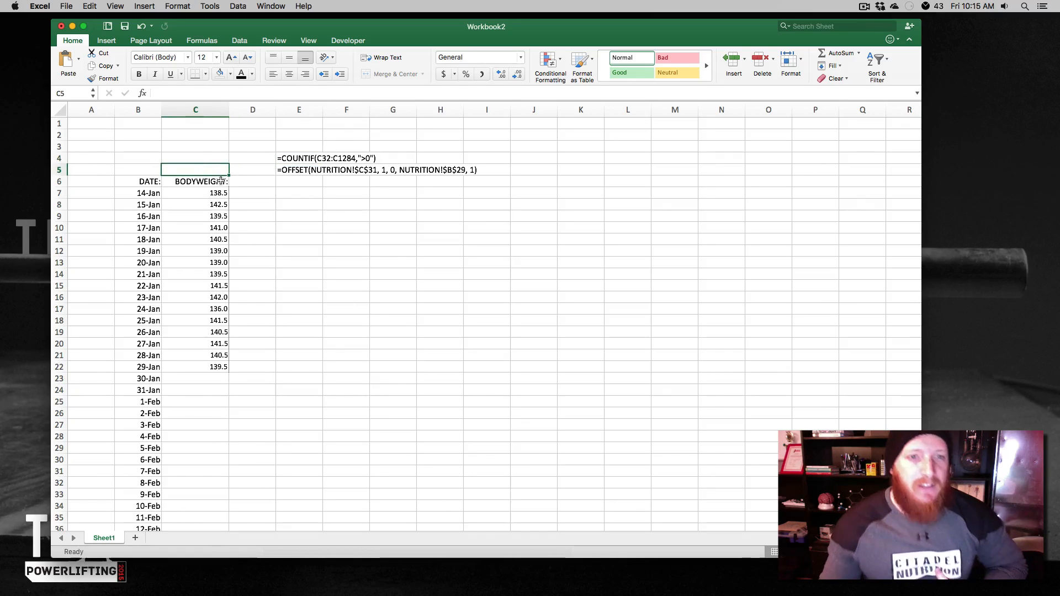
type("=COUNTIF(")
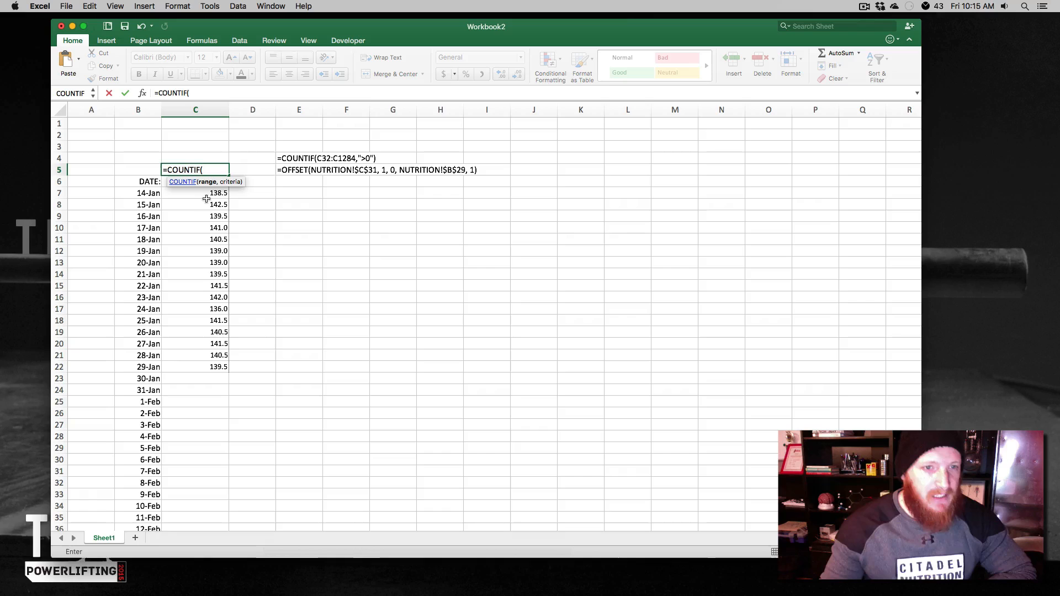
- Complete C5 as =COUNTIF(C6:C400,">0") returning 16
type("C6:")
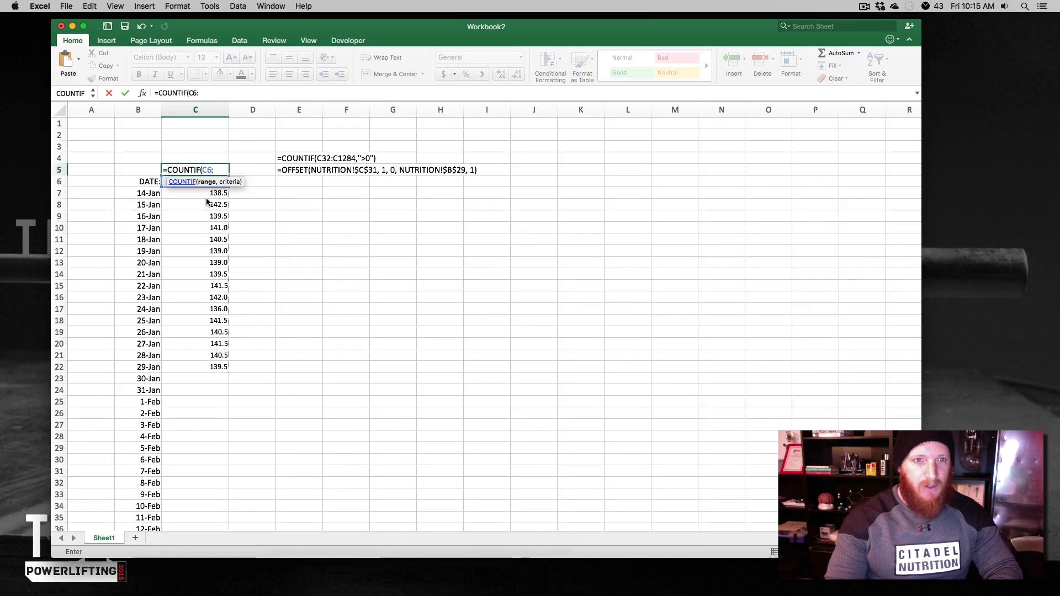
type("C1")
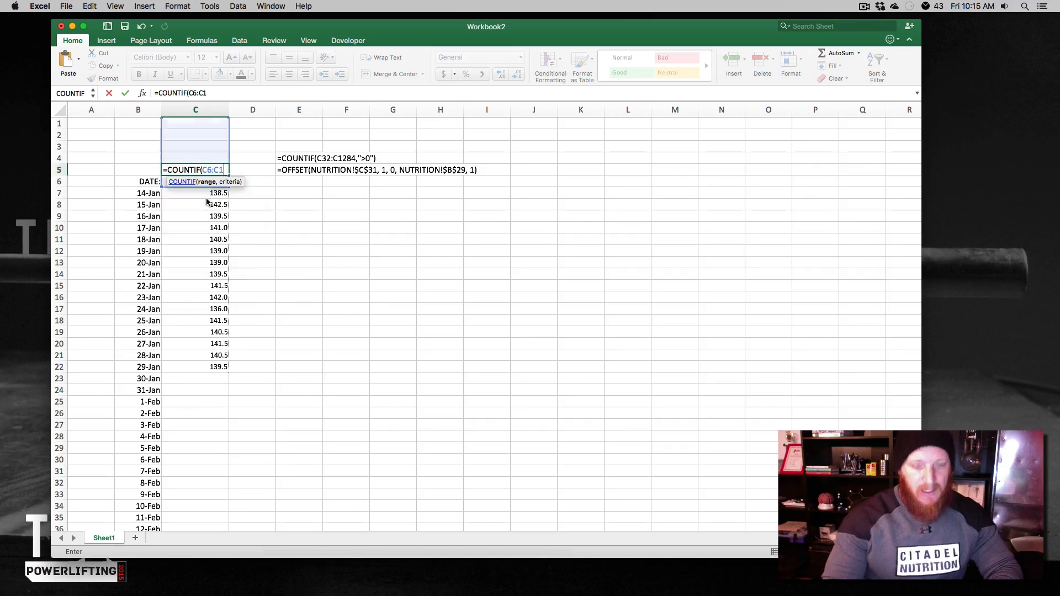
type("000")
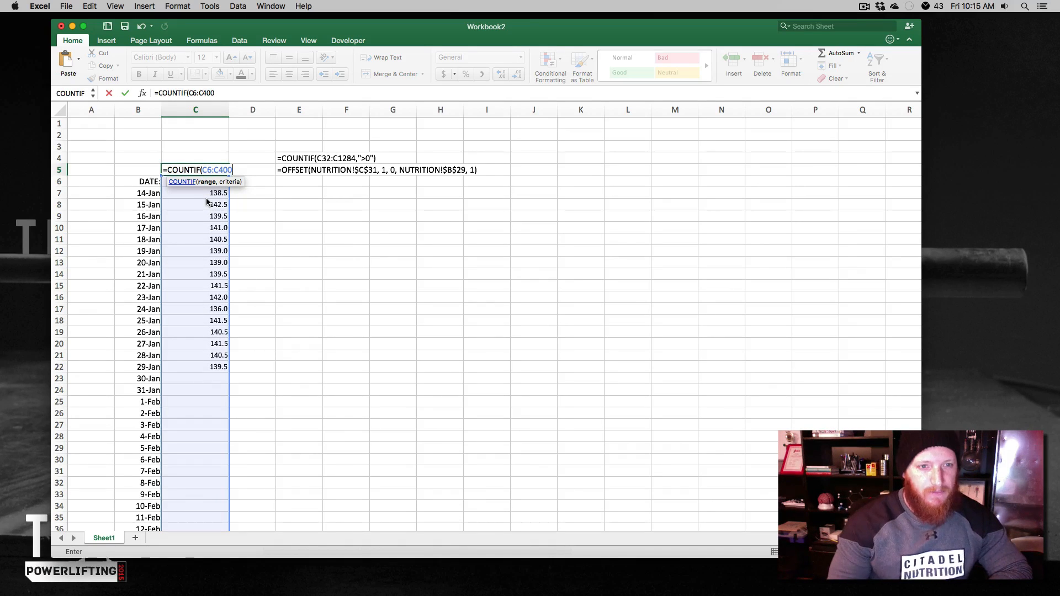
type(",")
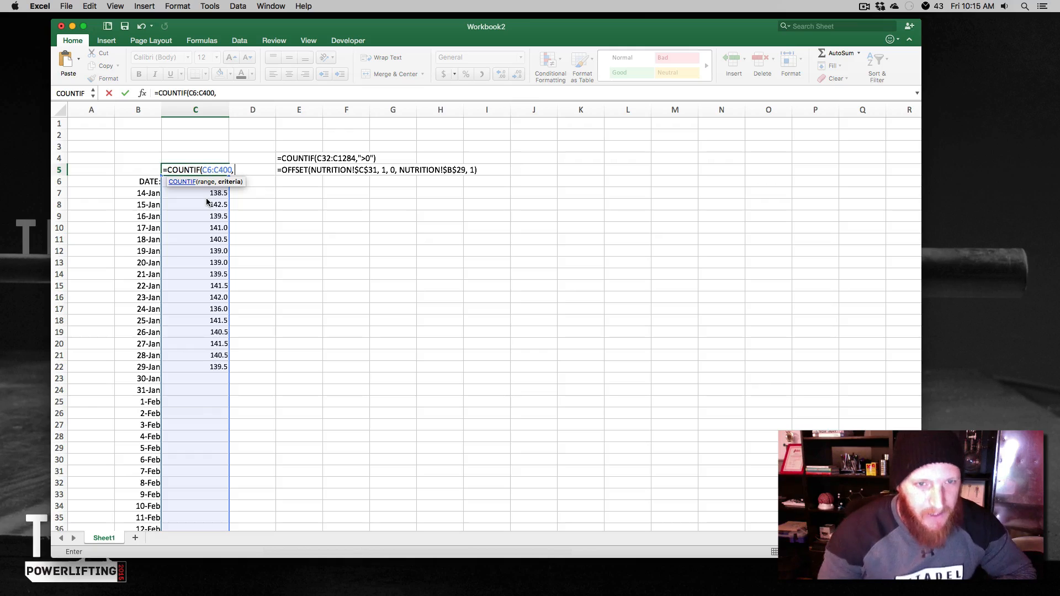
type("\"")
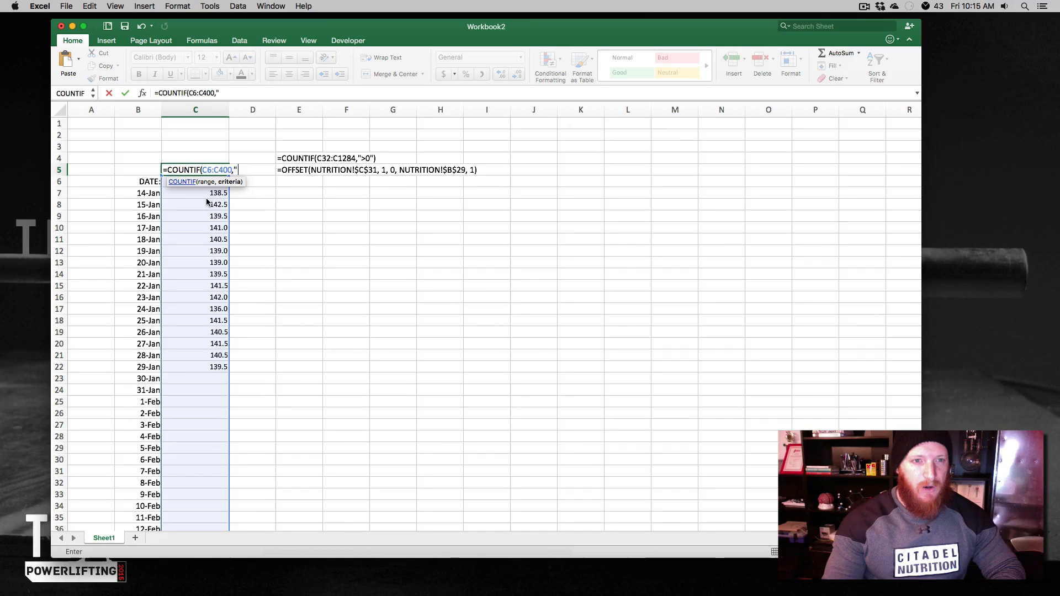
type(">")
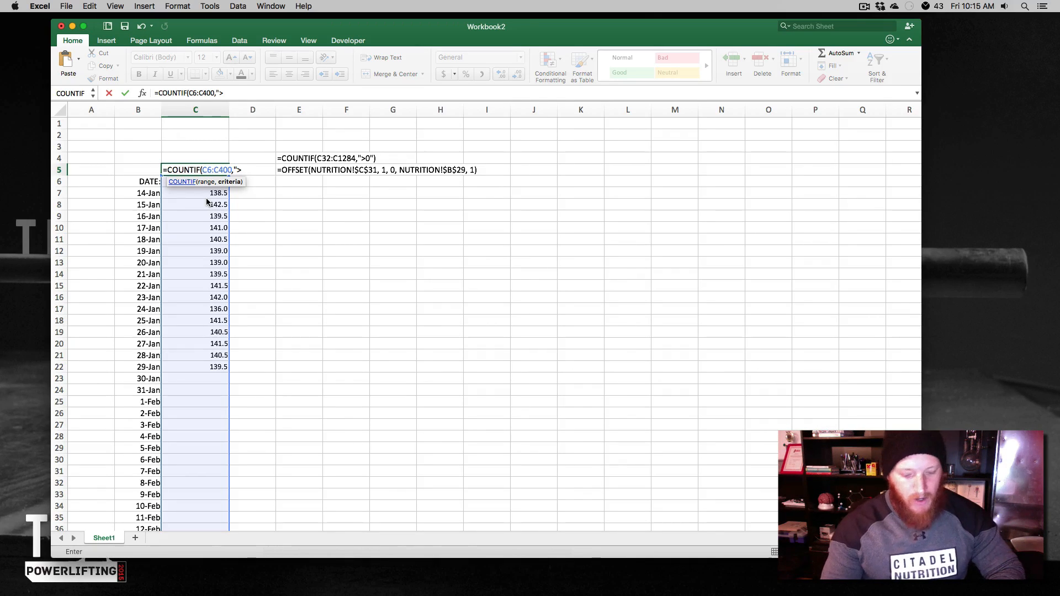
type("0")
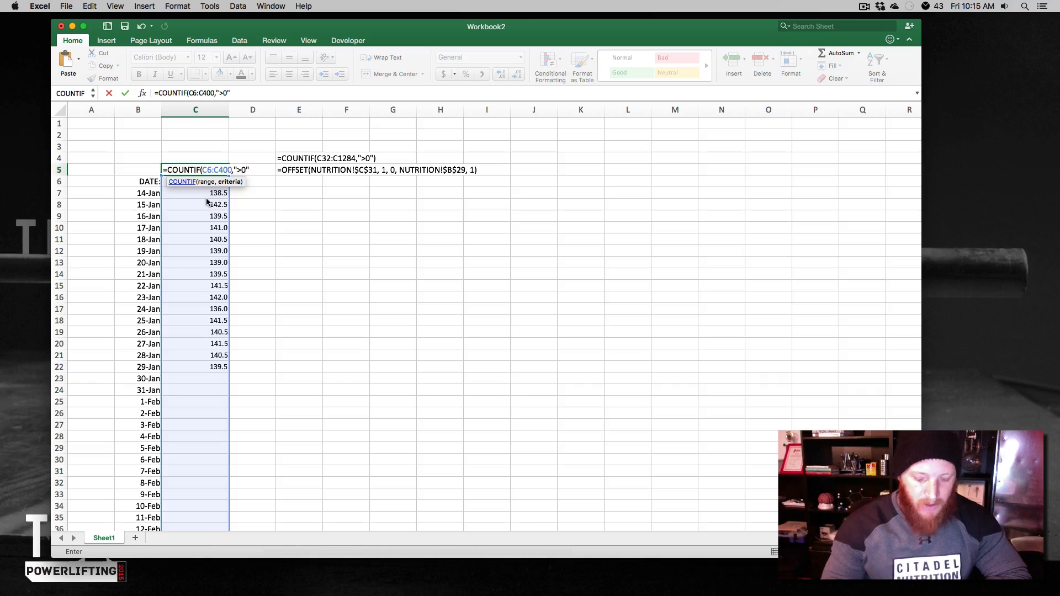
key("Return")
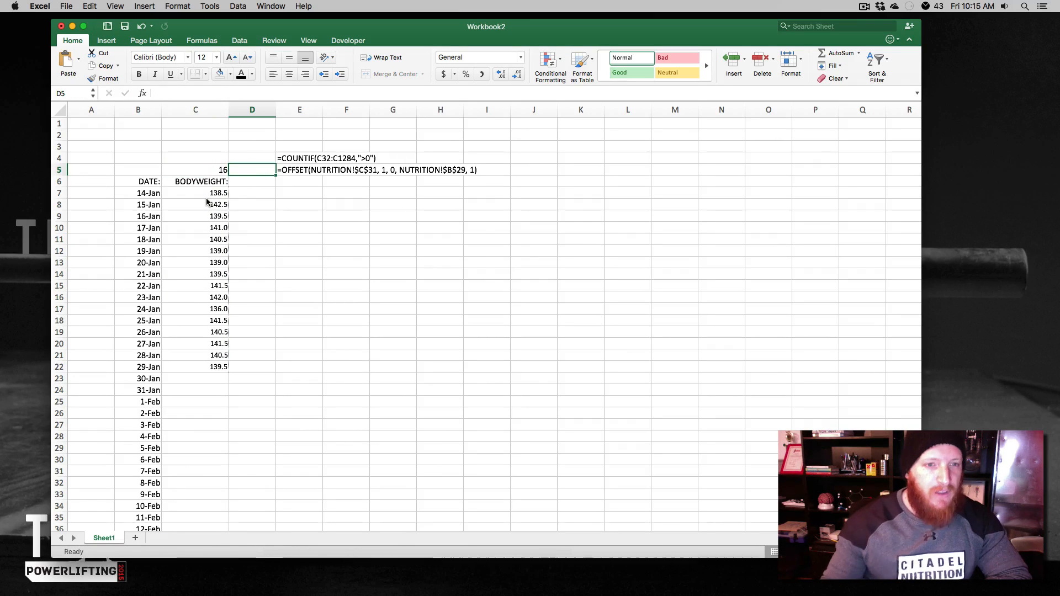
left_click(195, 170)
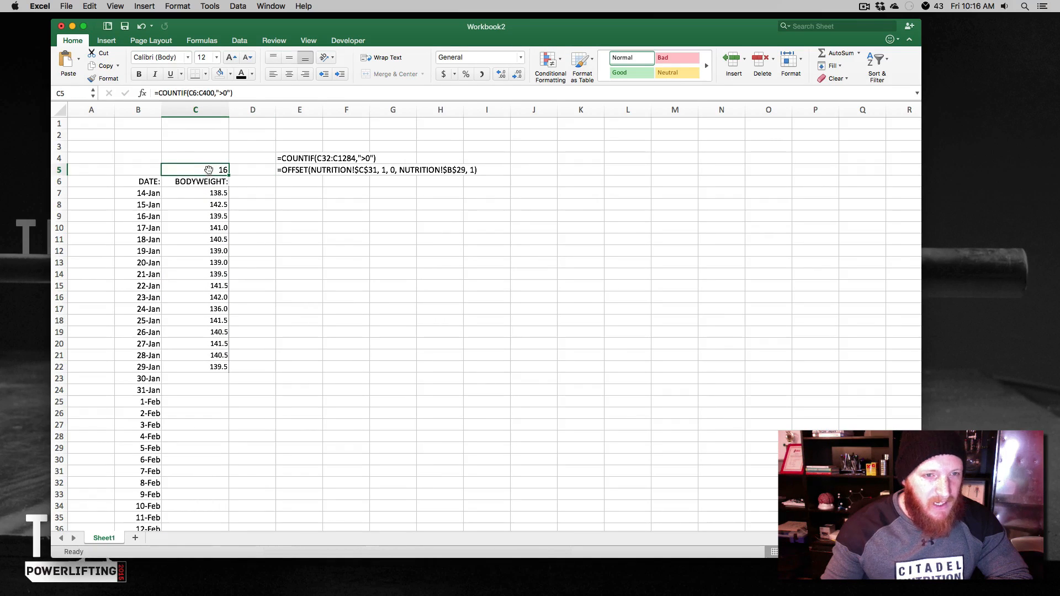
mouse_move(191, 471)
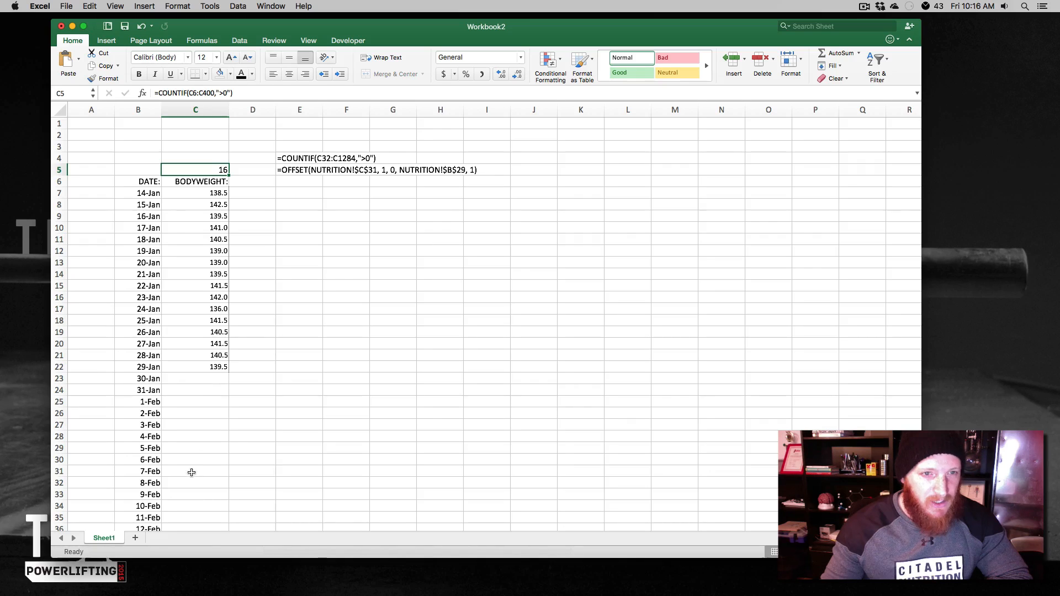
mouse_move(196, 379)
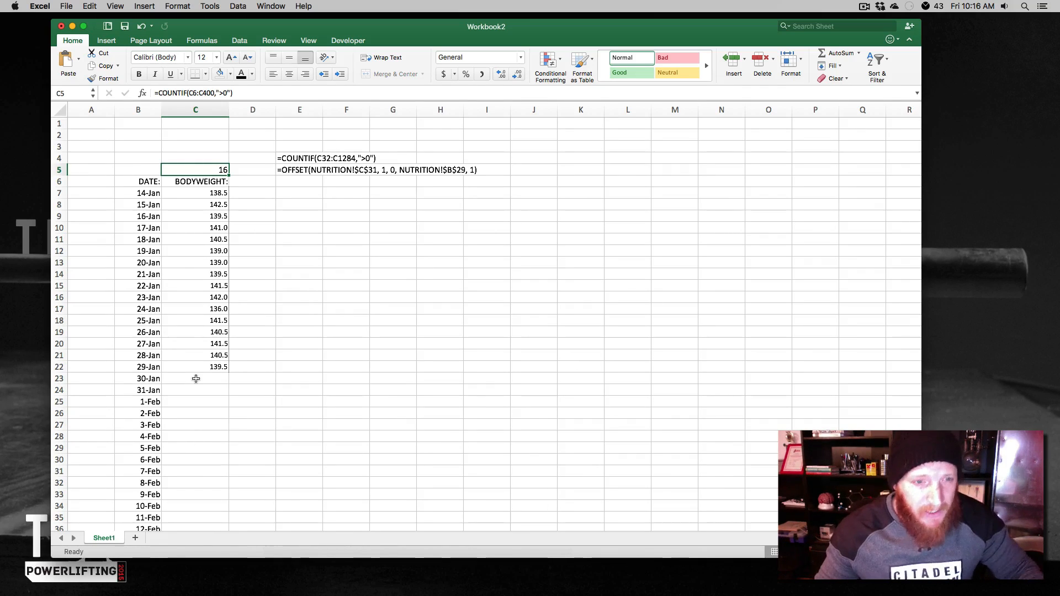
- Test the count by entering 120.0 for 30-Jan, deleting it, and entering 139.5
left_click(196, 378)
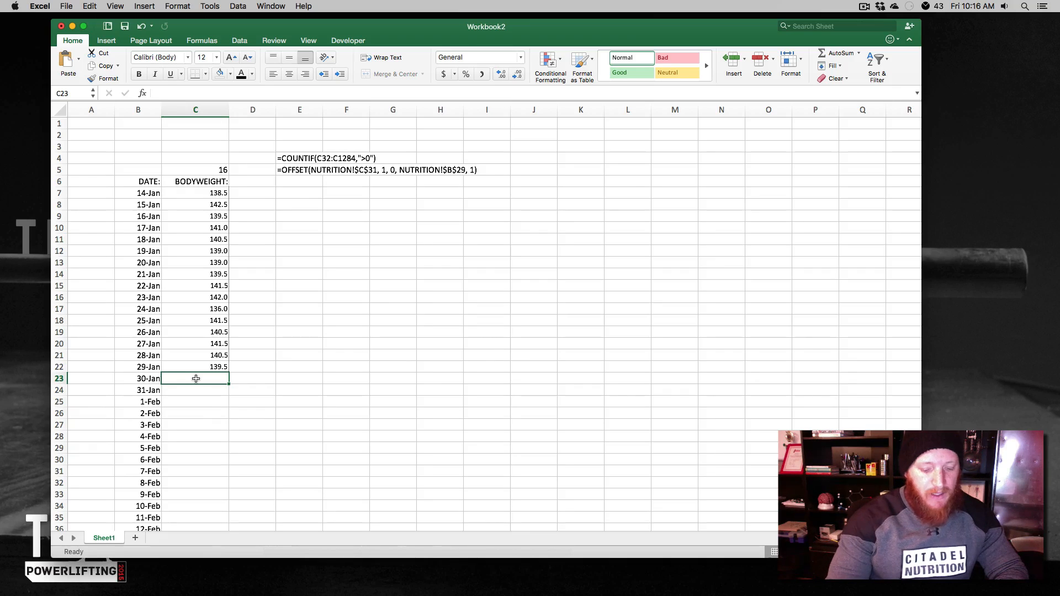
type("120.0")
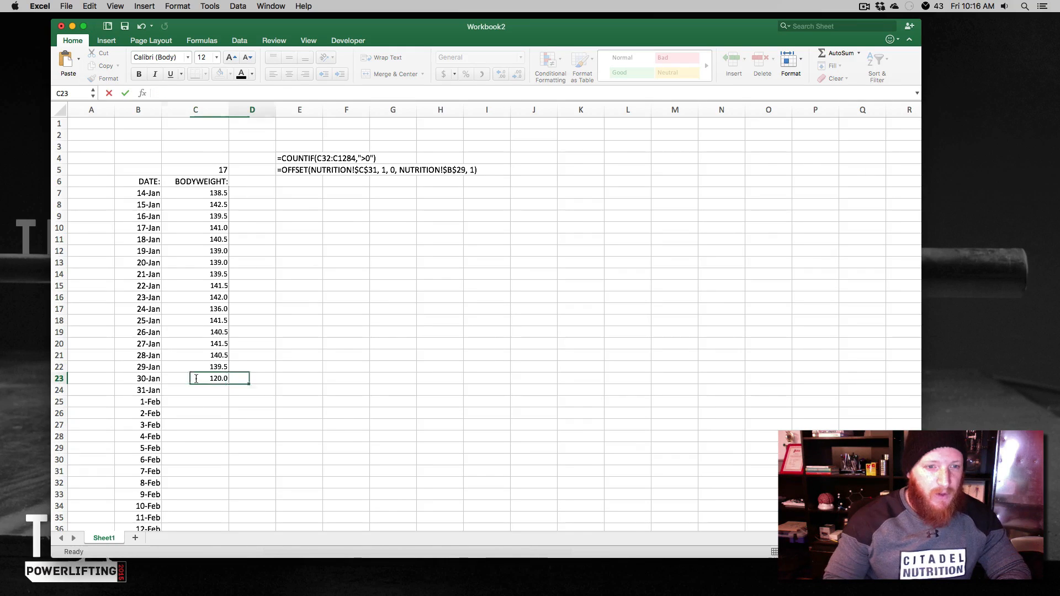
key("Delete")
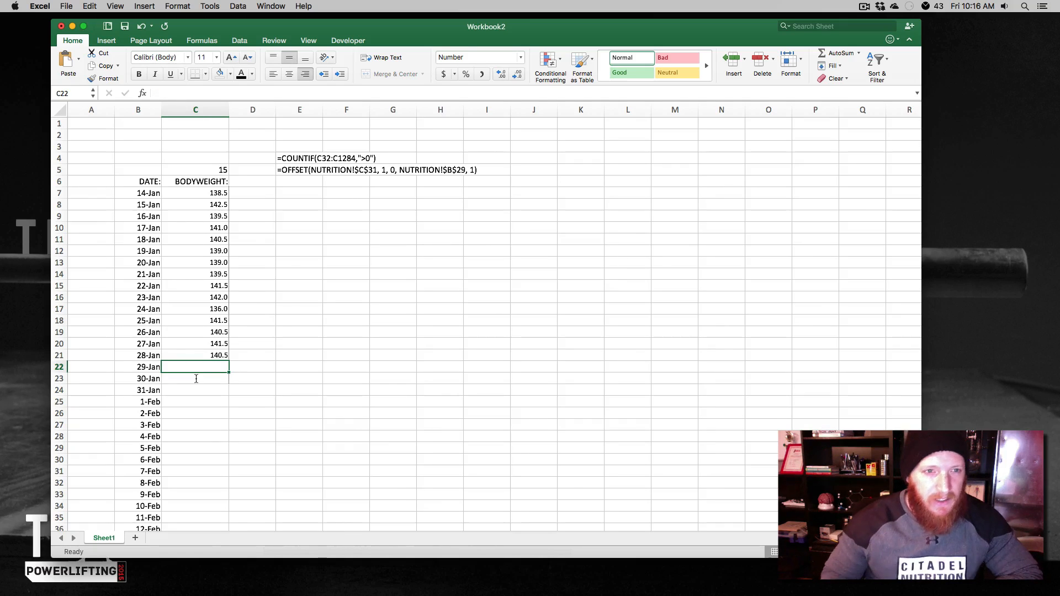
type("139.5")
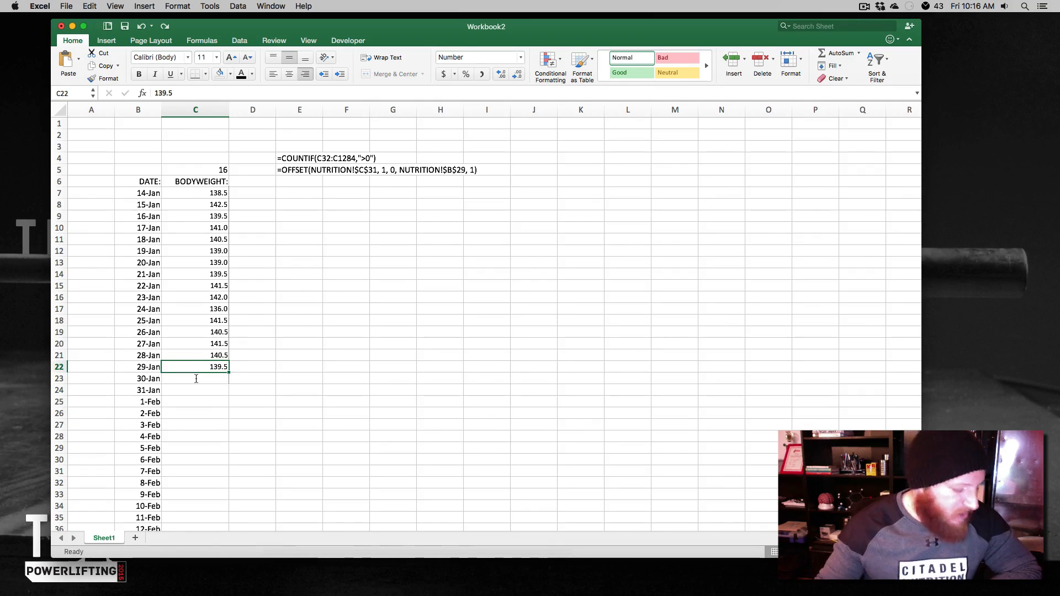
mouse_move(300, 294)
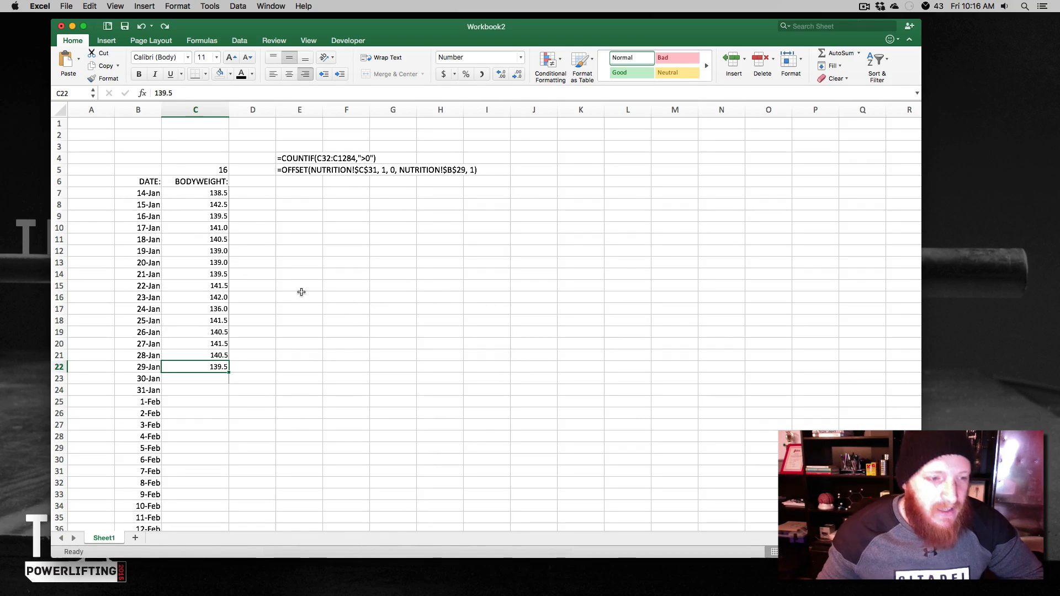
mouse_move(292, 176)
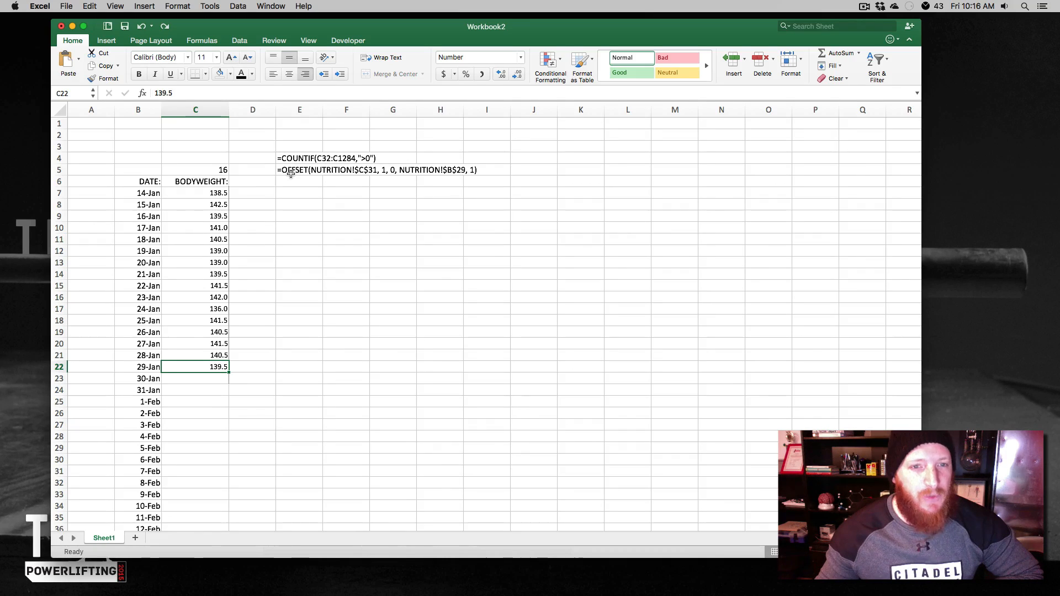
mouse_move(306, 365)
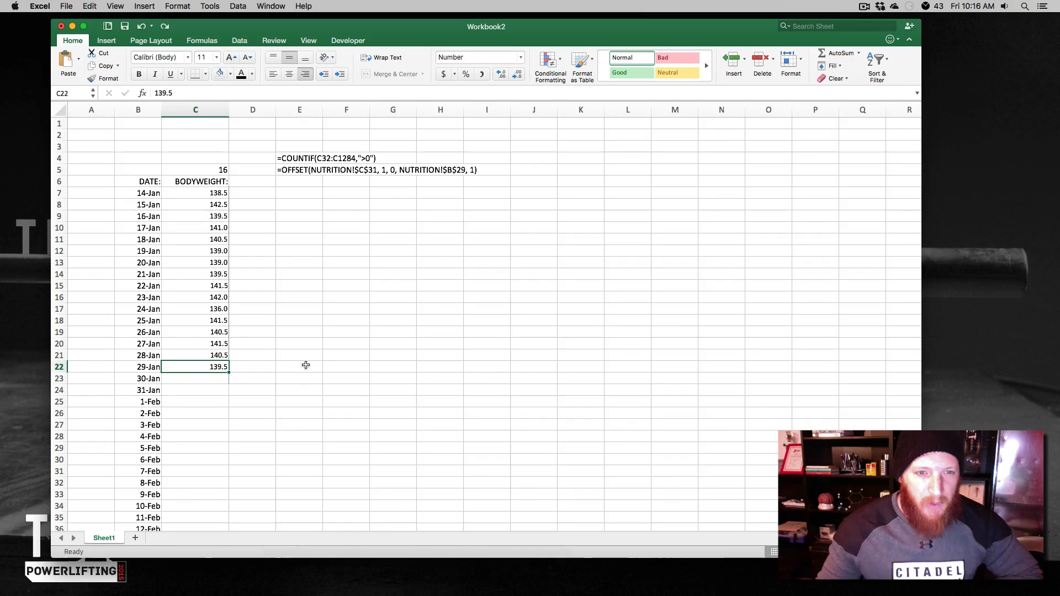
mouse_move(309, 332)
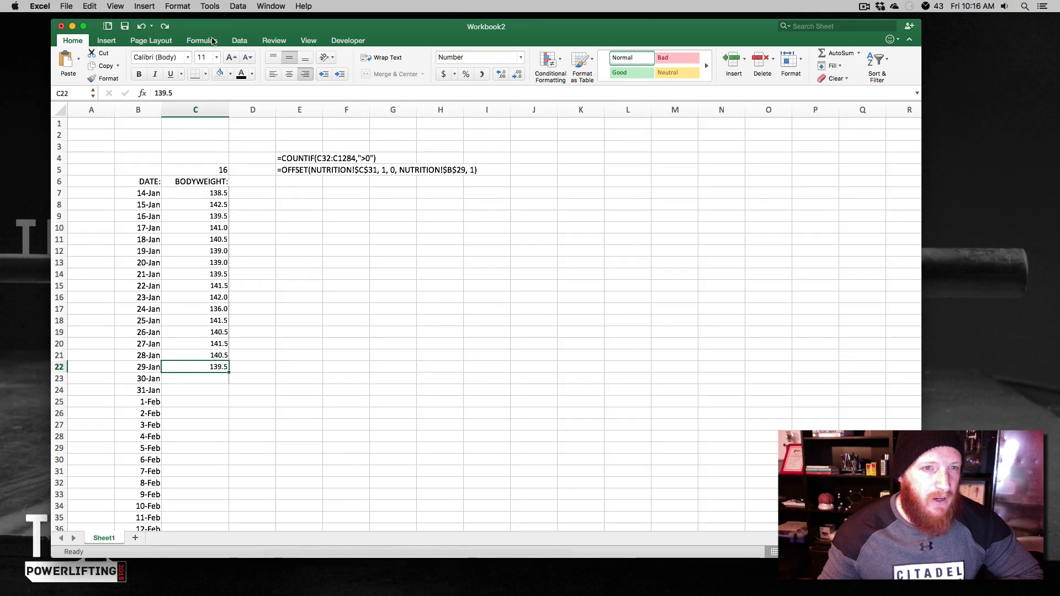
left_click(200, 40)
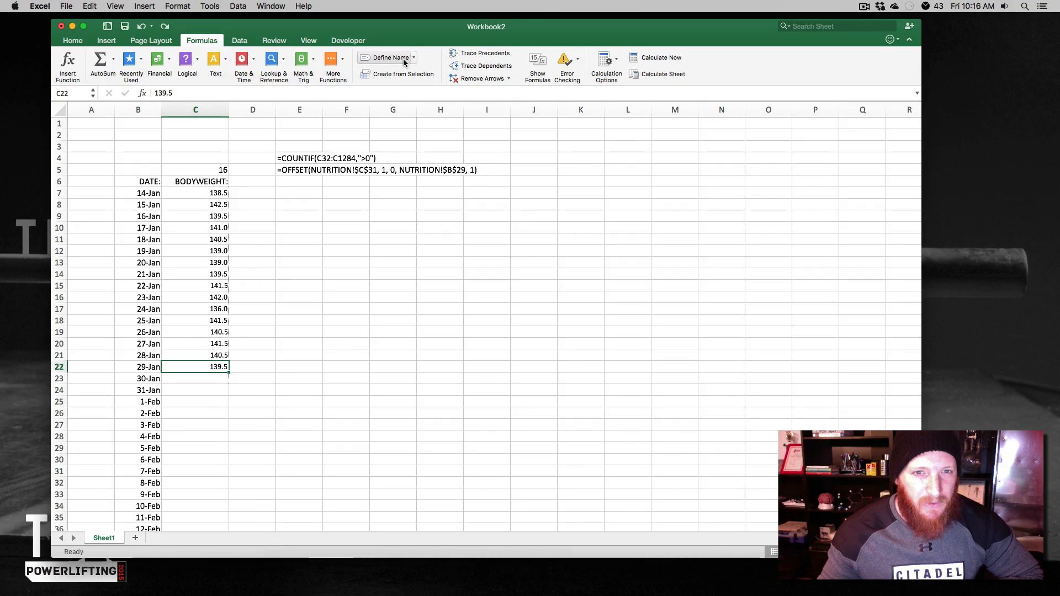
left_click(386, 57)
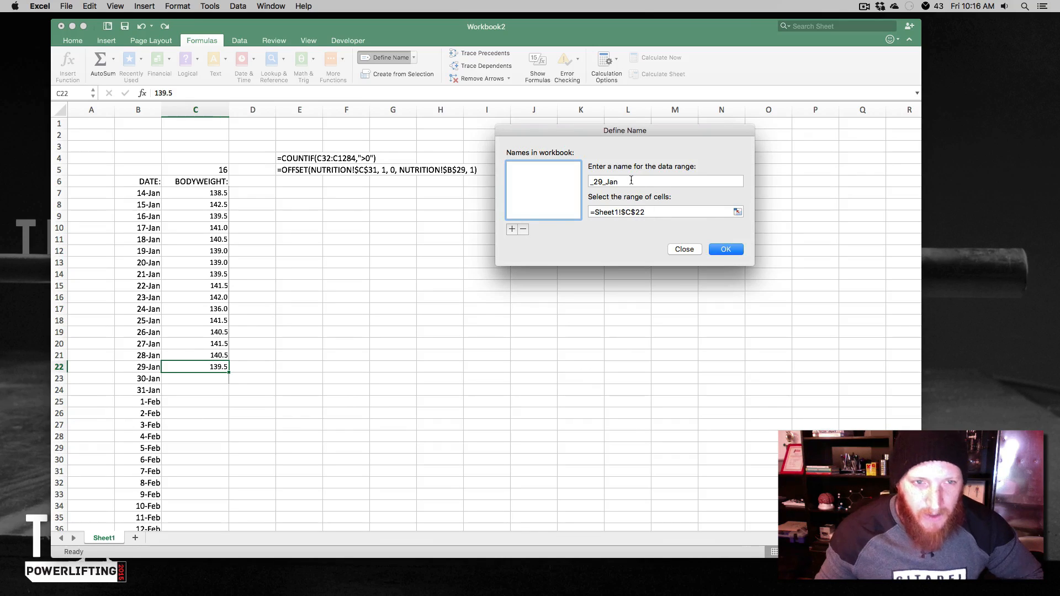
mouse_move(291, 179)
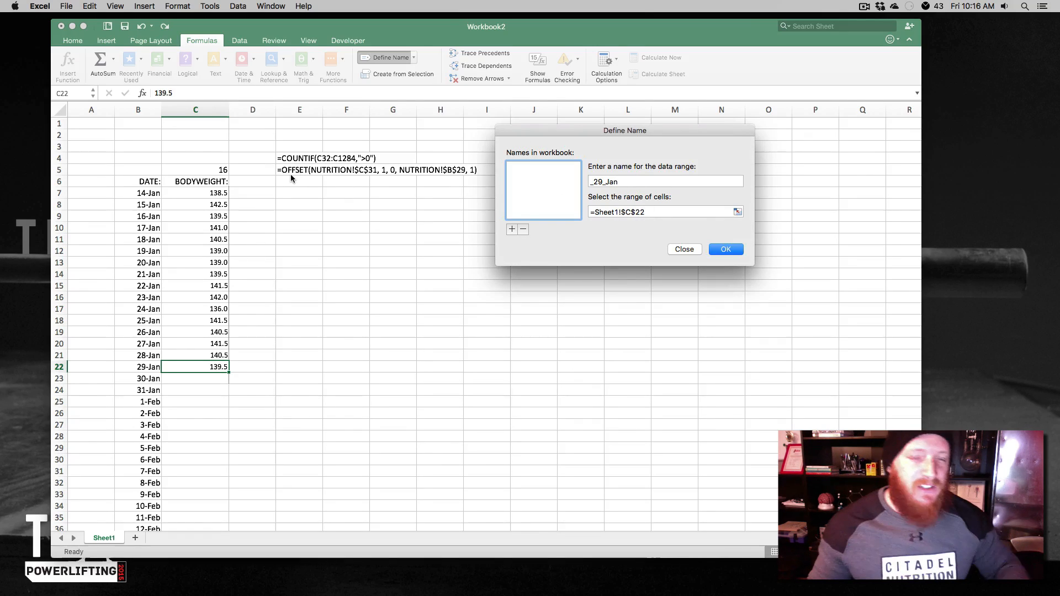
mouse_move(276, 191)
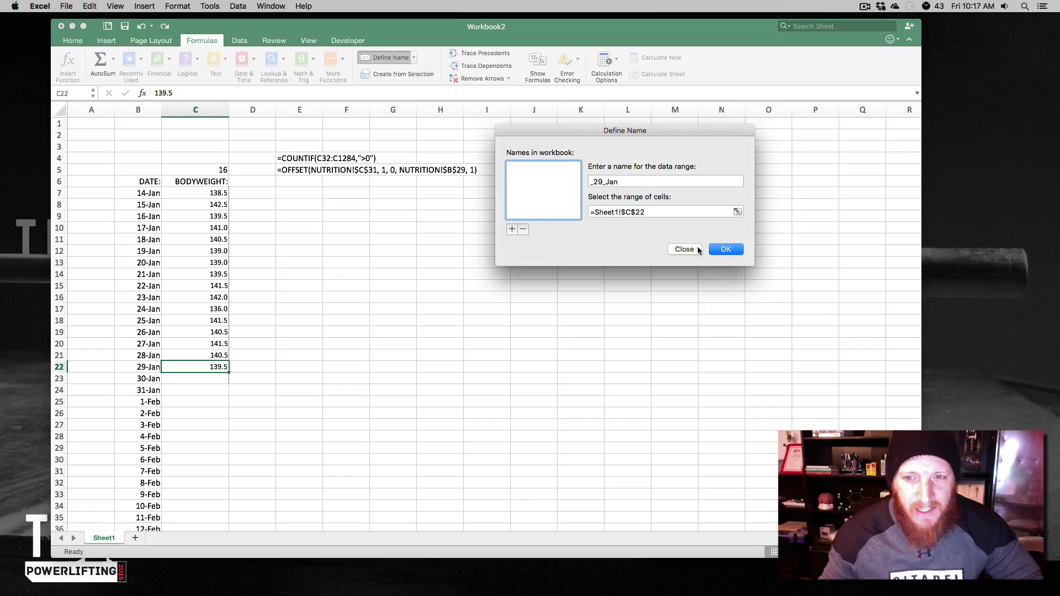
left_click(684, 248)
type("=")
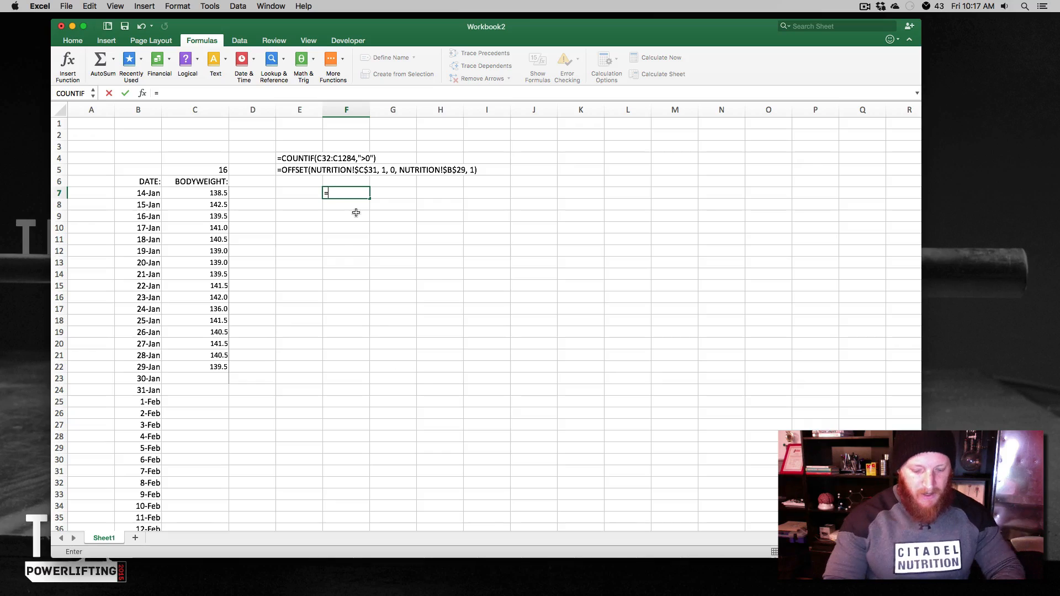
type("OFFSET(")
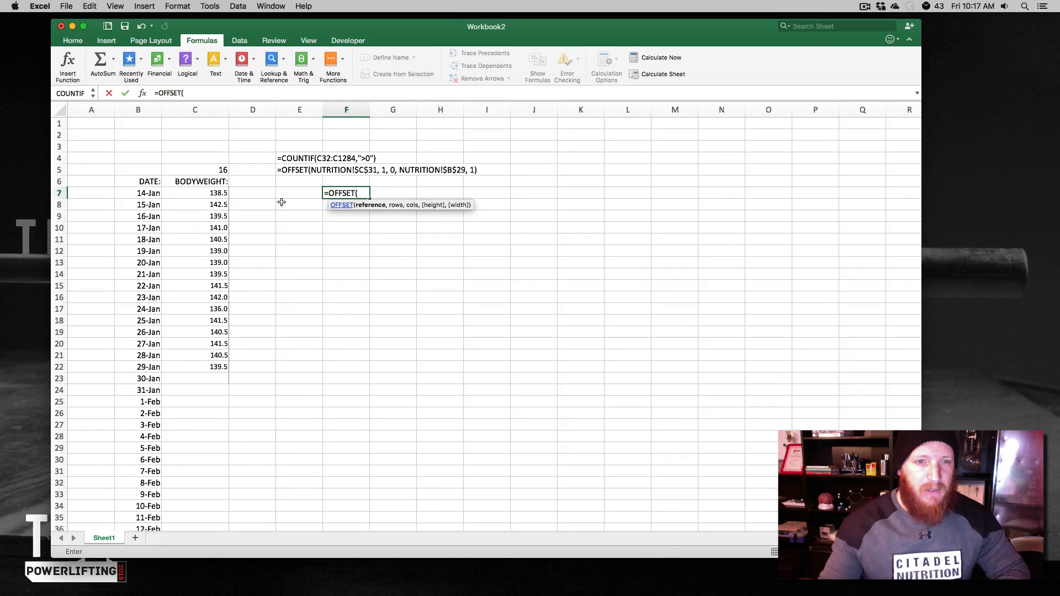
left_click(138, 192)
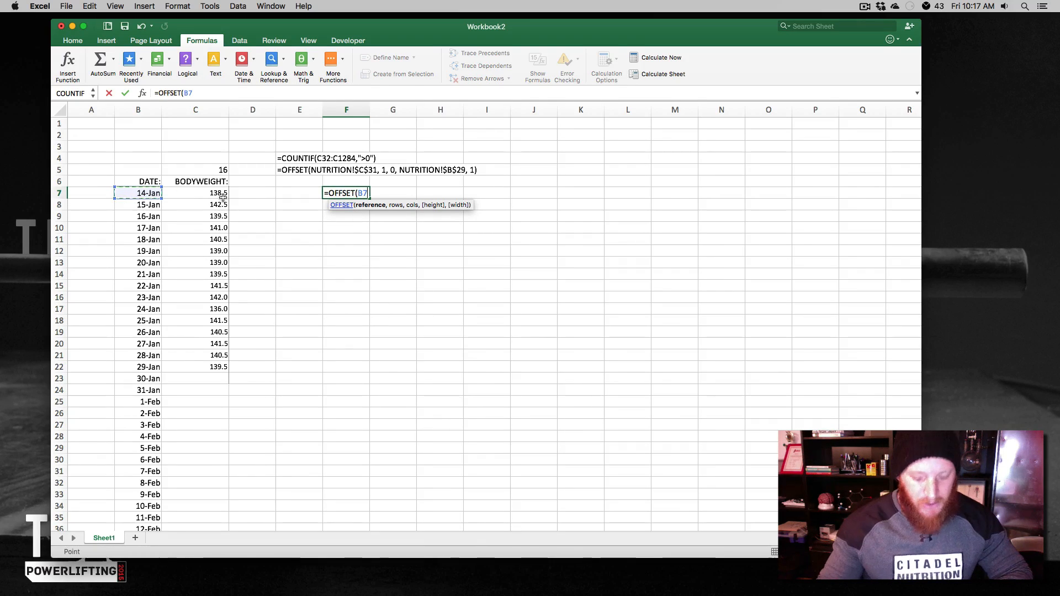
type(",")
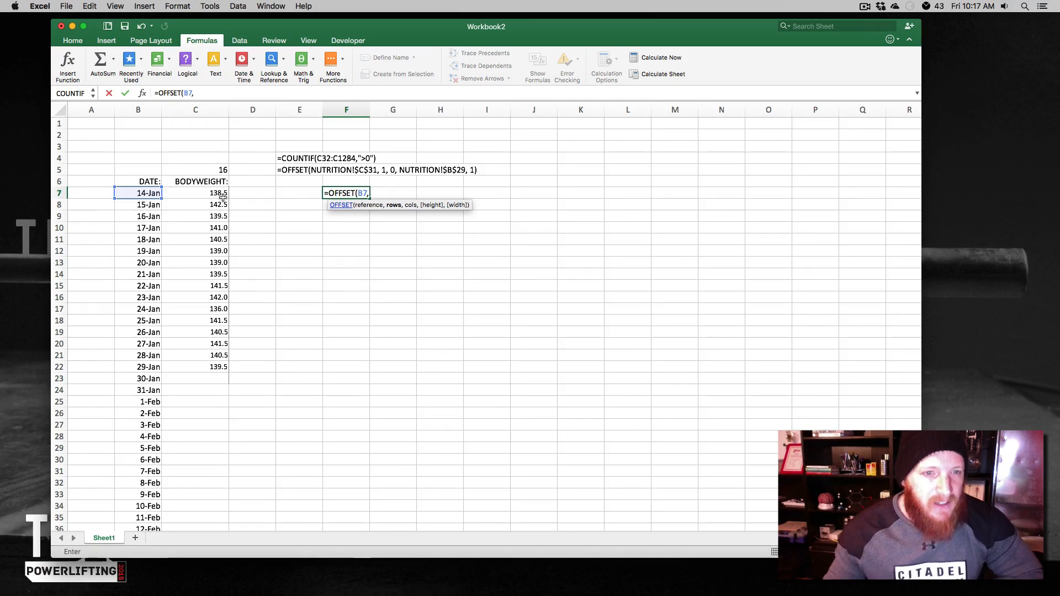
mouse_move(128, 191)
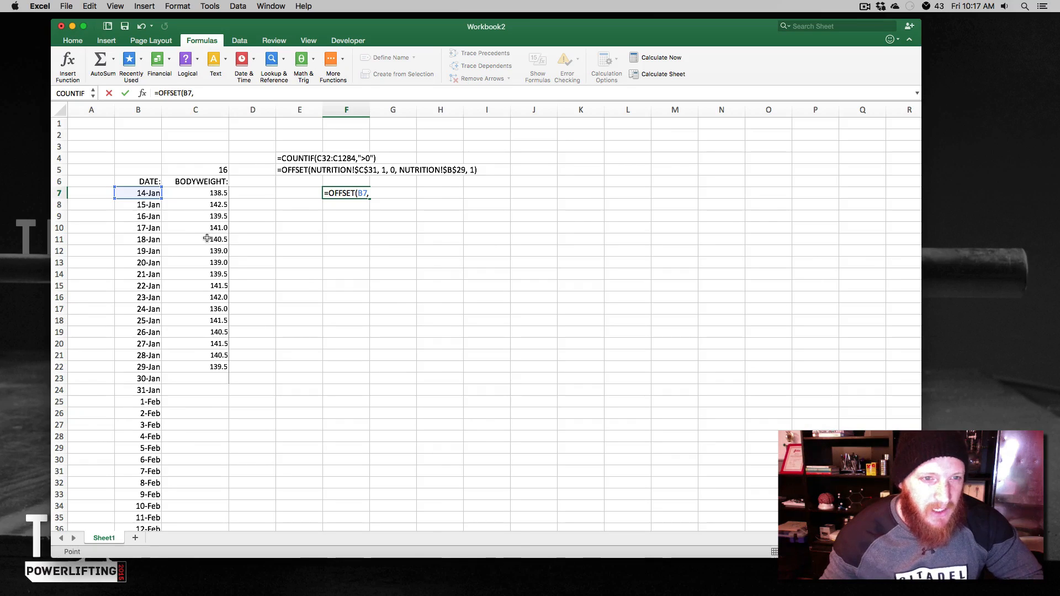
mouse_move(204, 196)
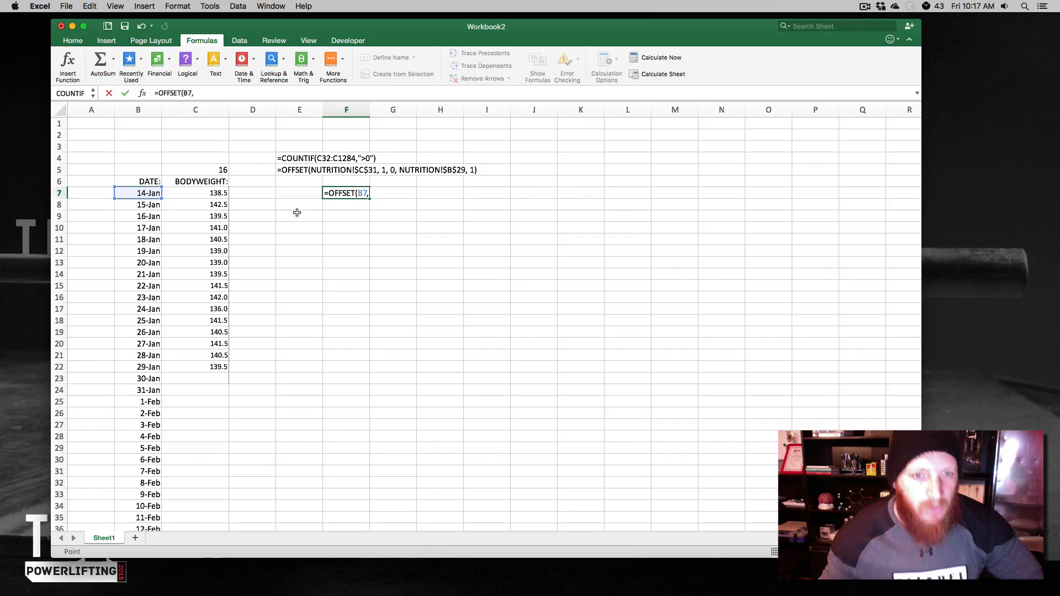
type("4")
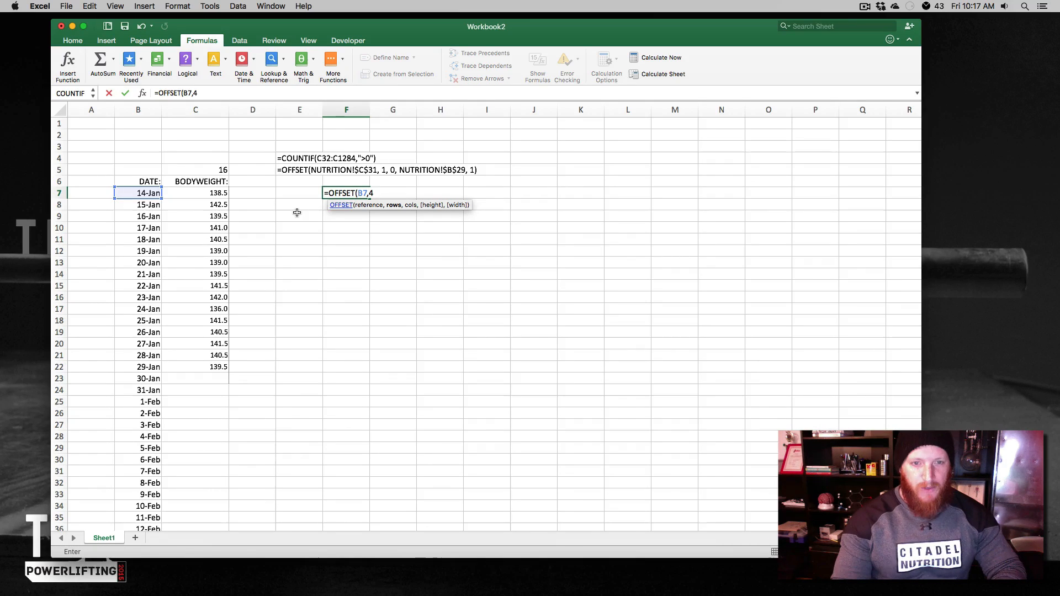
type(",1")
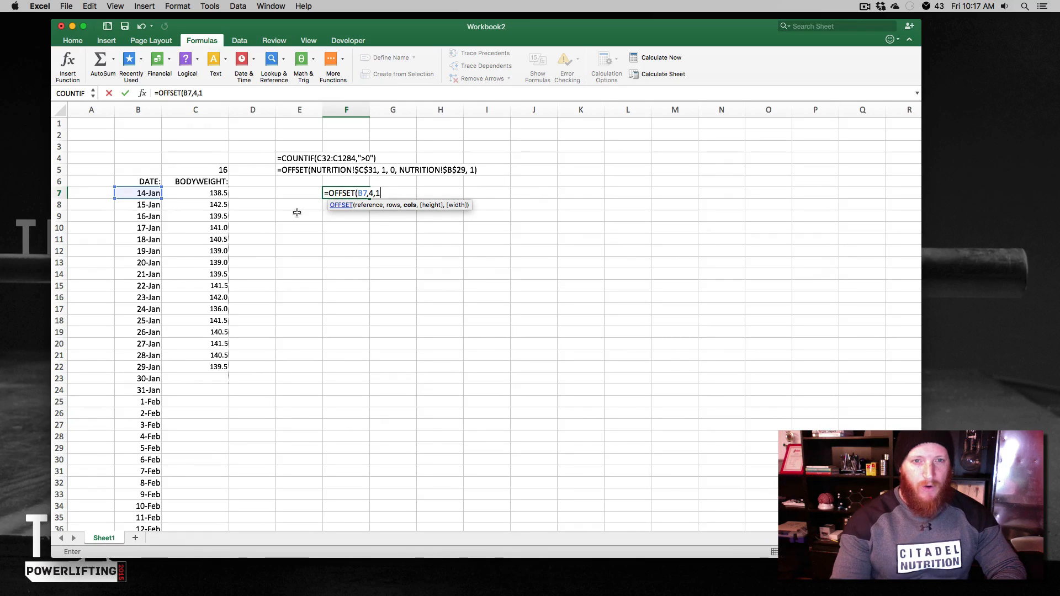
type(",")
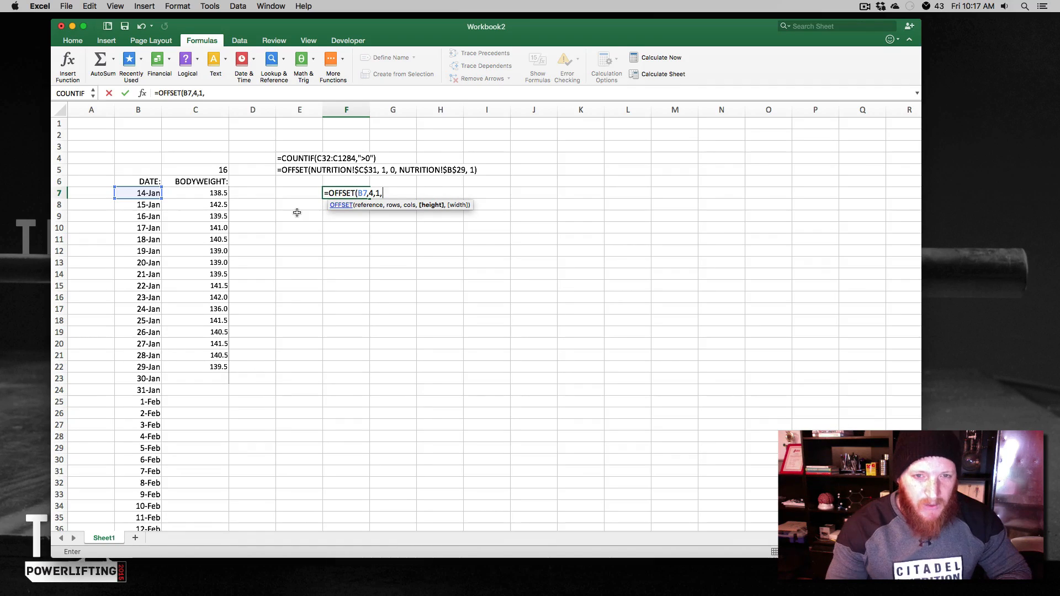
key("Return")
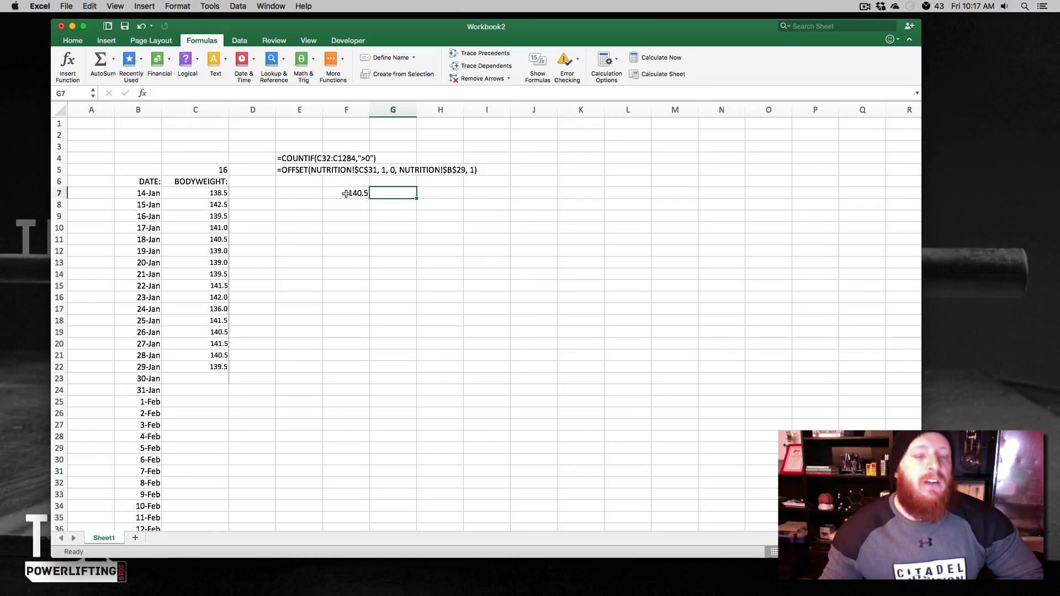
left_click(346, 192)
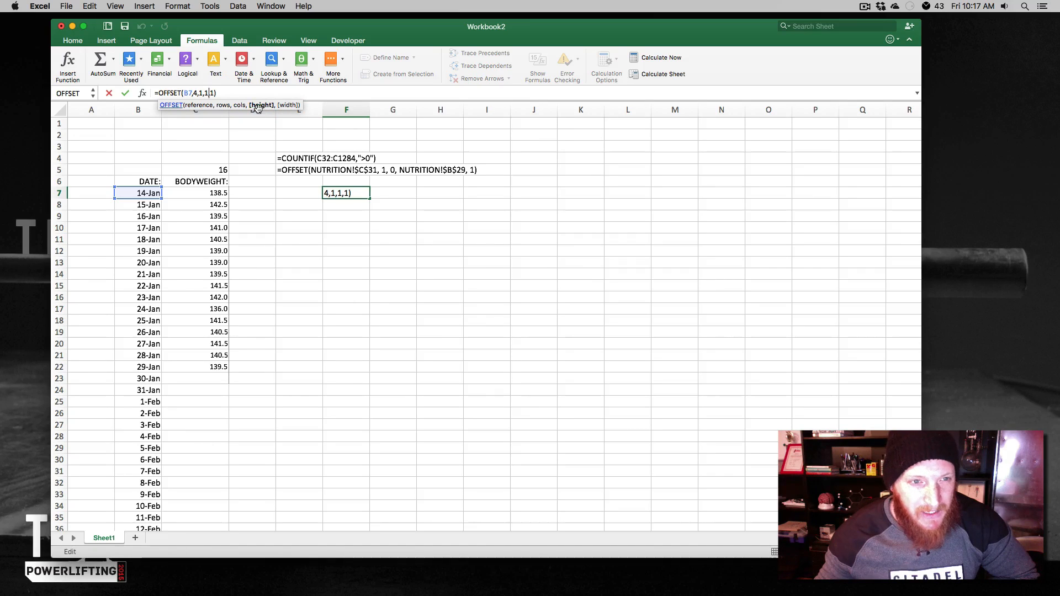
mouse_move(200, 372)
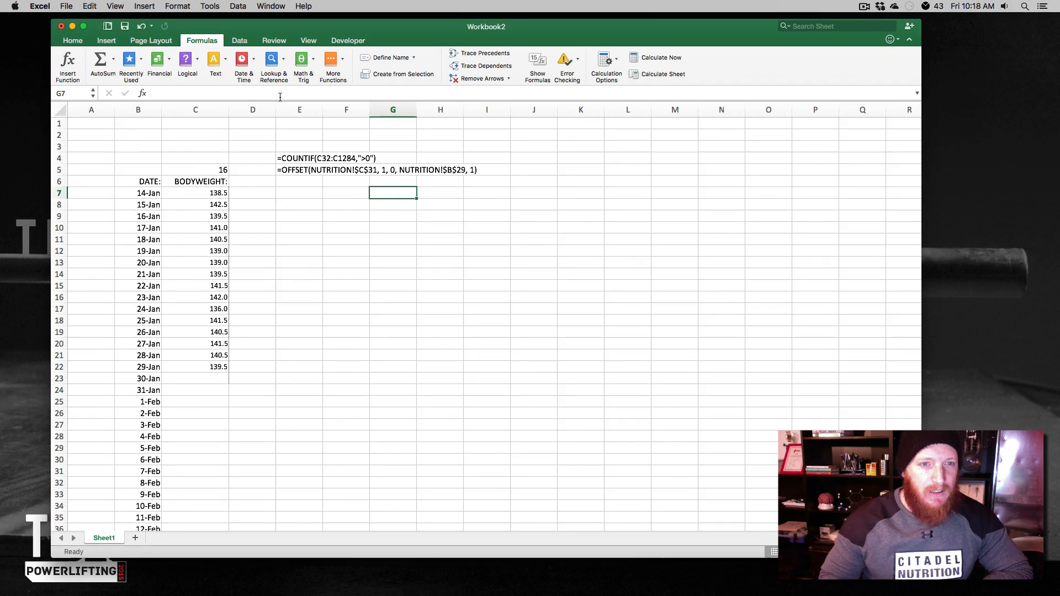
left_click(386, 56)
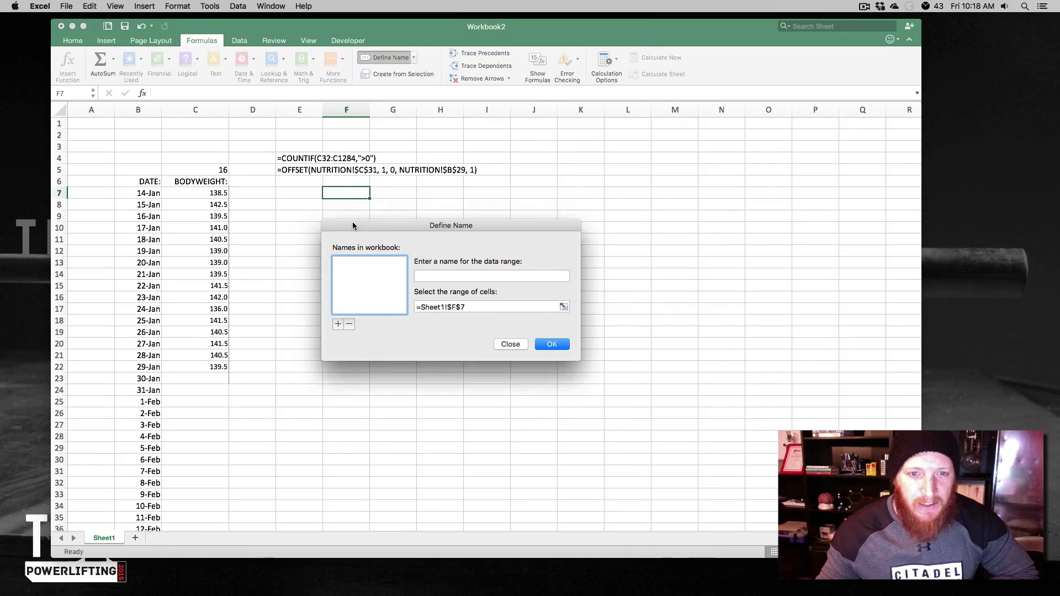
- Name the new defined range dyn_chart
left_click(492, 275)
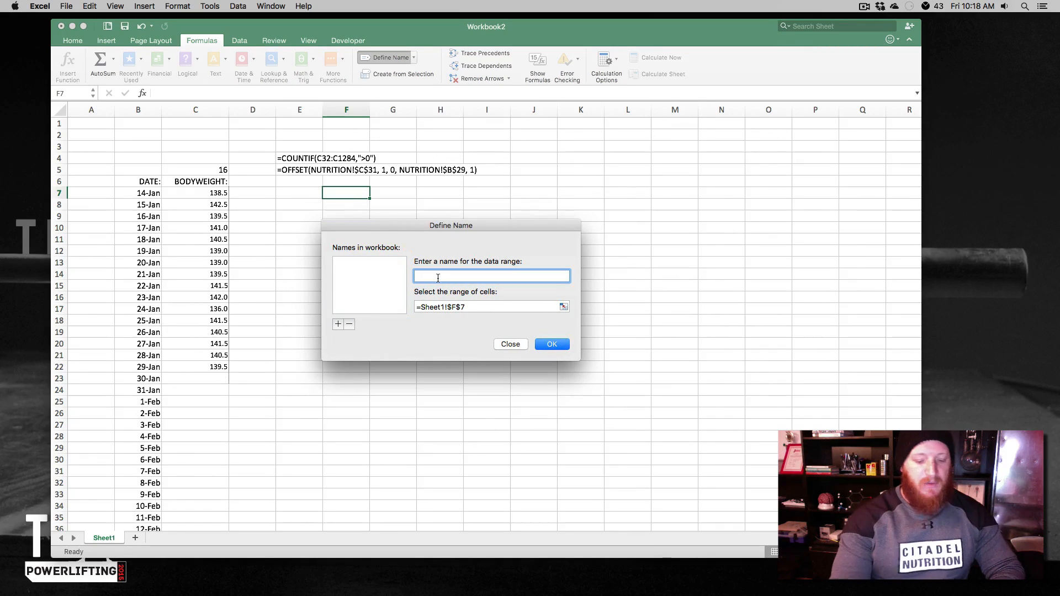
type("dyn")
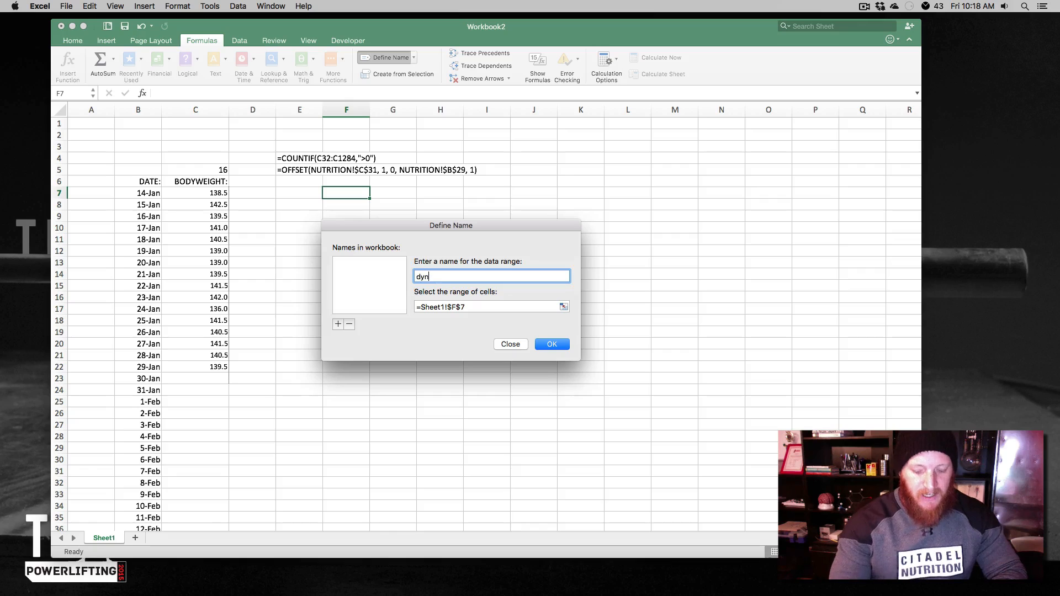
type("_chart")
left_click(492, 307)
type("=OFFSET")
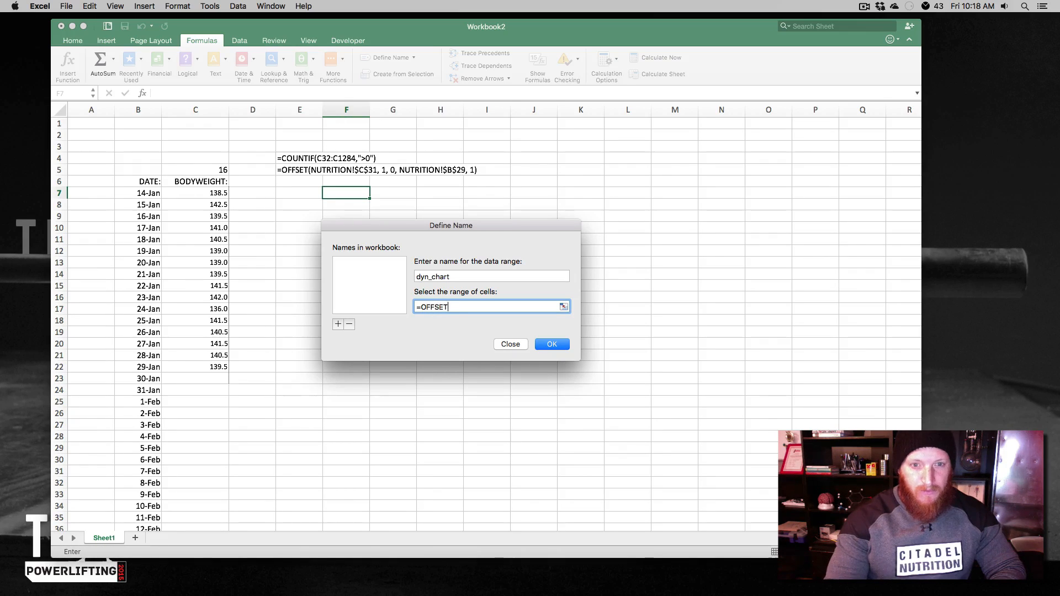
- Set dyn_chart to =OFFSET($C$6,1,0,$C$5,1) and save the name
type("(")
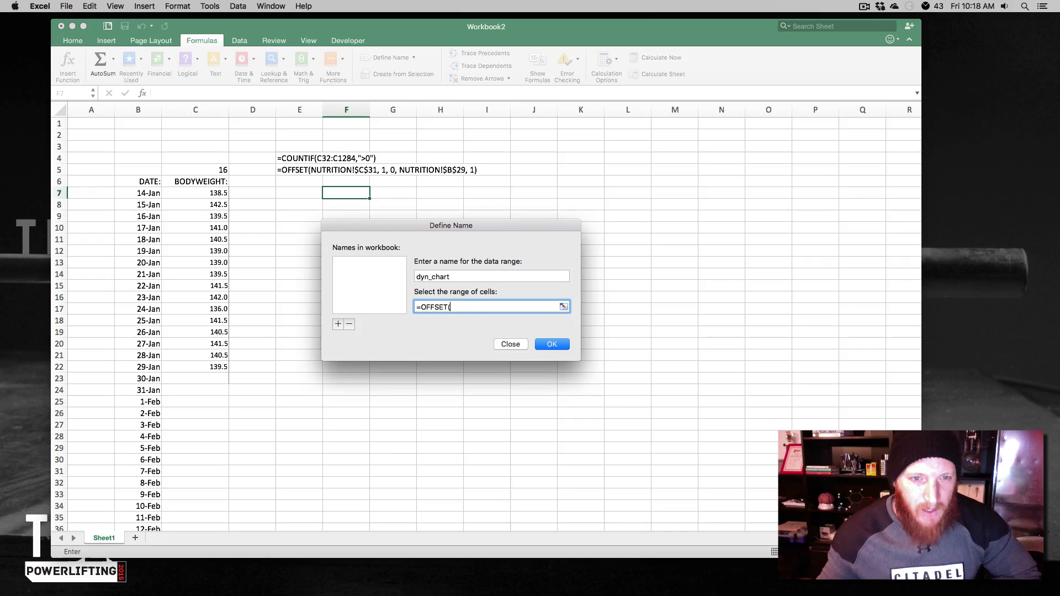
mouse_move(367, 175)
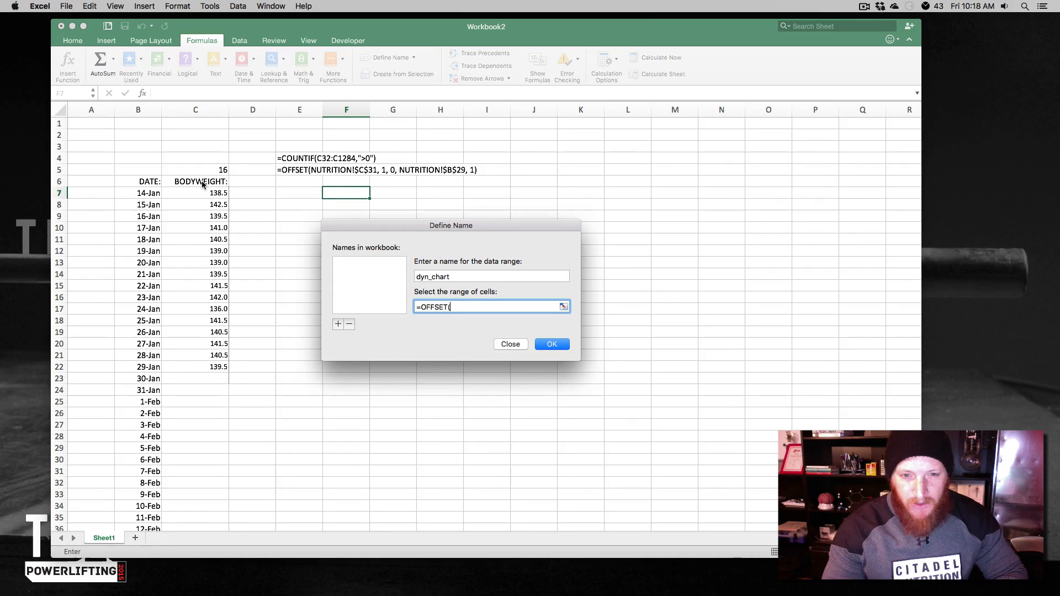
type("$")
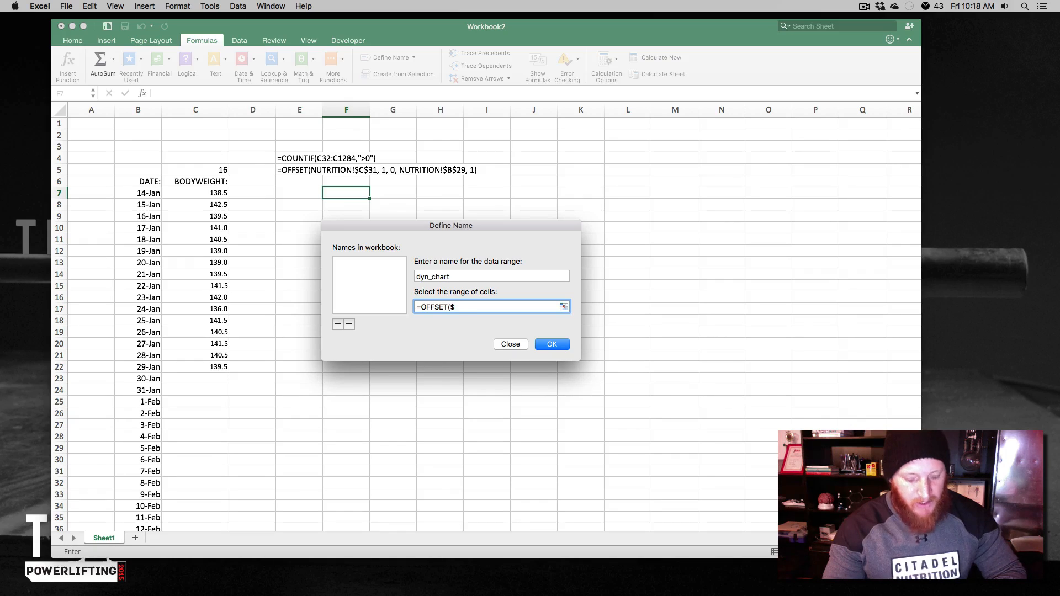
type("C$6")
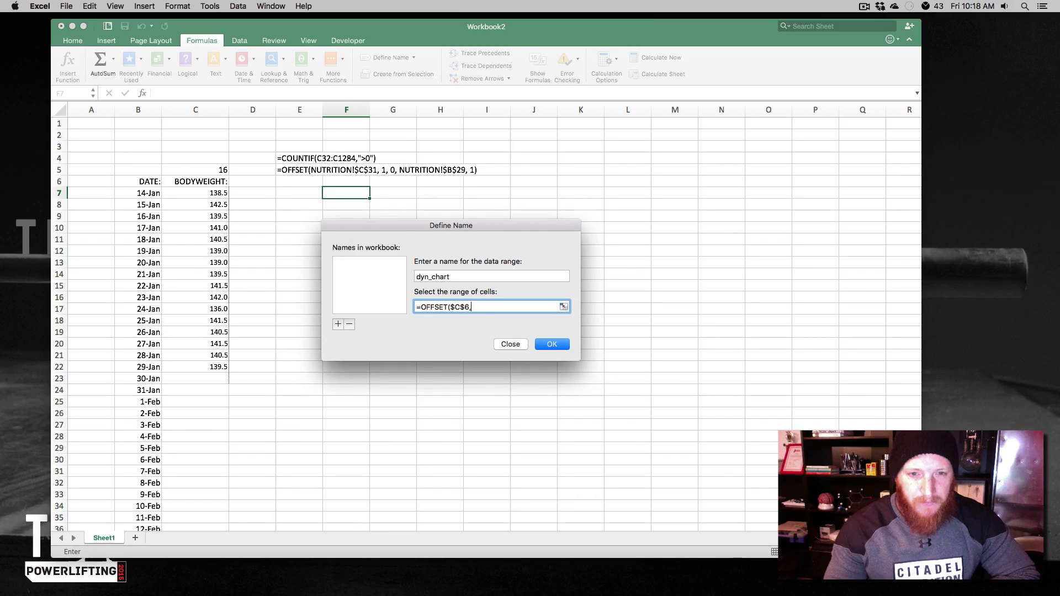
type(",")
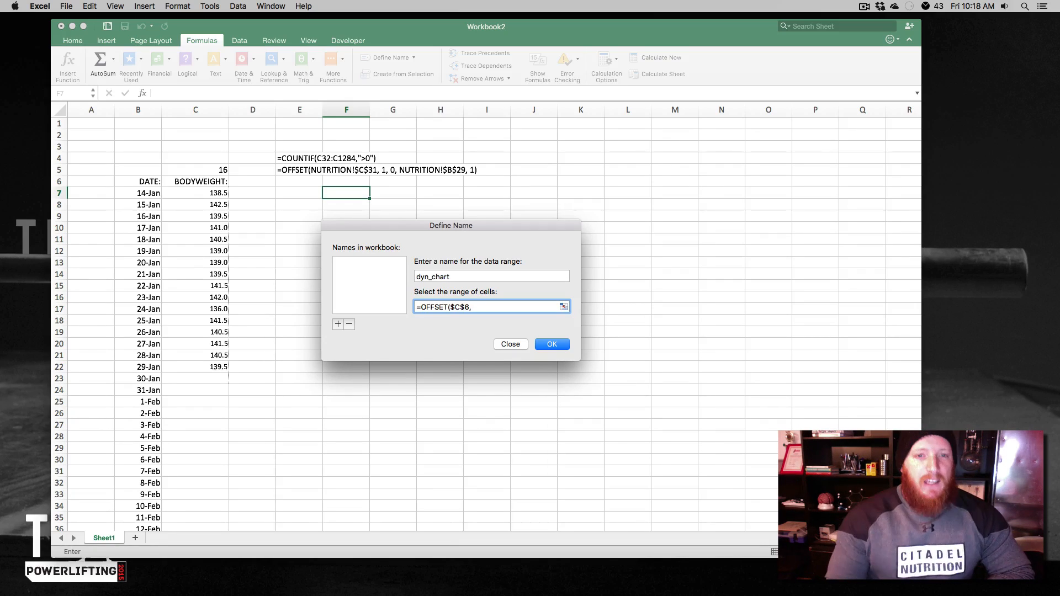
key("Backspace")
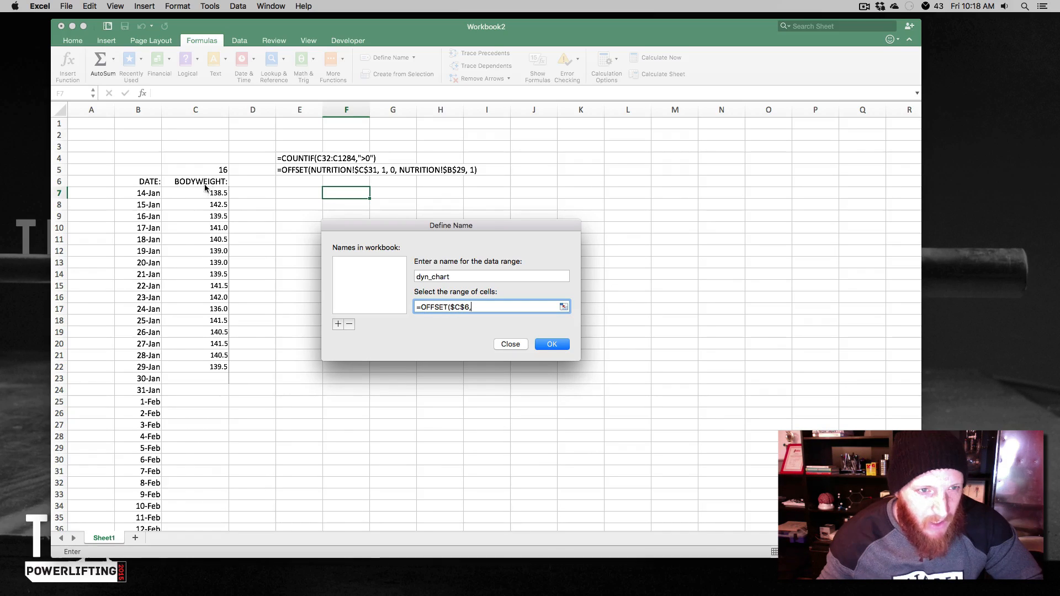
type(",1")
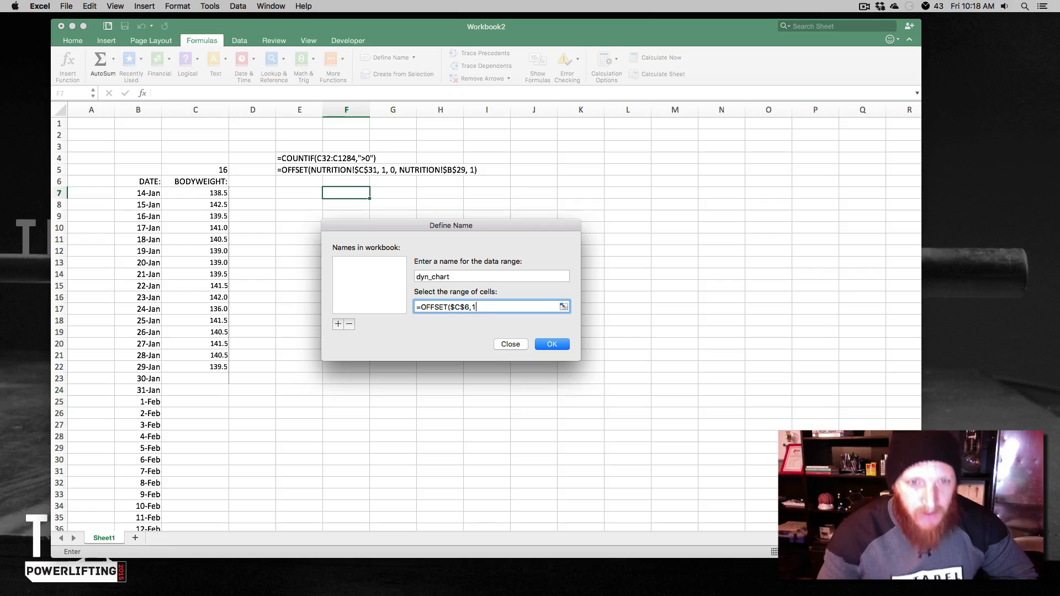
type("0,")
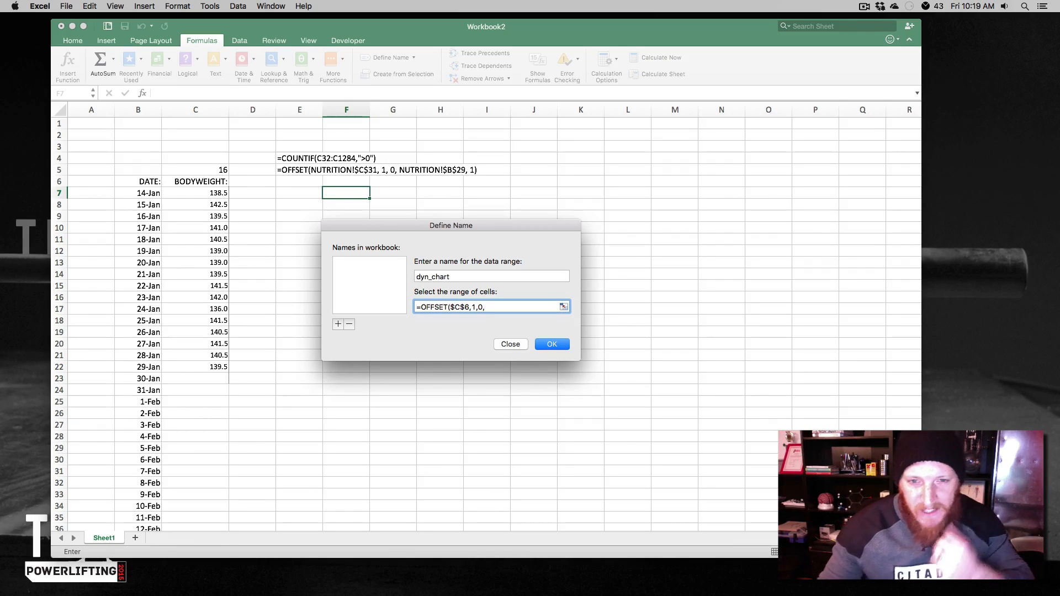
mouse_move(340, 194)
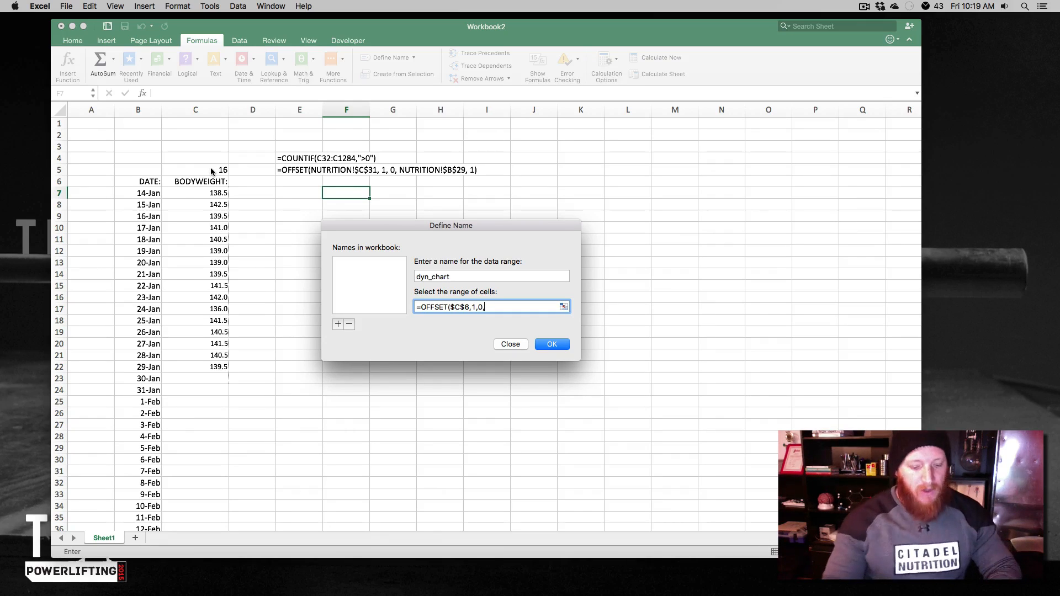
type("$")
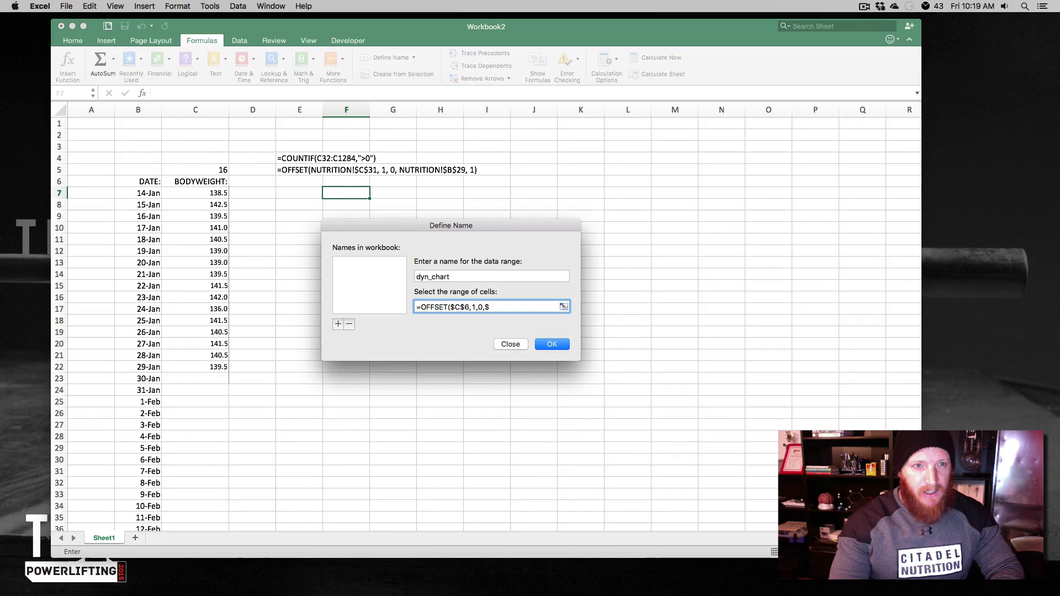
type("C$5")
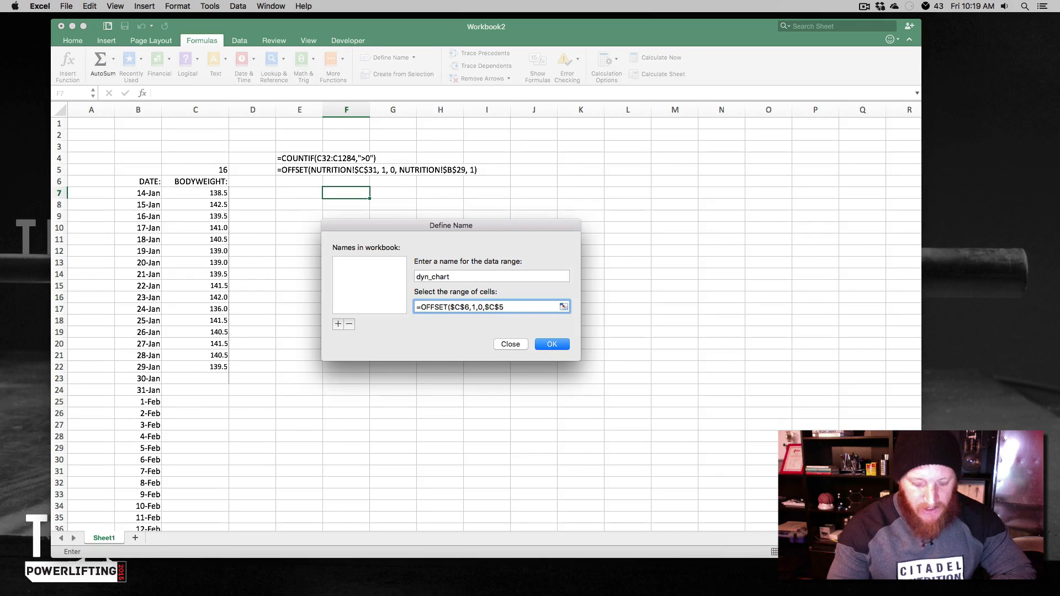
type(",1")
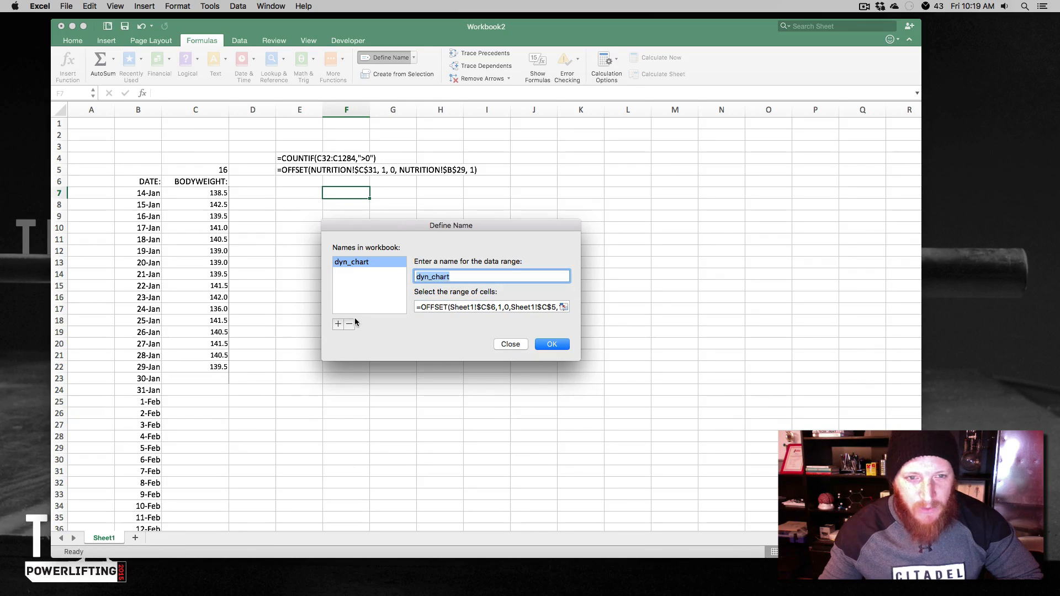
left_click(552, 344)
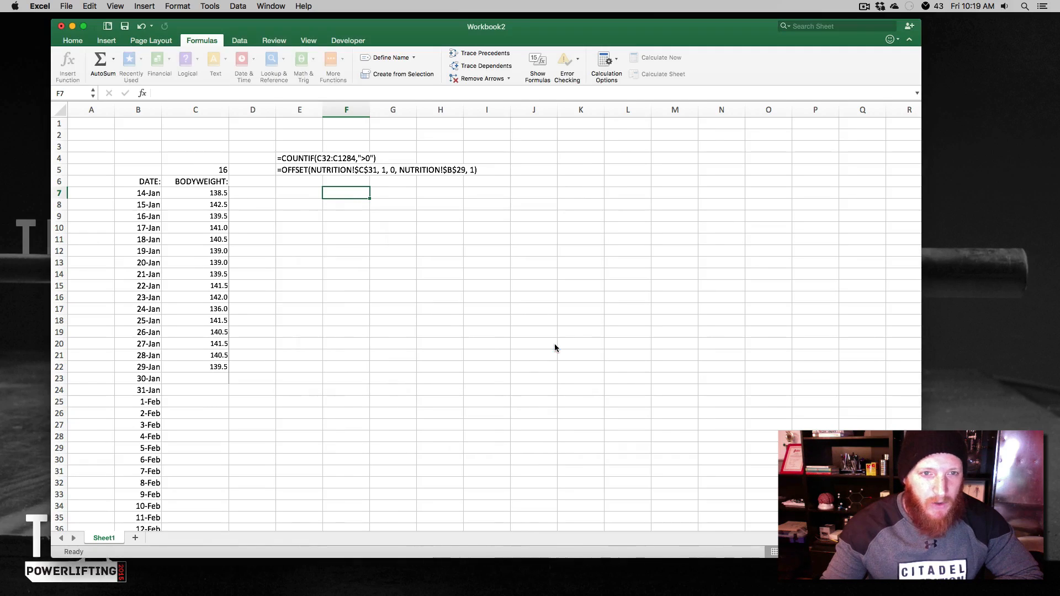
left_click(393, 354)
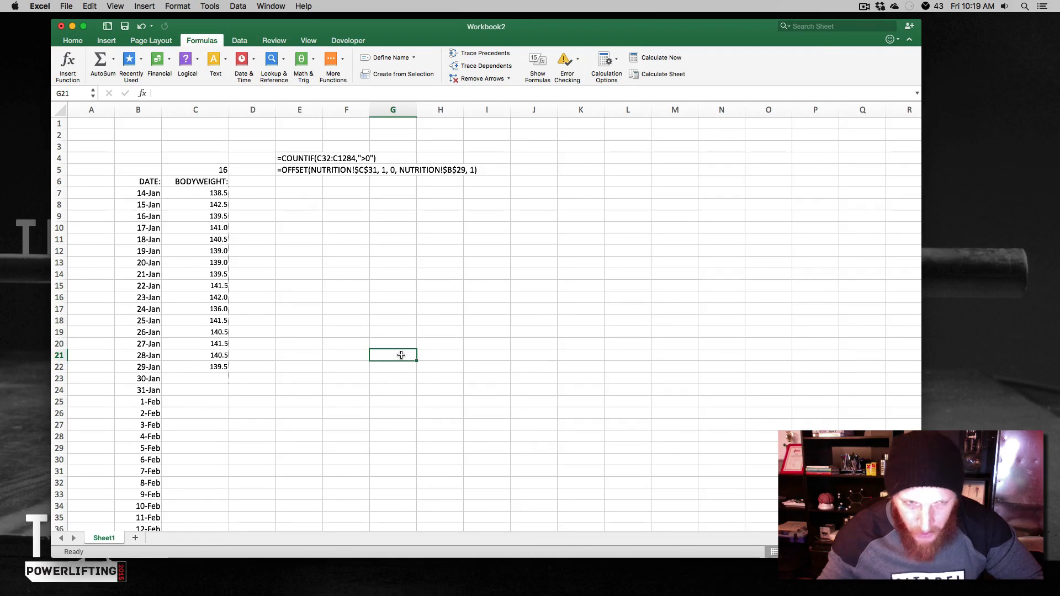
mouse_move(369, 322)
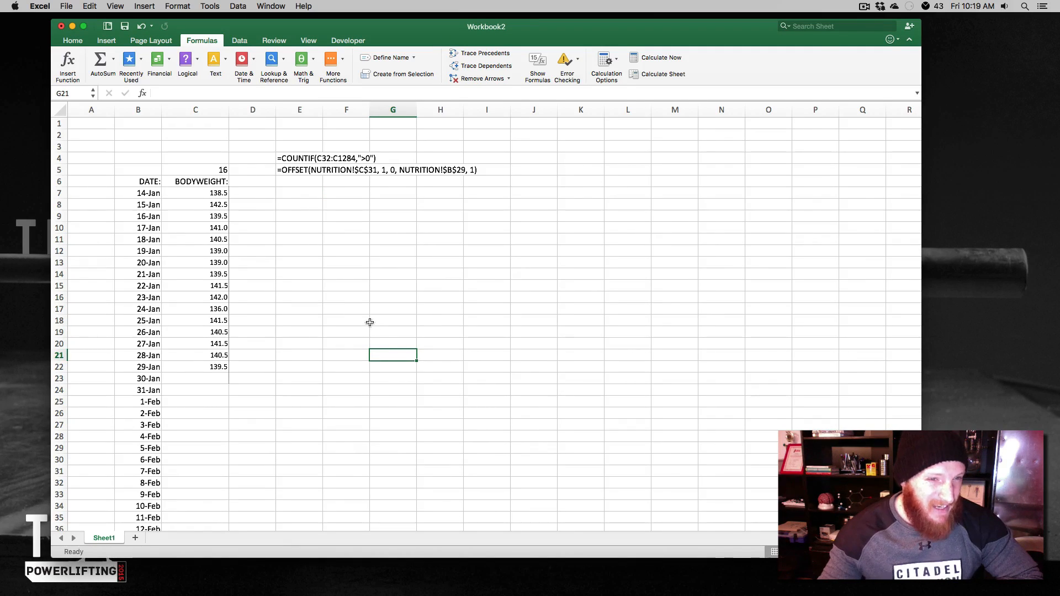
mouse_move(323, 291)
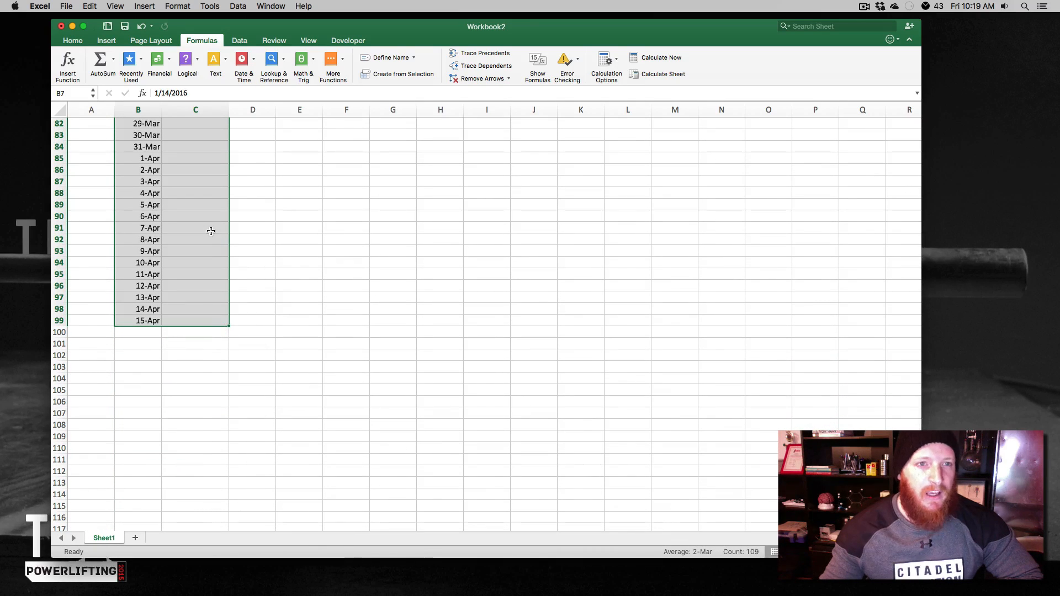
- Insert a line chart of the dates and weights and move it beside the log
left_click(106, 40)
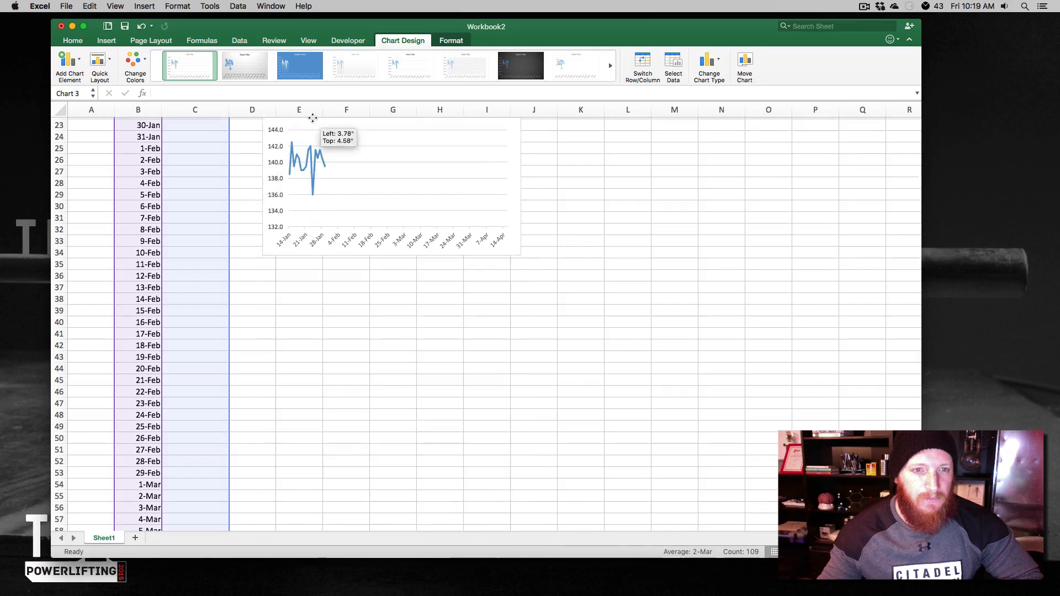
left_click_drag(308, 163, 311, 264)
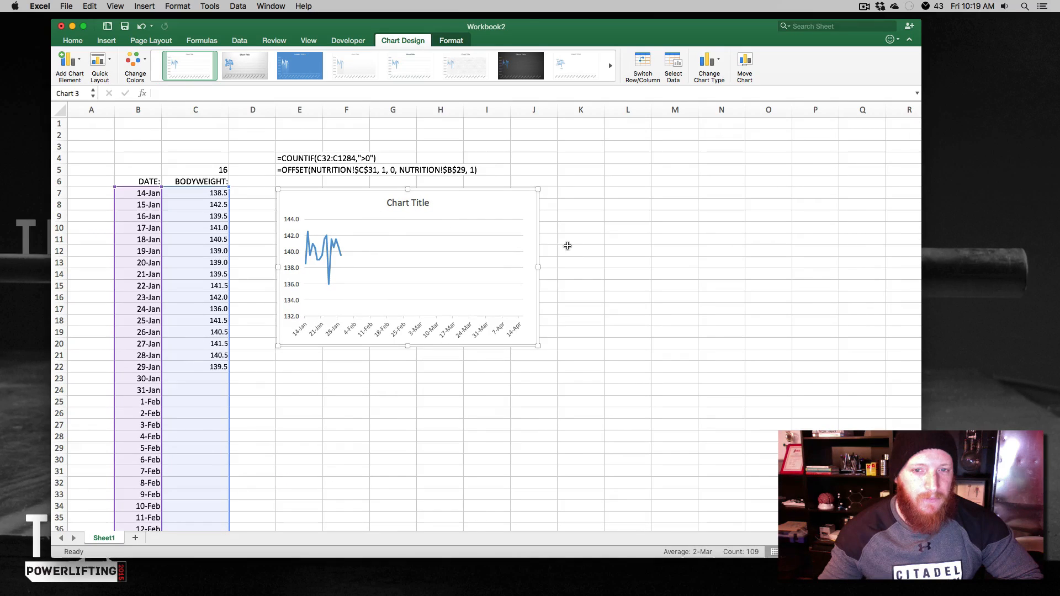
- Inspect the weight line's series formula and bring up the chart's Select Data settings
left_click(580, 250)
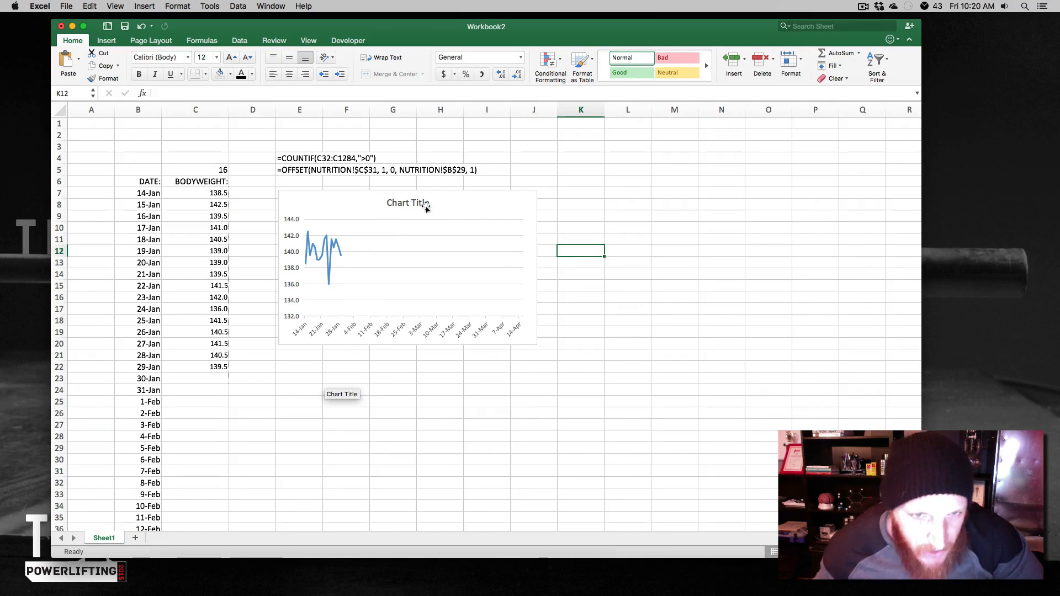
left_click(405, 270)
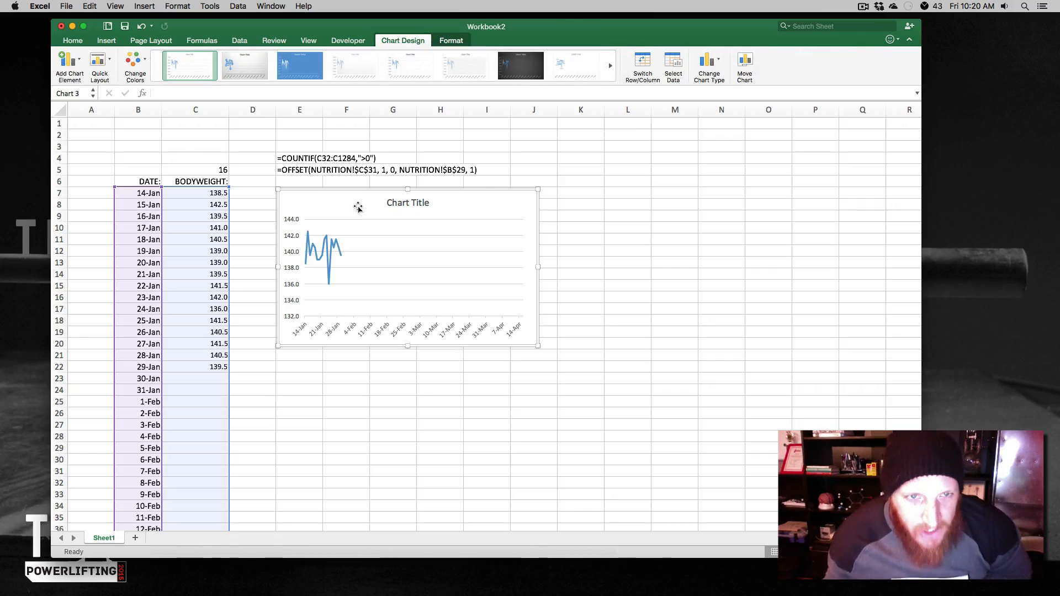
mouse_move(375, 321)
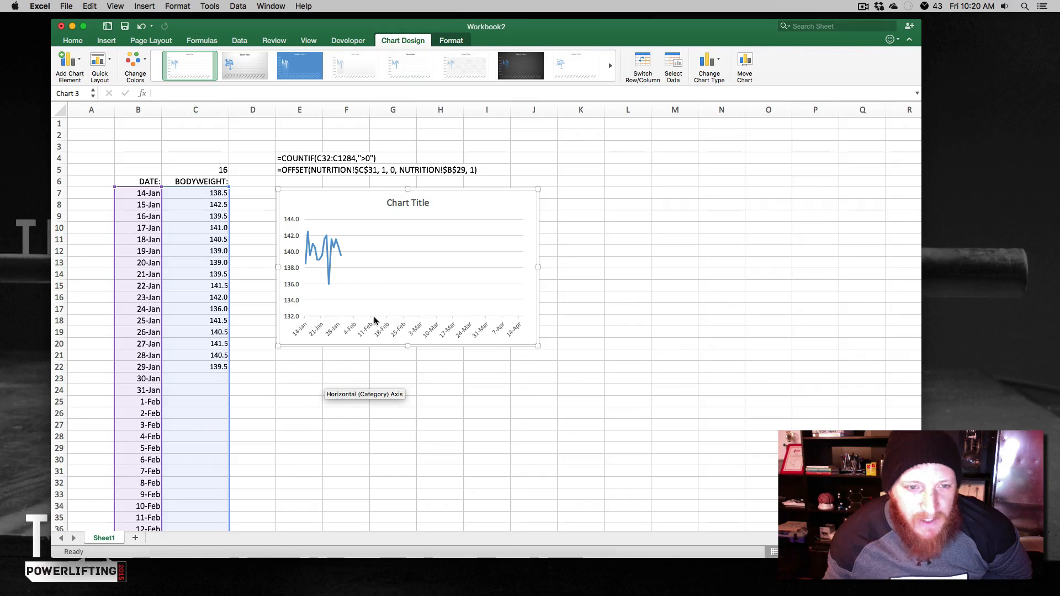
mouse_move(330, 266)
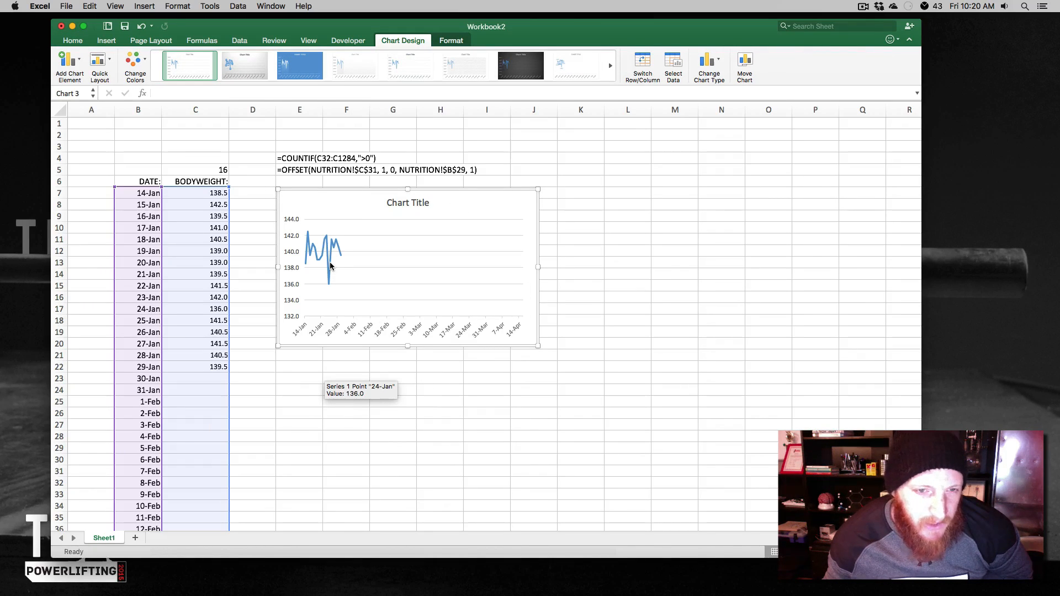
left_click(324, 254)
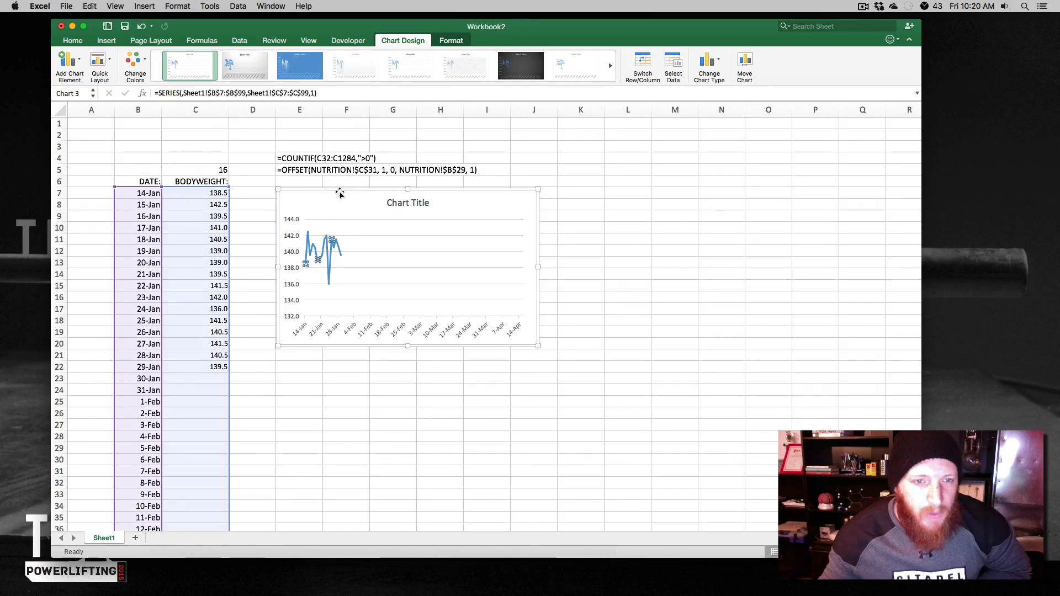
left_click(252, 181)
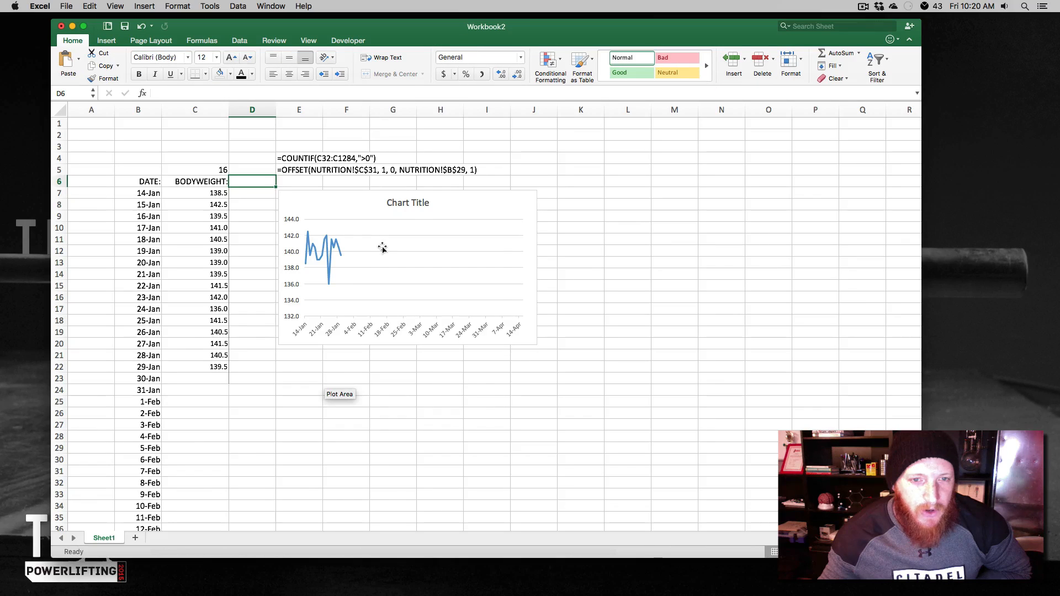
right_click(382, 246)
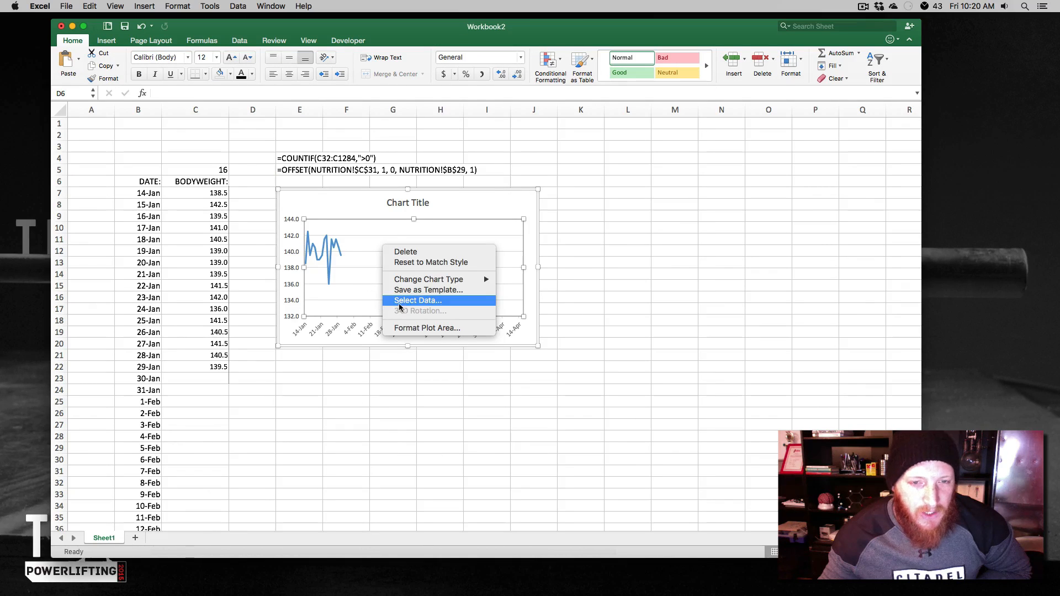
left_click(416, 301)
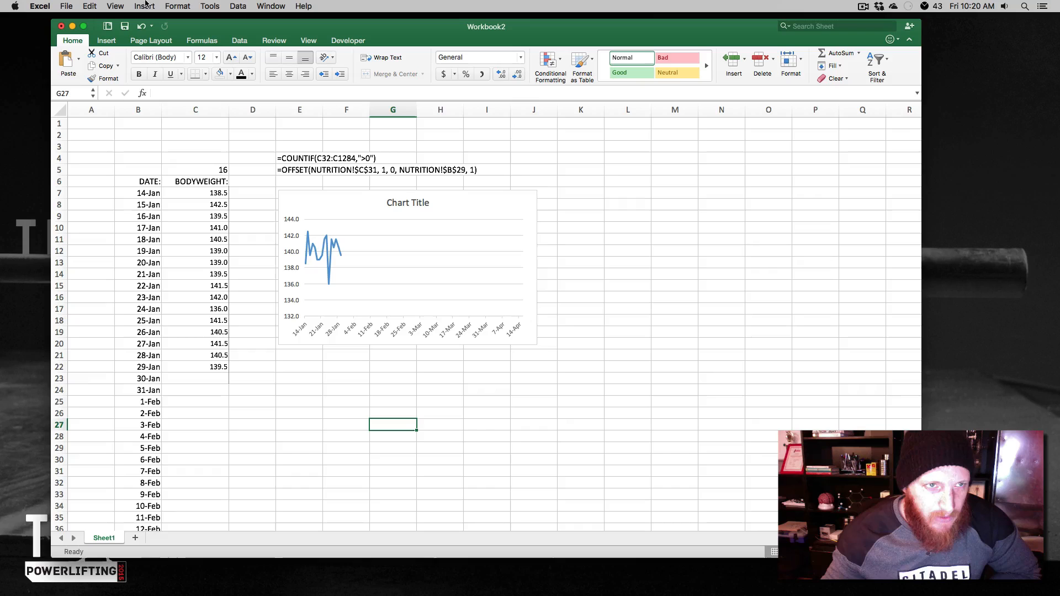
- Review the dyn_chart name's OFFSET formula in Define Name and close unchanged
left_click(144, 6)
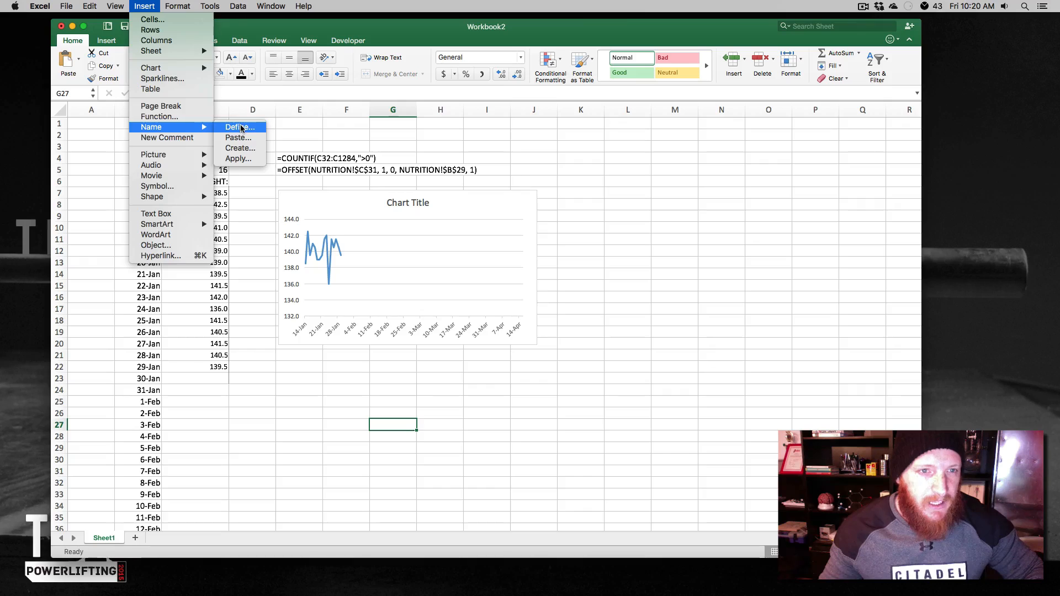
left_click(238, 127)
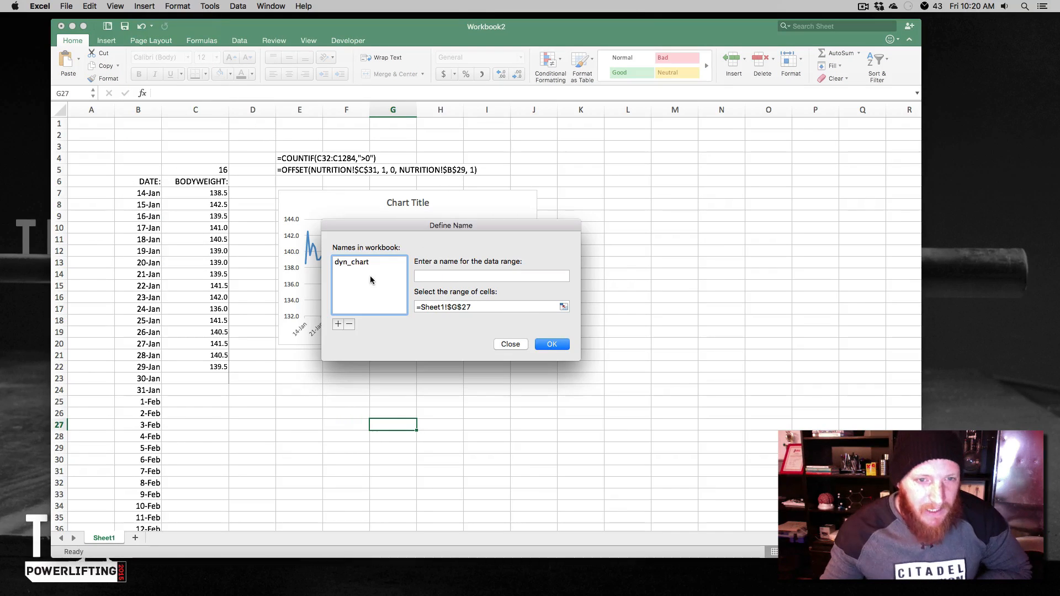
left_click(351, 261)
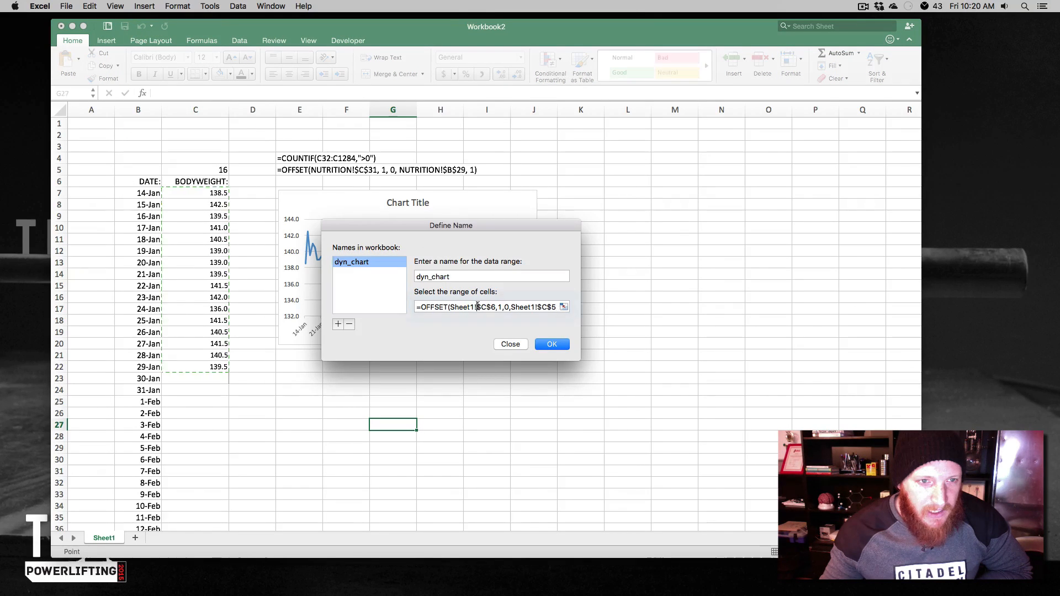
left_click(486, 306)
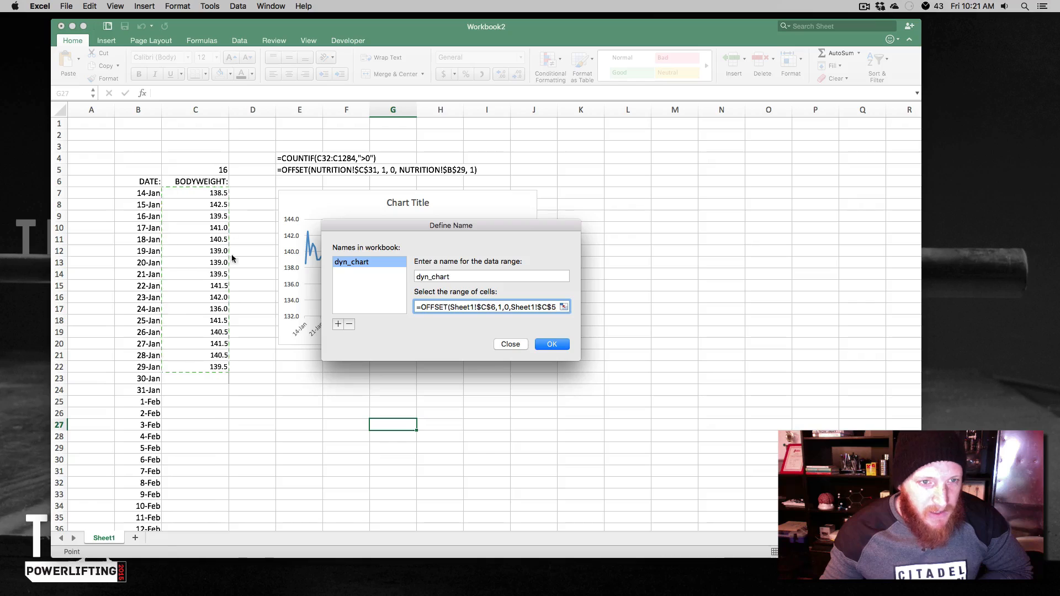
mouse_move(194, 336)
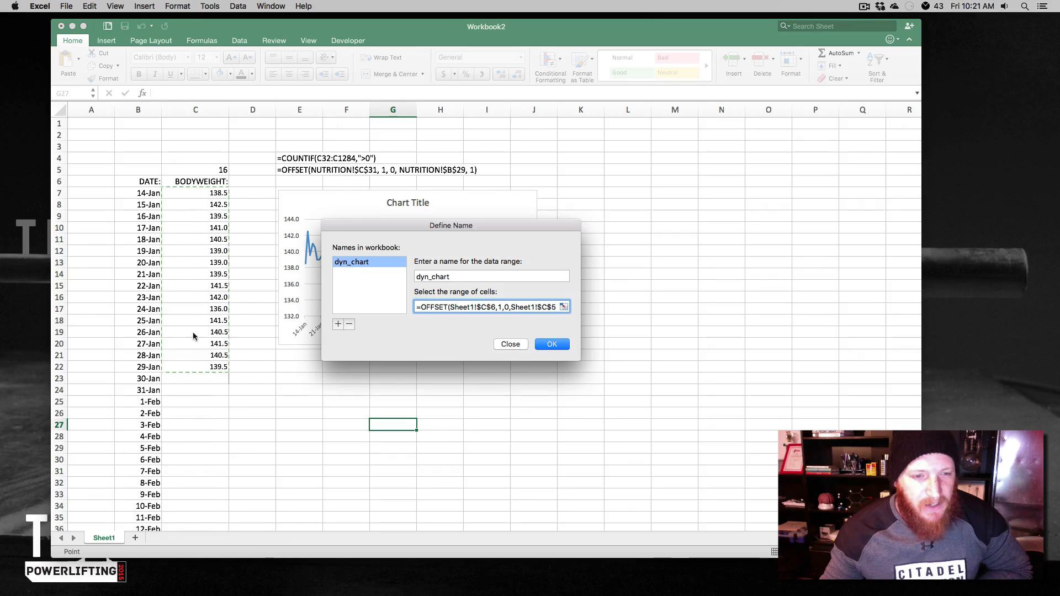
mouse_move(503, 348)
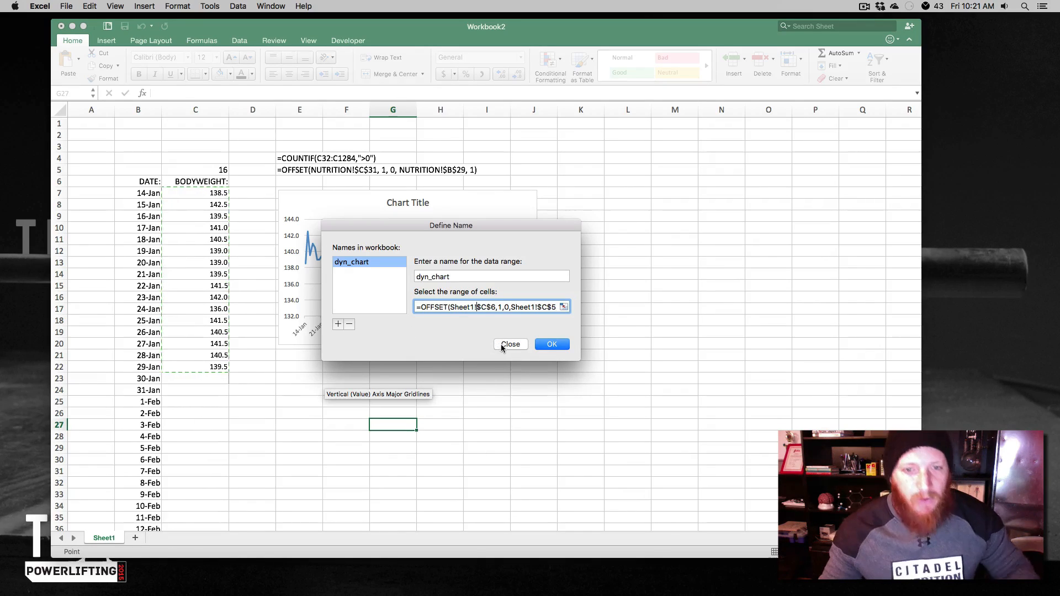
left_click(510, 344)
type("141")
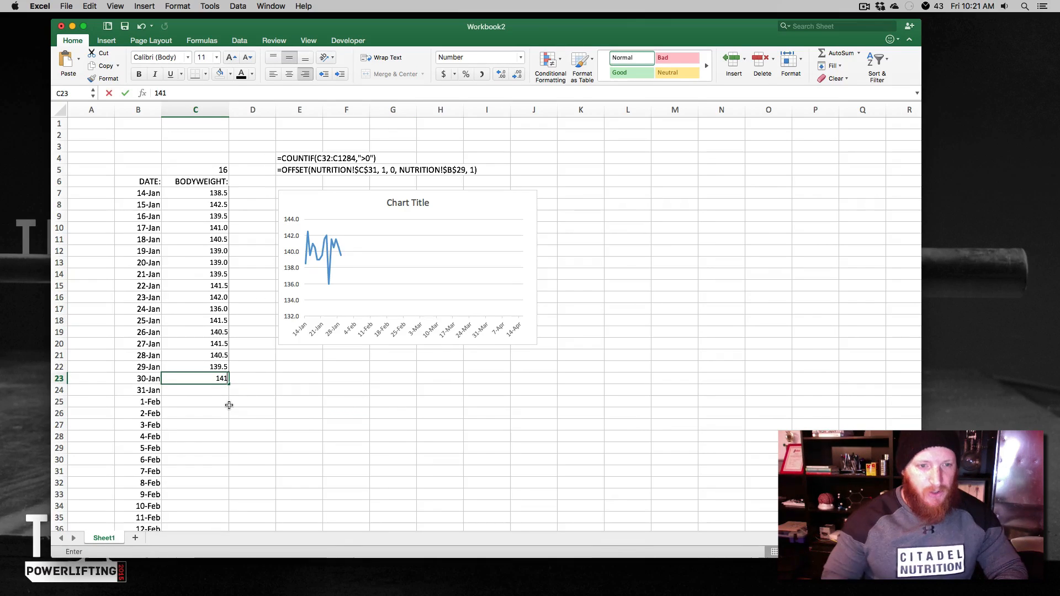
- Log 141 for 30-Jan and recheck the dyn_chart formula
key("Return")
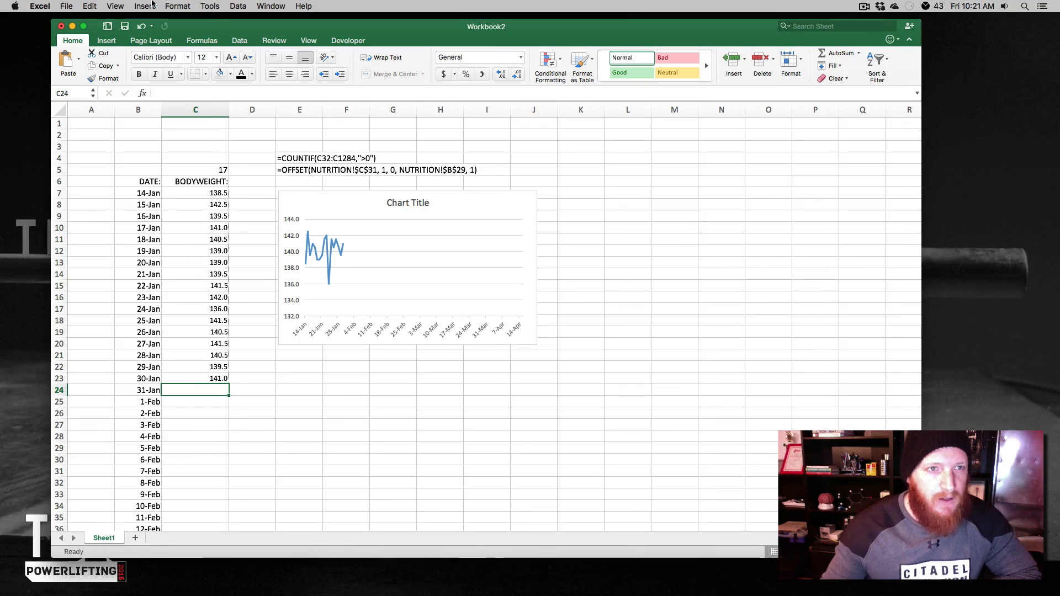
left_click(143, 7)
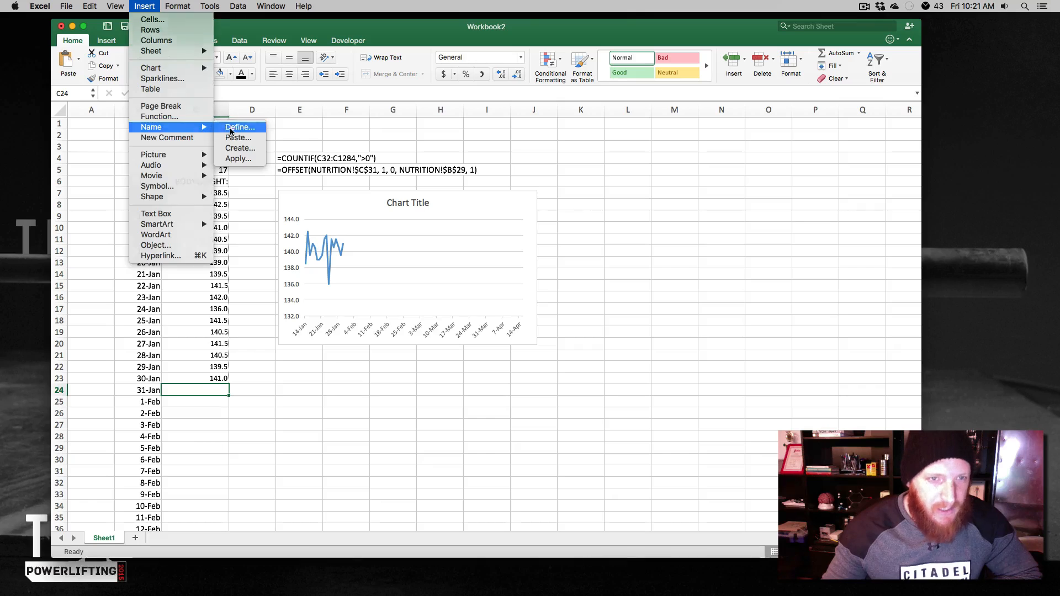
left_click(240, 126)
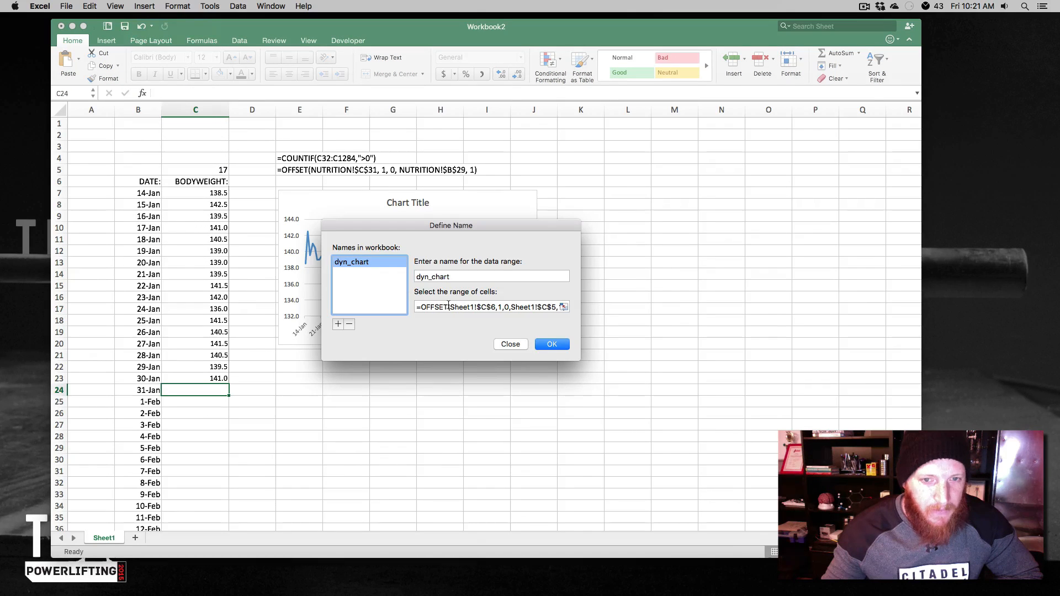
left_click(487, 306)
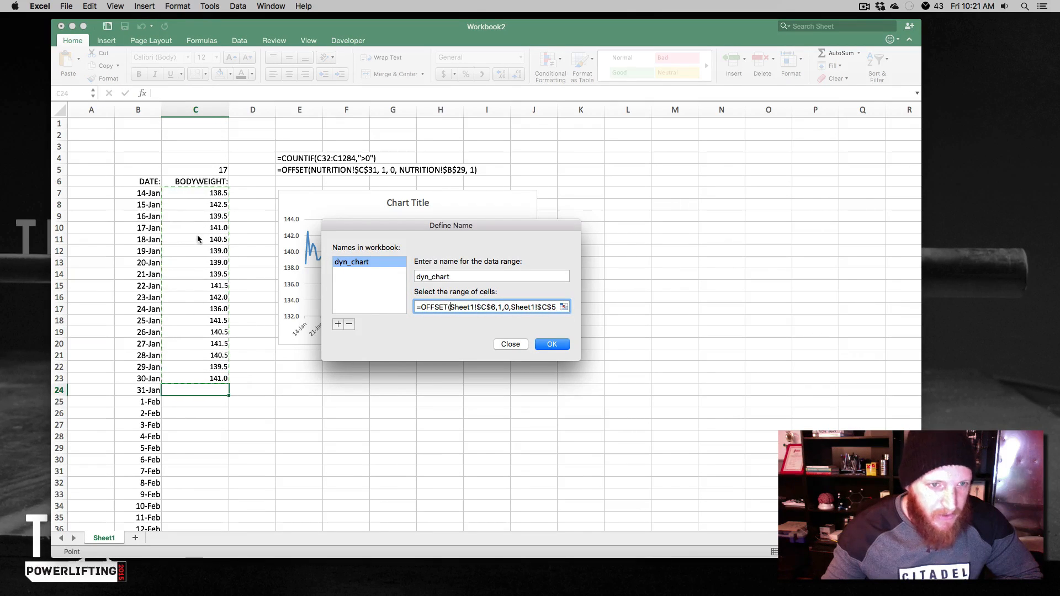
mouse_move(355, 366)
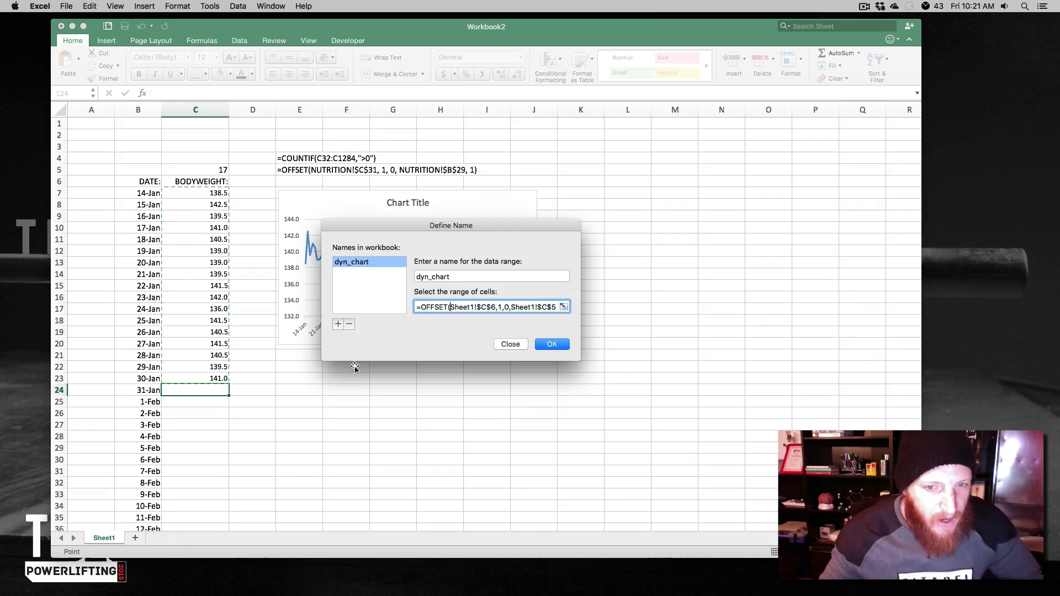
left_click(551, 344)
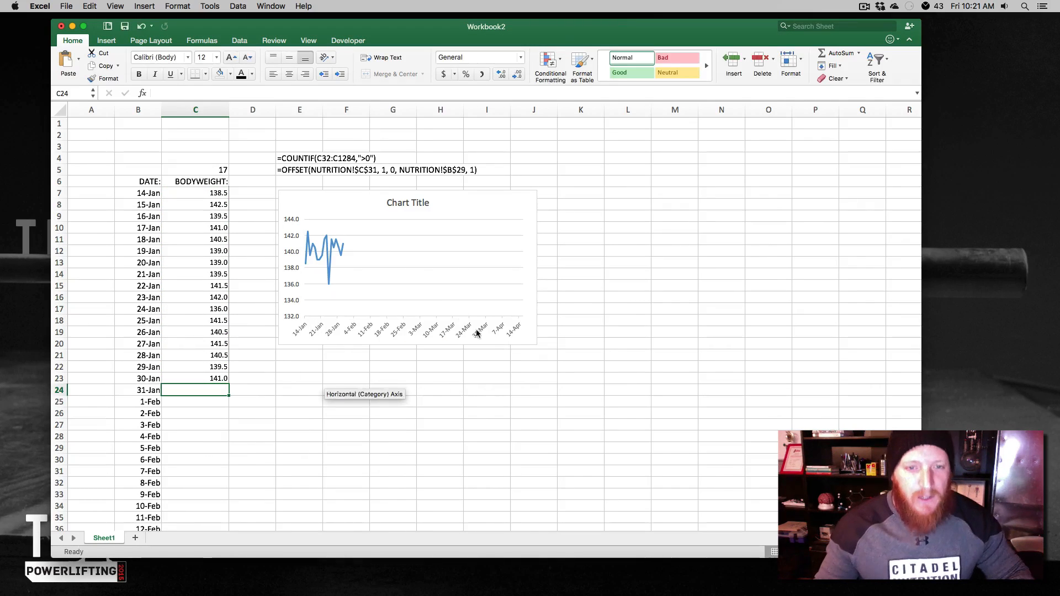
- Set the chart's Y values to =Sheet1!dyn_chart via Select Data
right_click(407, 270)
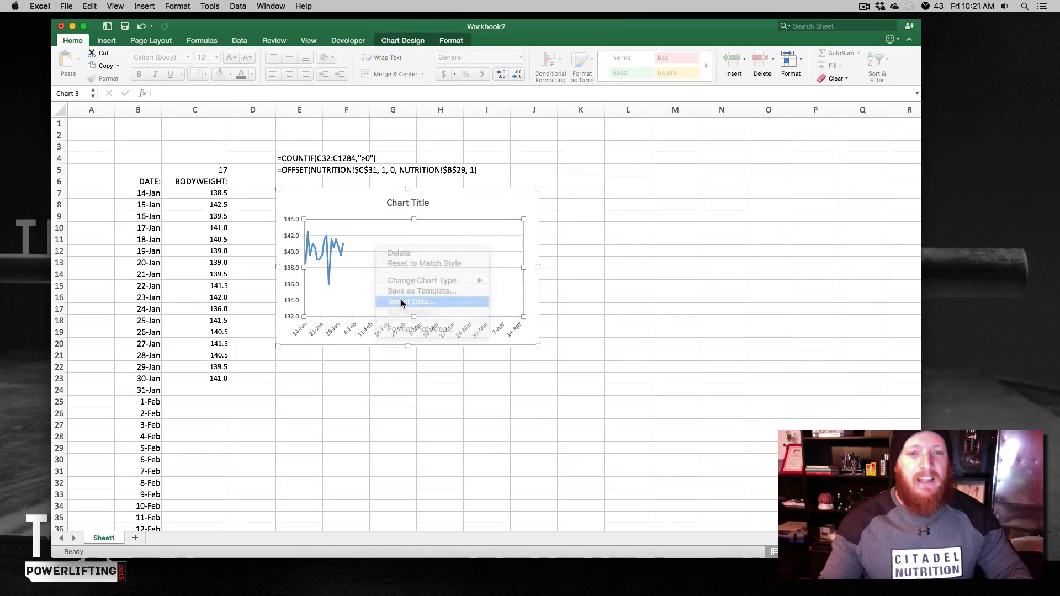
left_click(408, 302)
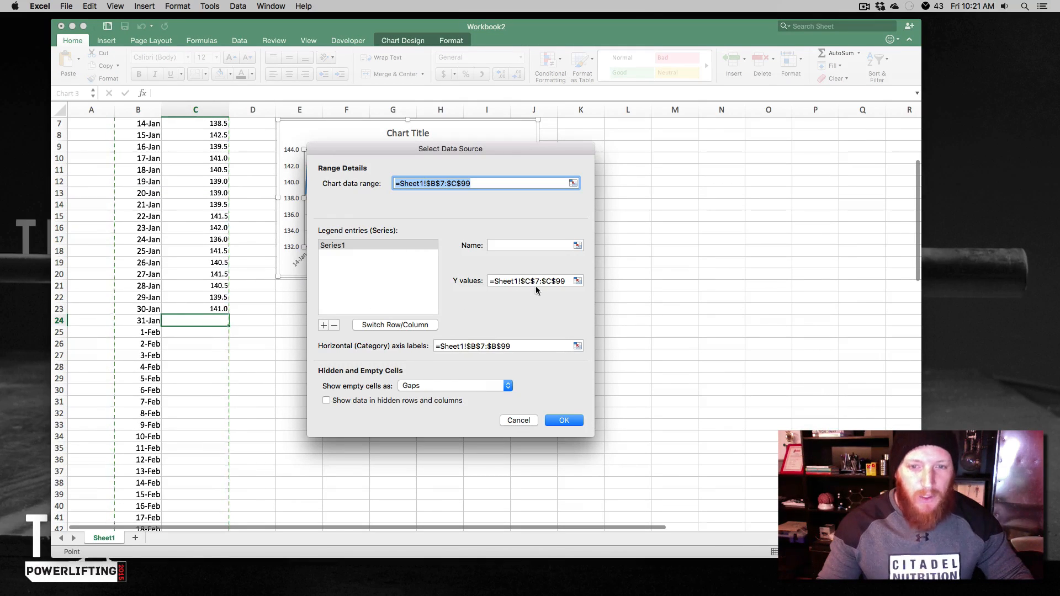
left_click(531, 281)
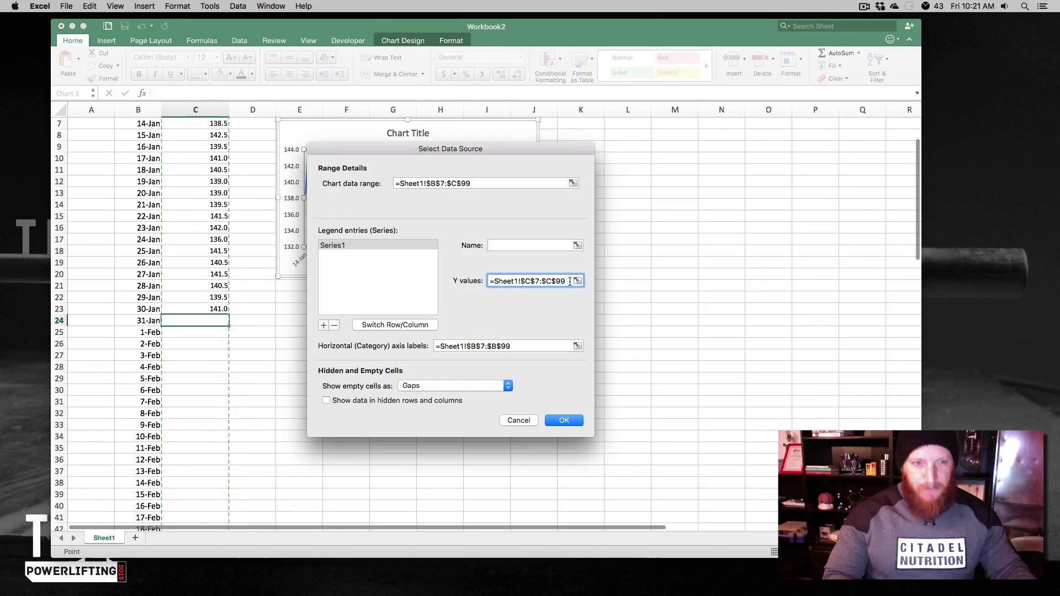
type("=Sheet1!$C")
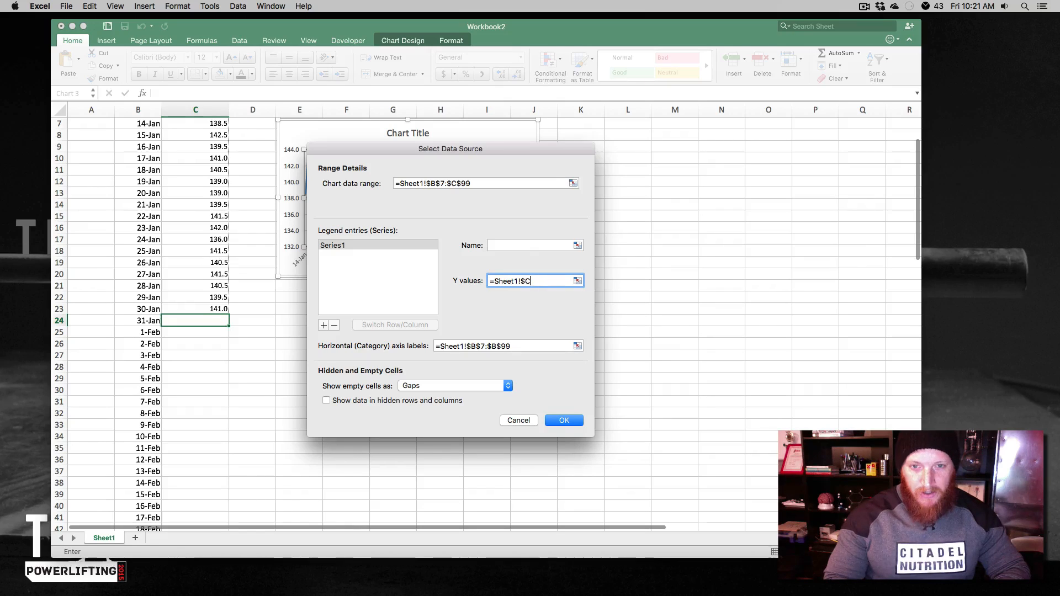
key("backspace")
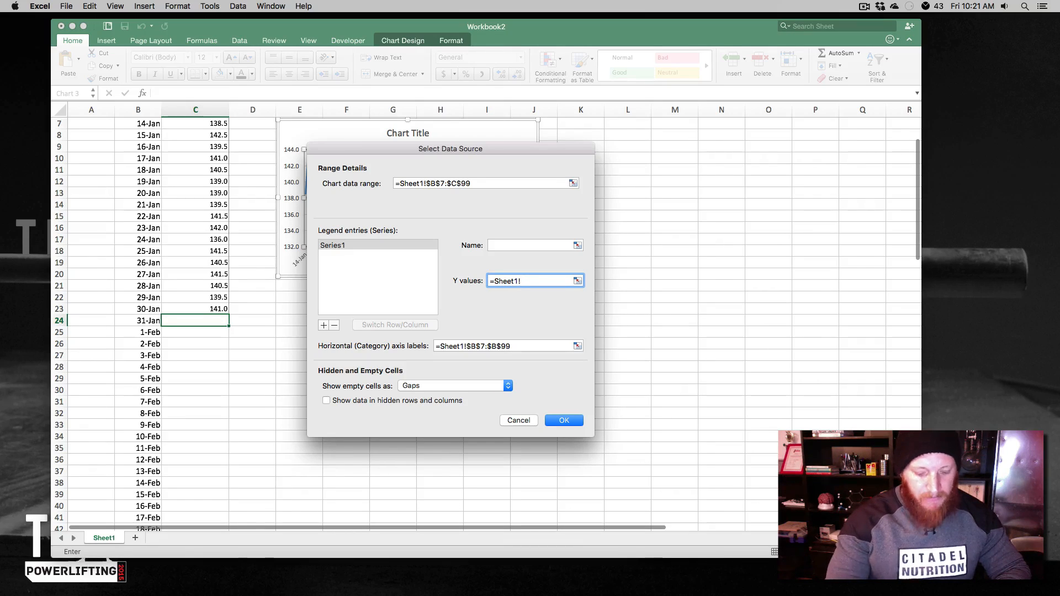
type("dyn_chart")
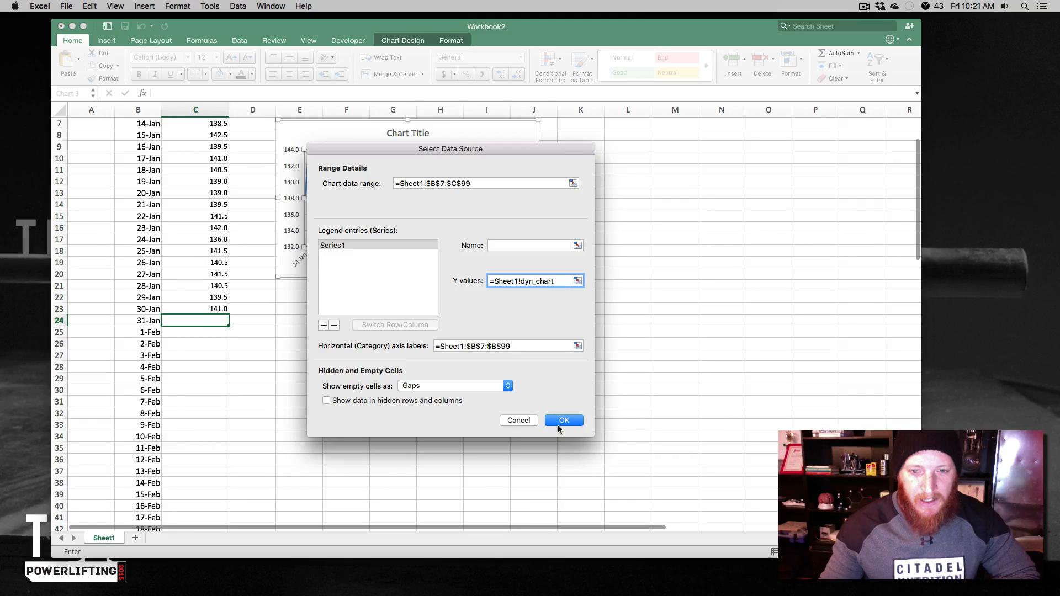
left_click(563, 419)
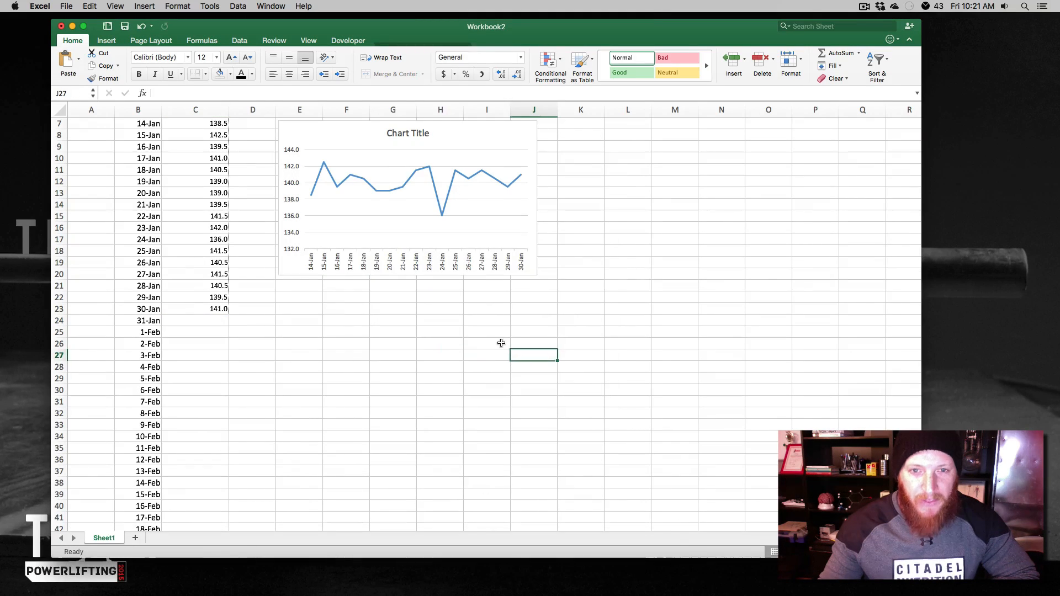
- Enter weights 142.0 for 31-Jan and 143.0 for 1-Feb so the chart extends to 1-Feb
scroll("up", 3)
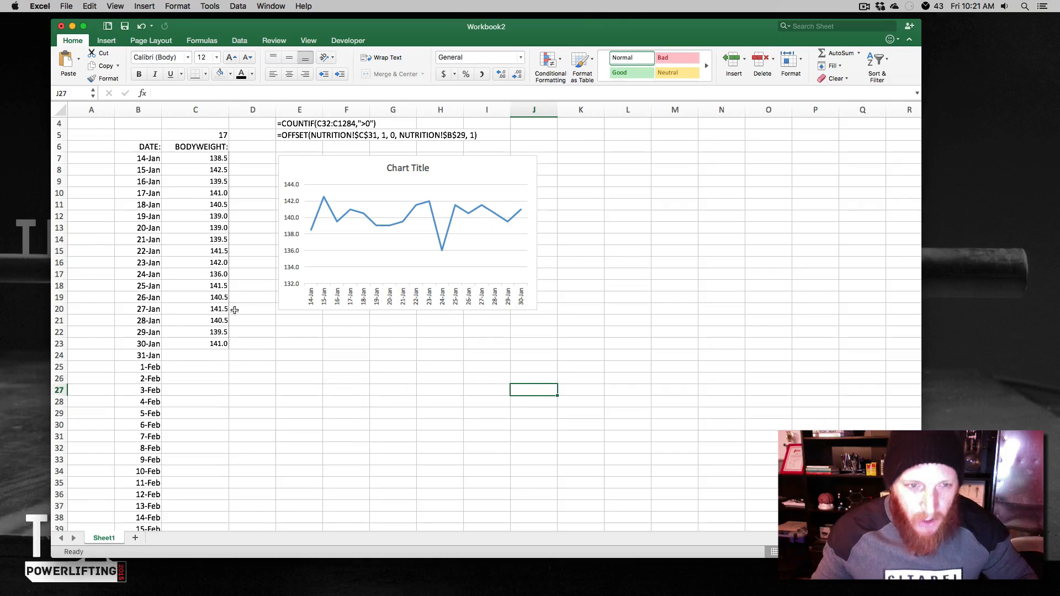
left_click(196, 354)
type("142")
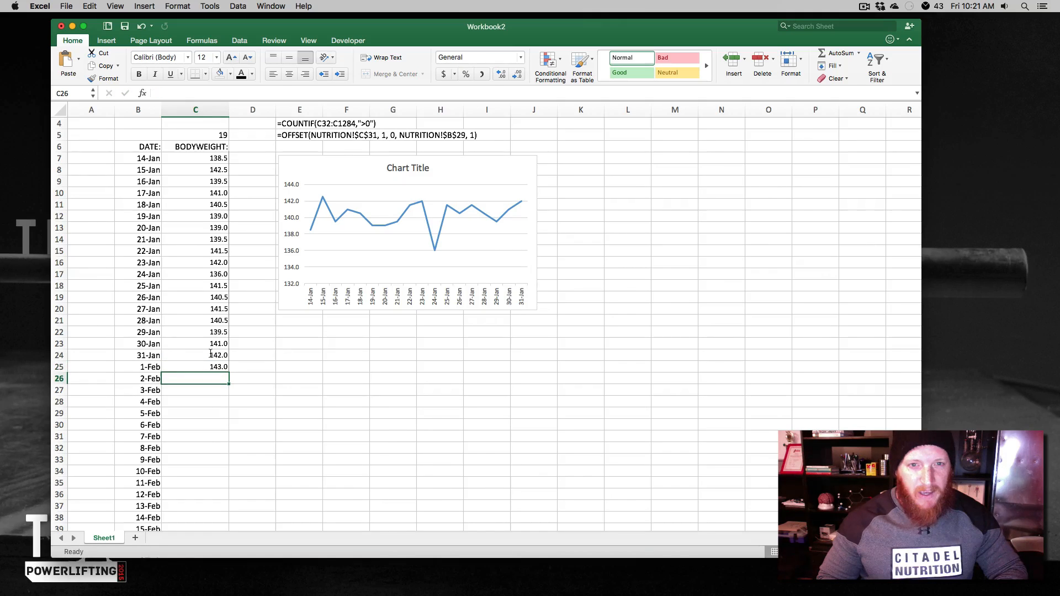
type("13")
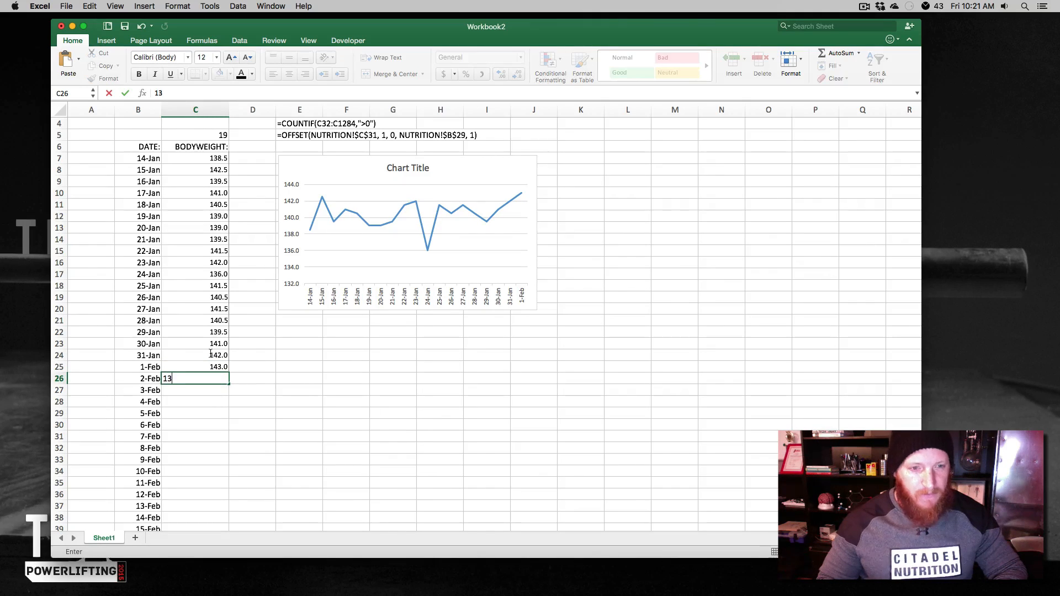
key("Return")
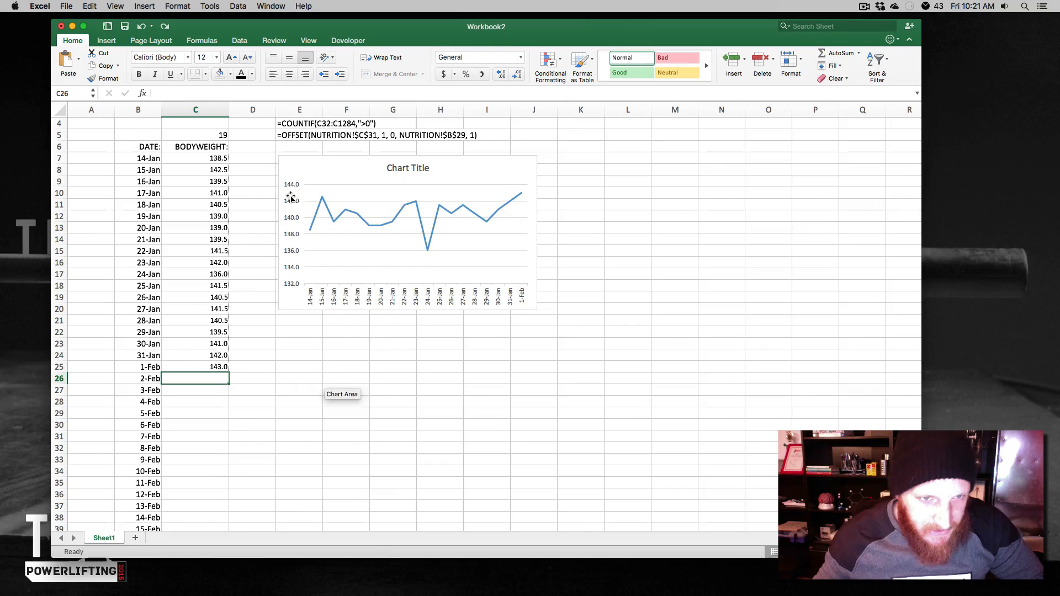
mouse_move(365, 230)
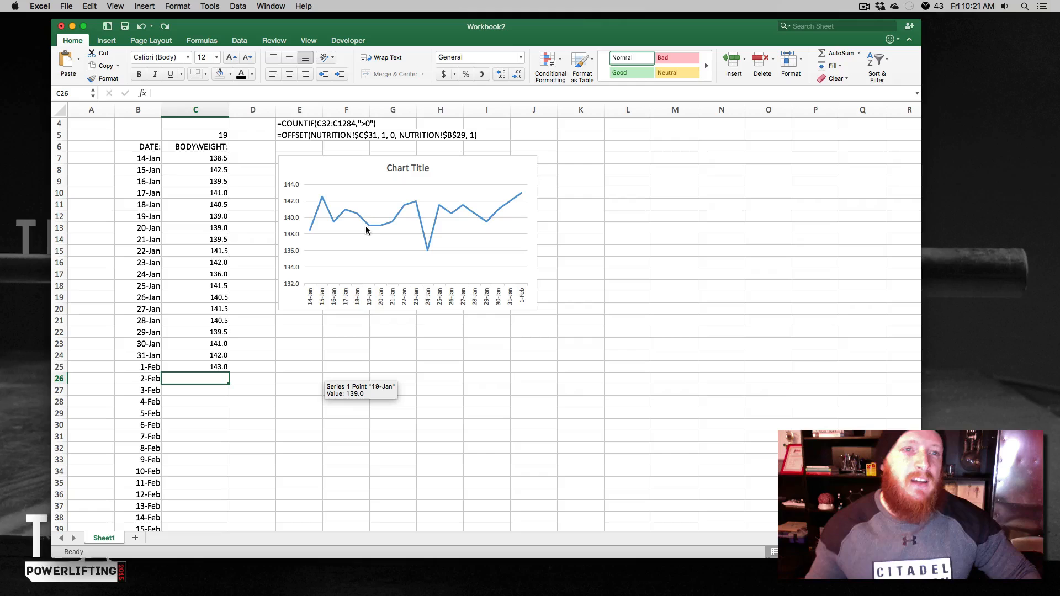
mouse_move(370, 229)
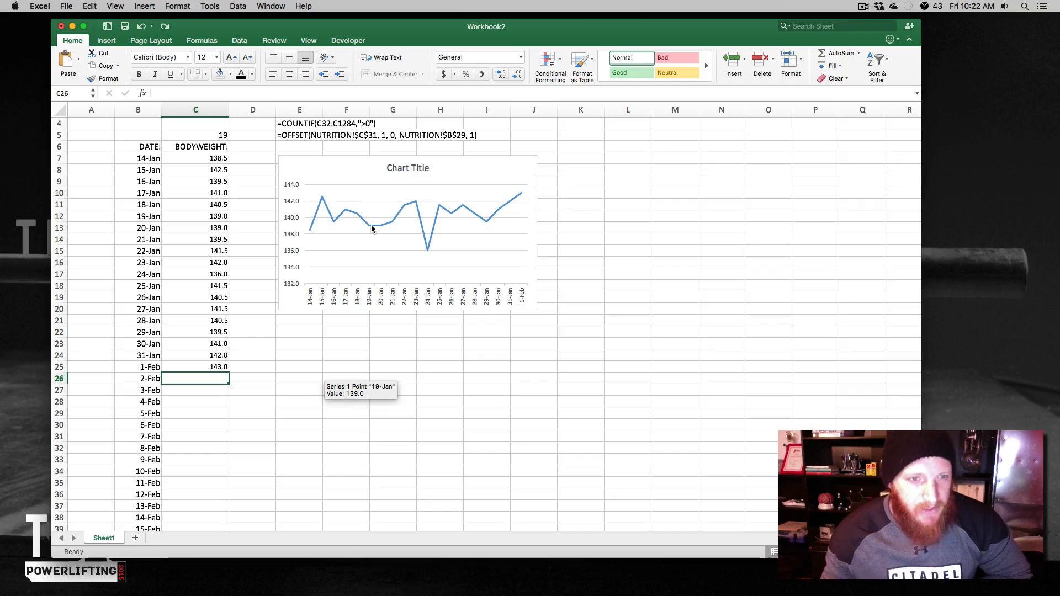
mouse_move(203, 133)
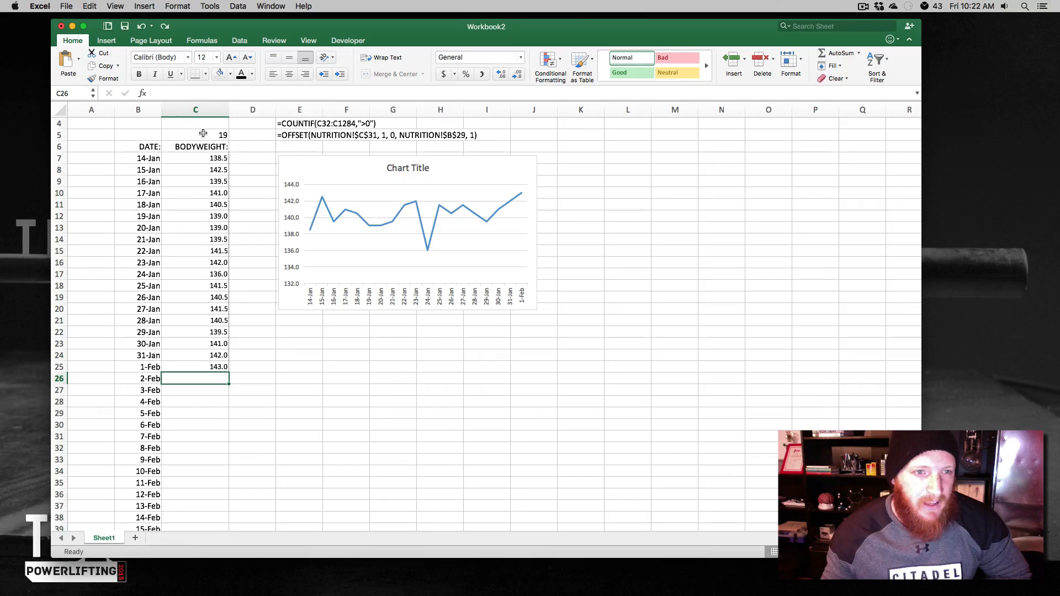